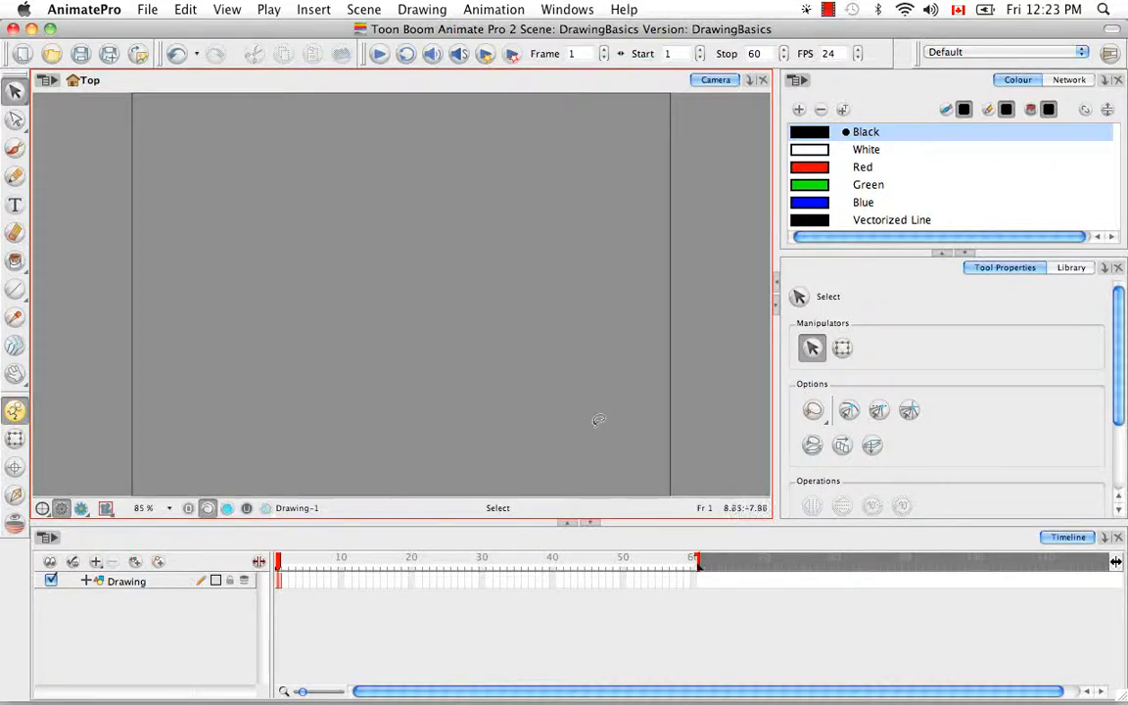
mouse_move(652, 397)
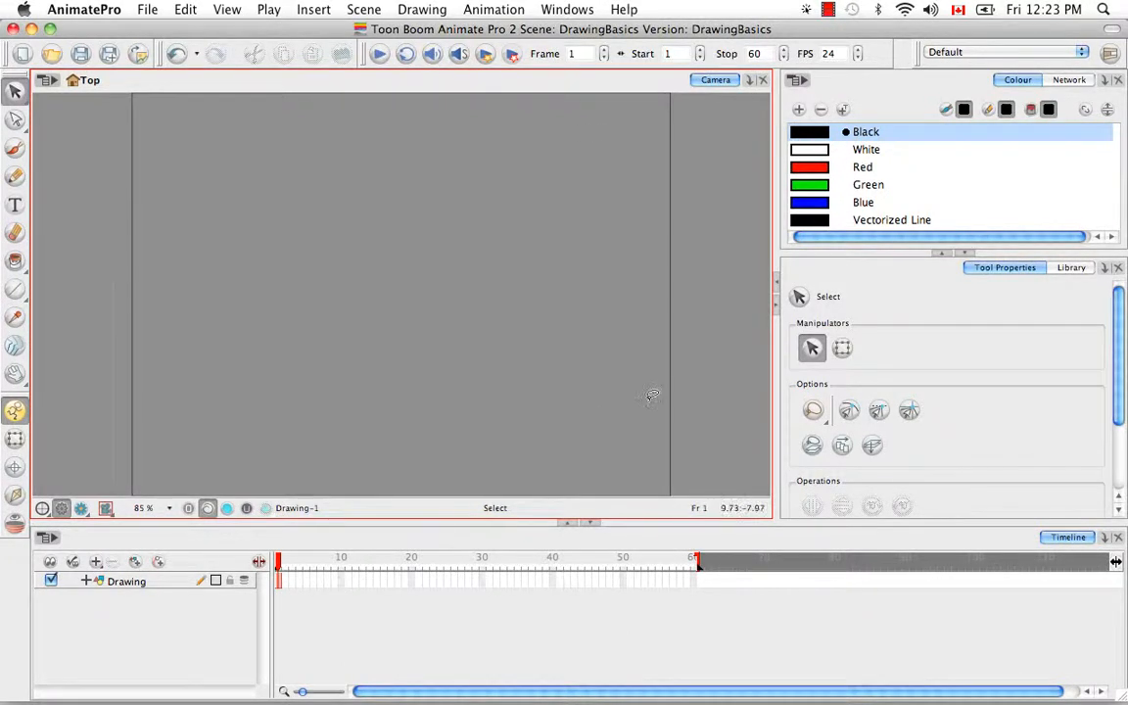
mouse_move(463, 276)
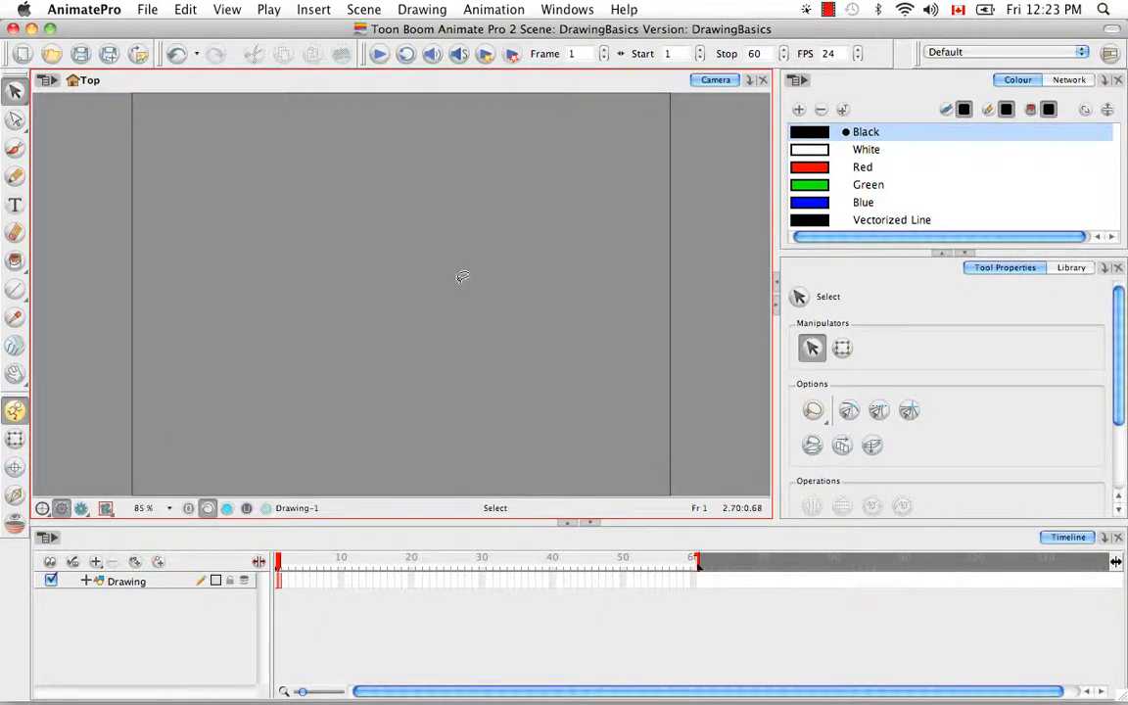
mouse_move(120, 213)
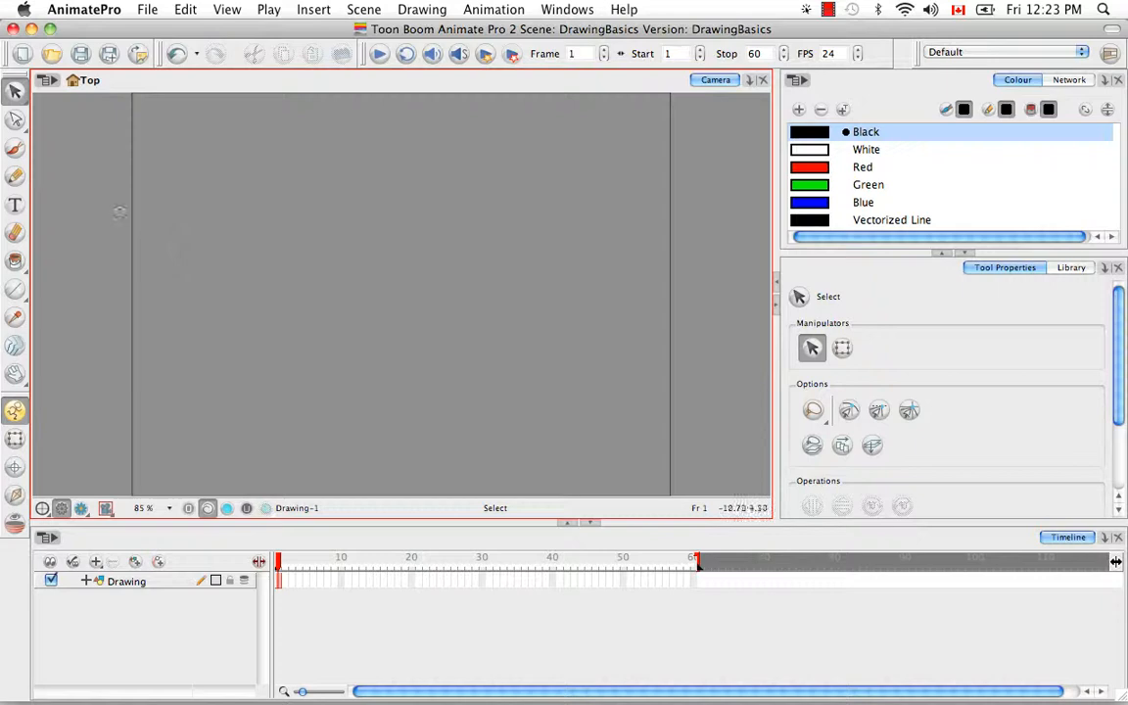
mouse_move(76, 158)
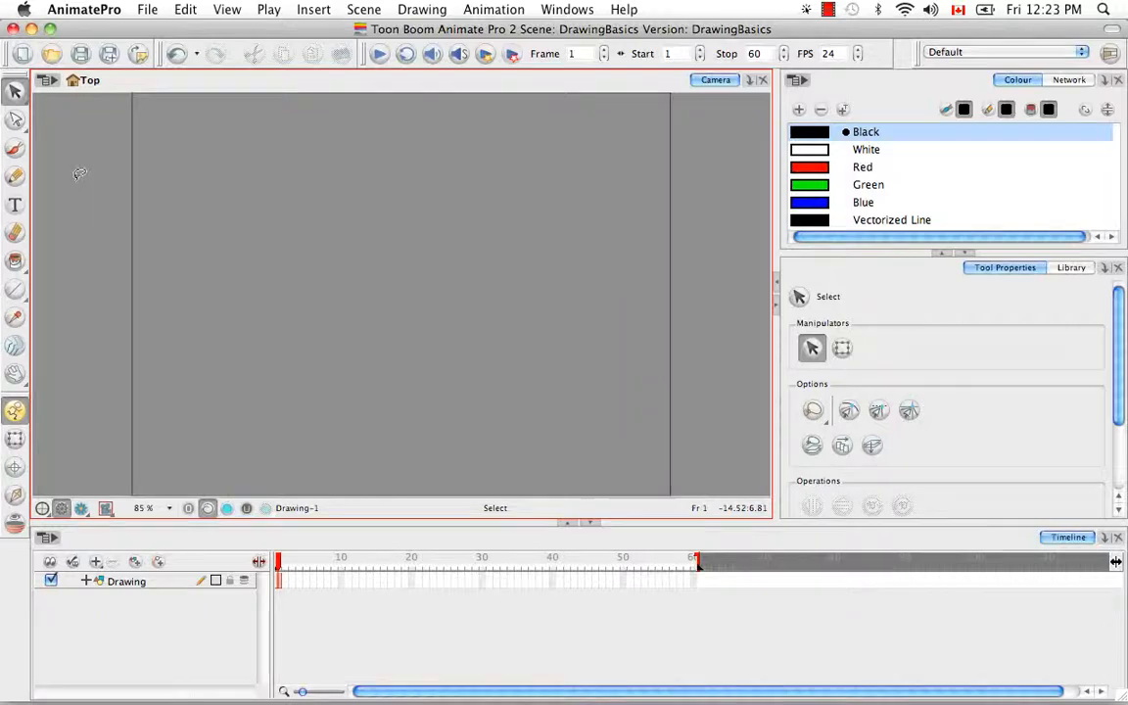
Brush a black curving stroke in two passes across the upper left of the canvas
left_click(15, 148)
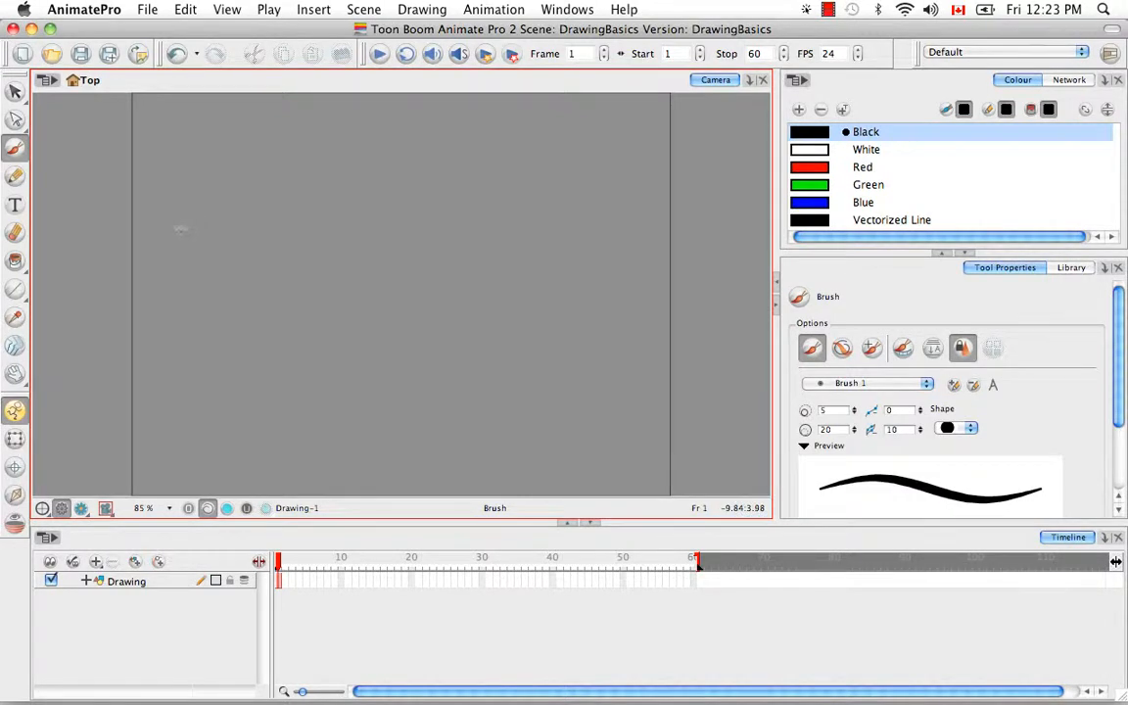
left_click_drag(181, 223, 230, 211)
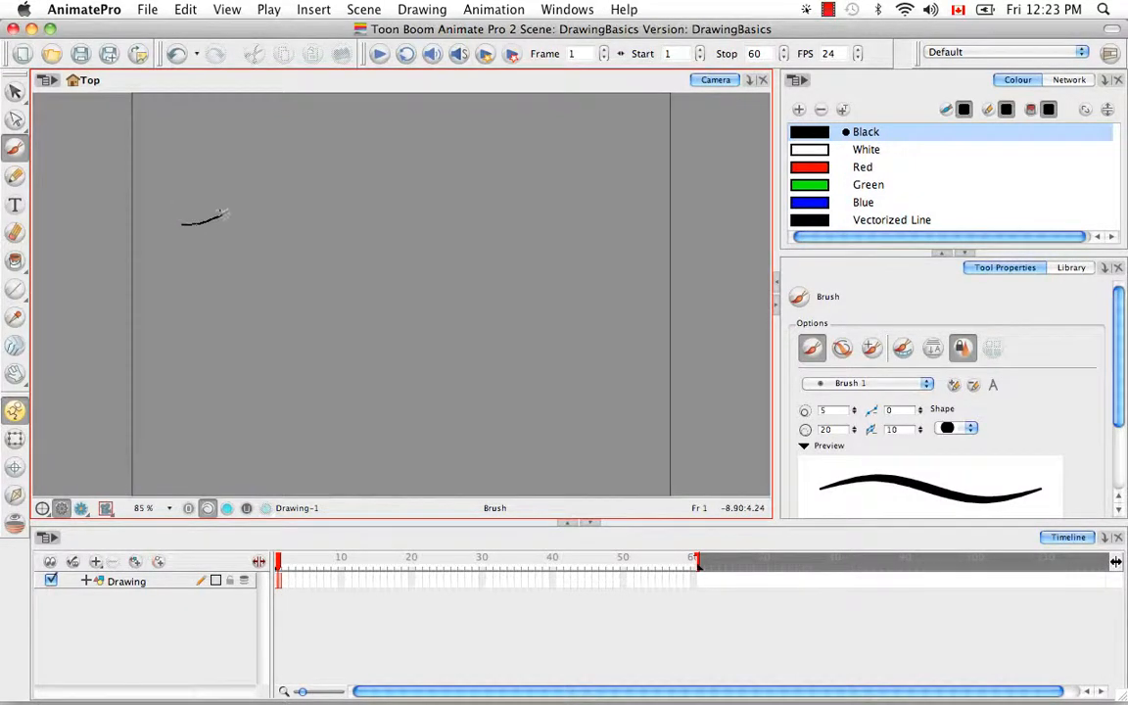
left_click_drag(206, 221, 380, 142)
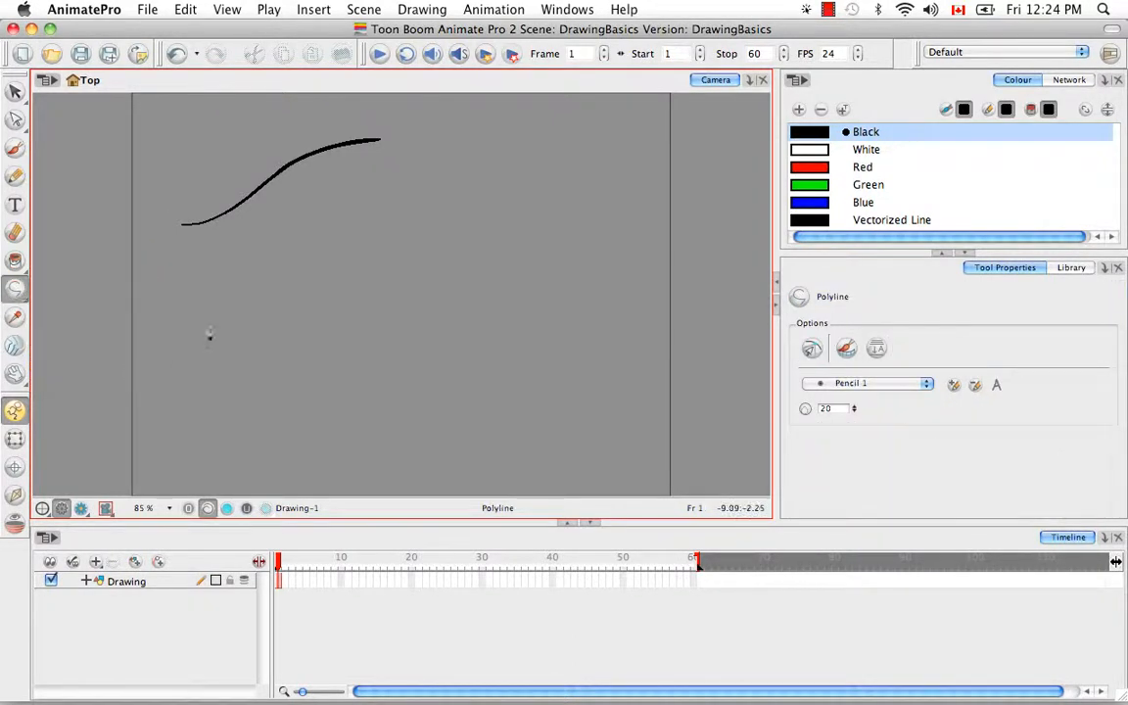
mouse_move(407, 290)
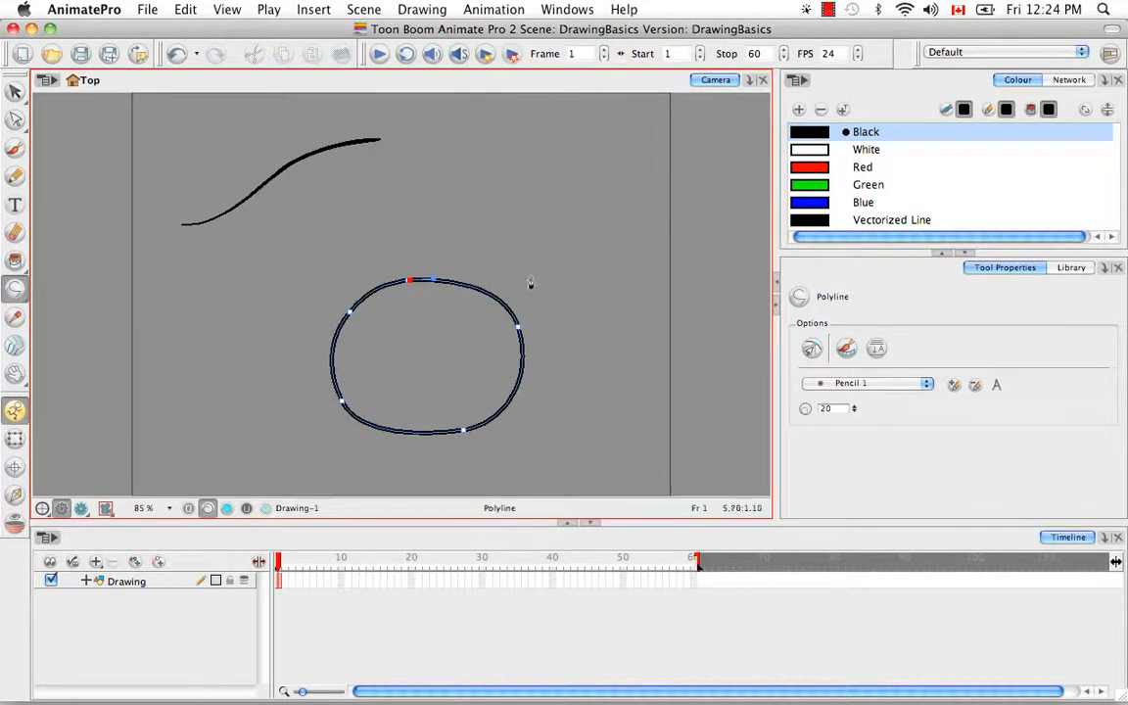
mouse_move(540, 281)
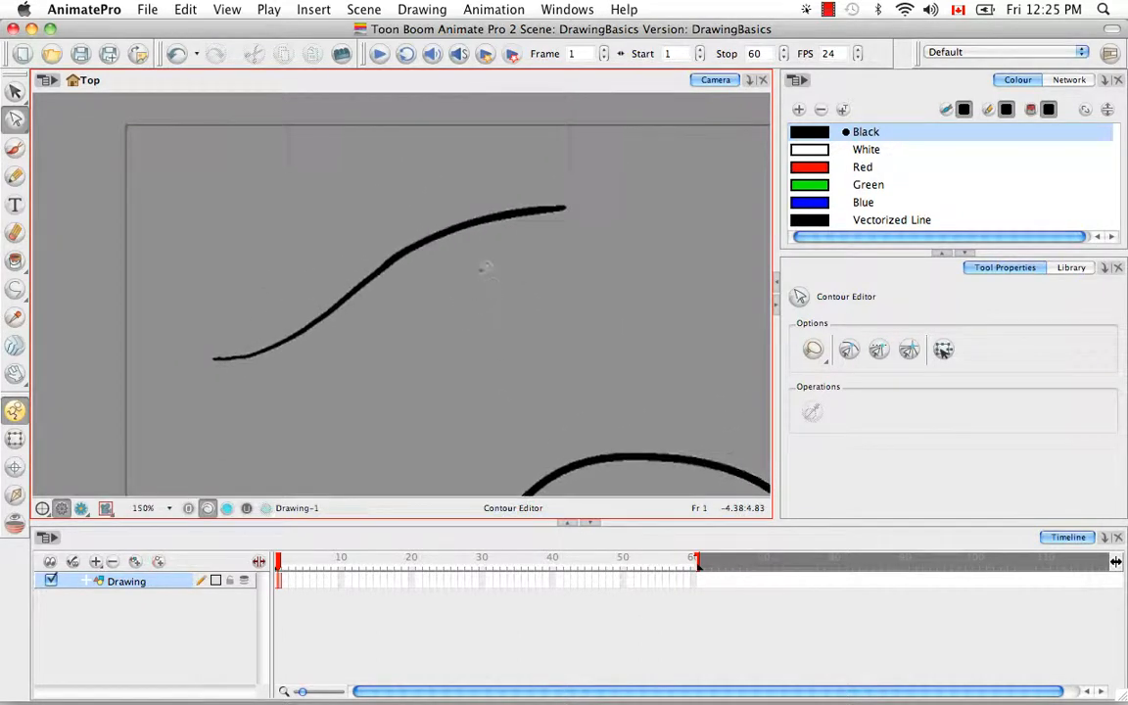
Show the curving stroke's contour points with the Contour Editor and pull two points to reshape it
left_click(392, 284)
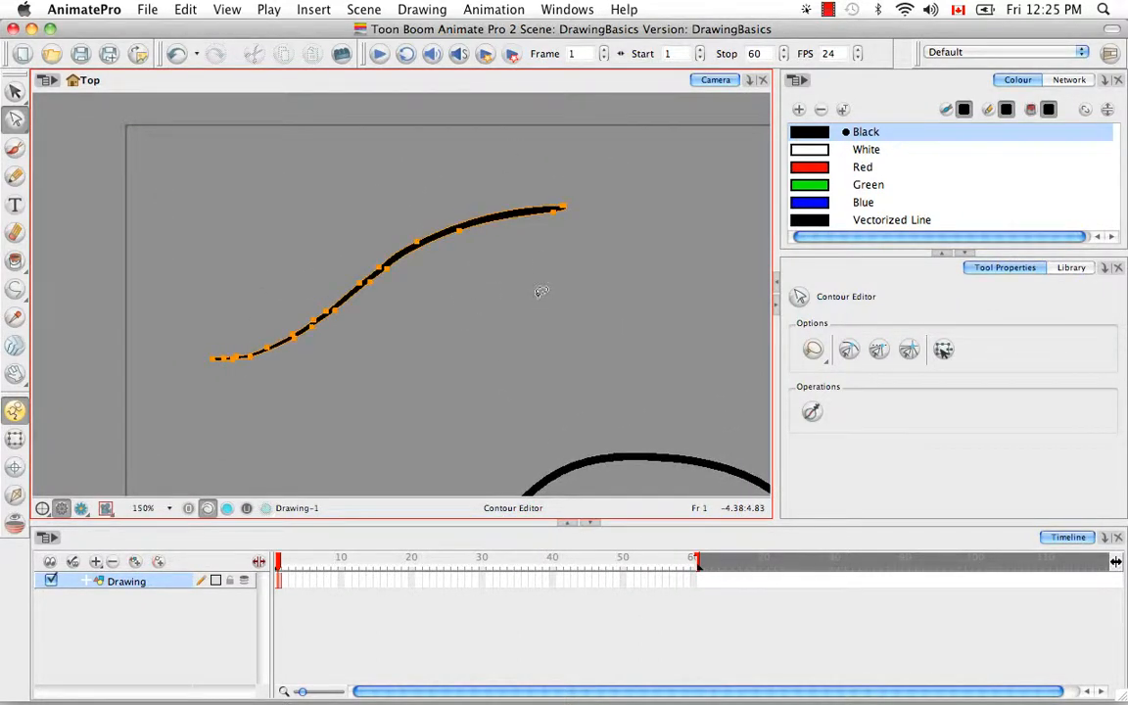
mouse_move(495, 317)
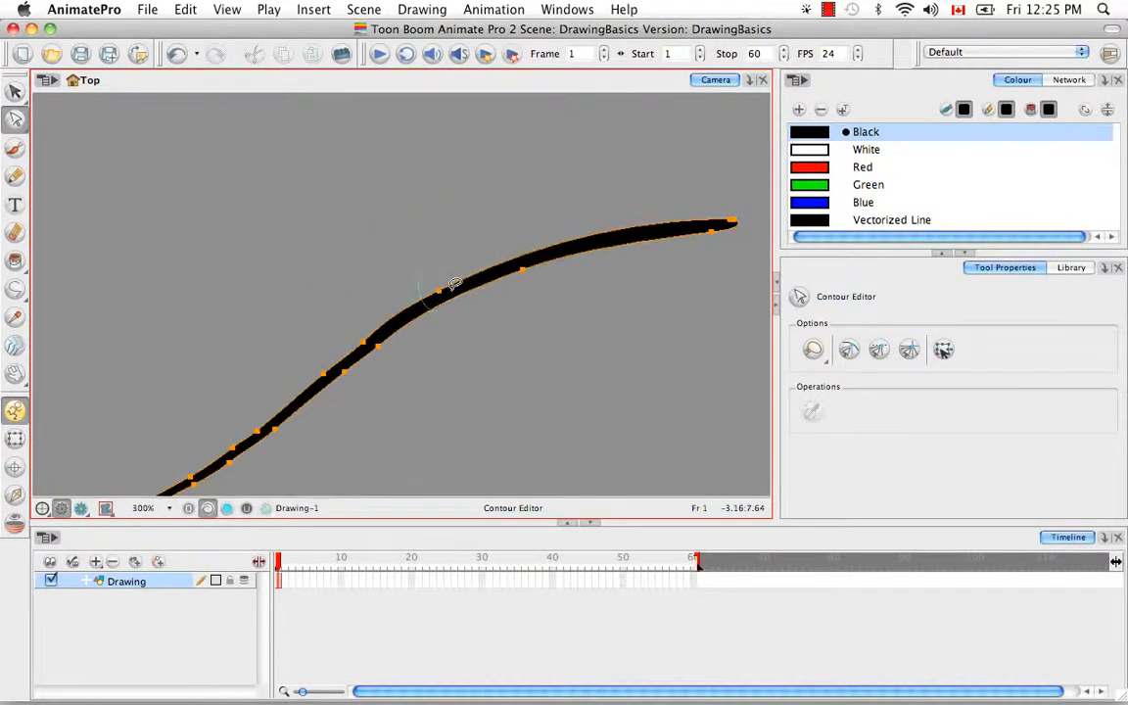
left_click_drag(456, 284, 441, 279)
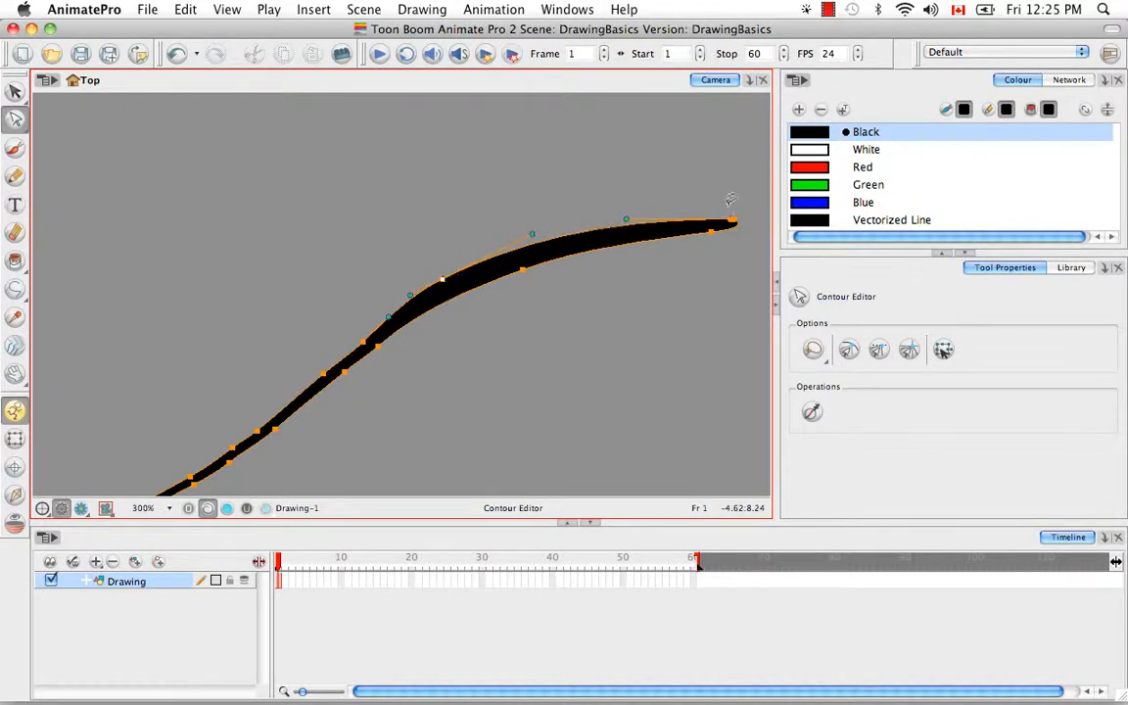
left_click_drag(627, 220, 609, 206)
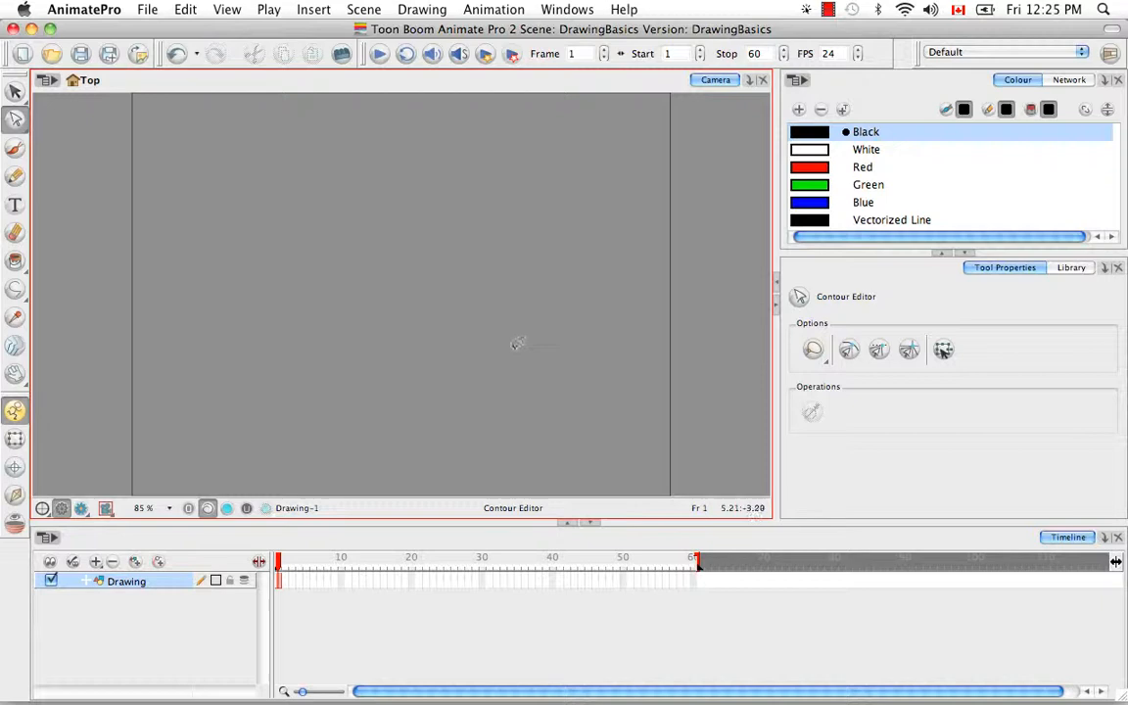
Try the Line tool from the shape flyout, return to Brush, and pick the Red swatch
left_click(14, 148)
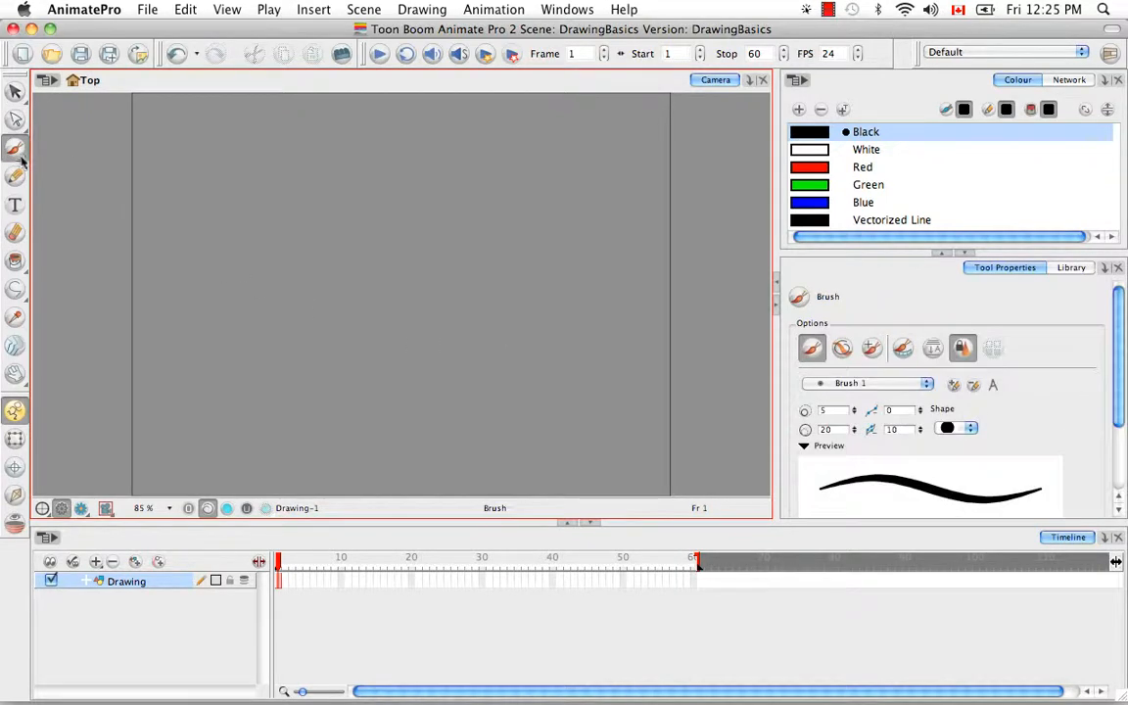
left_click(16, 291)
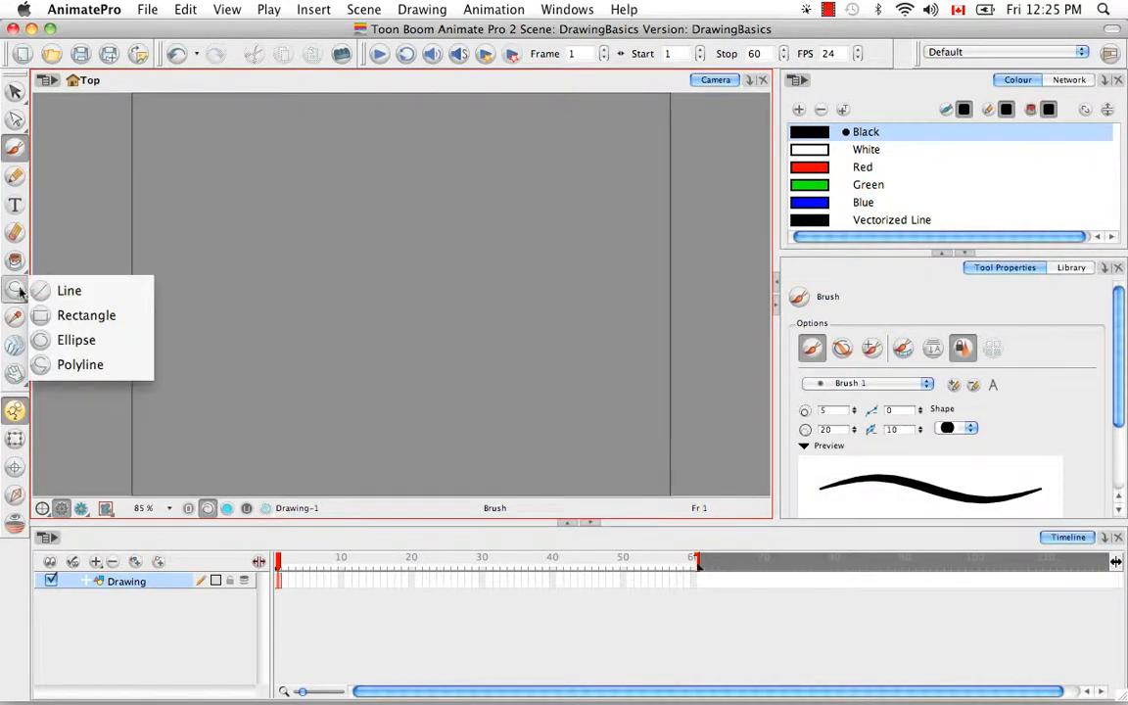
left_click(68, 290)
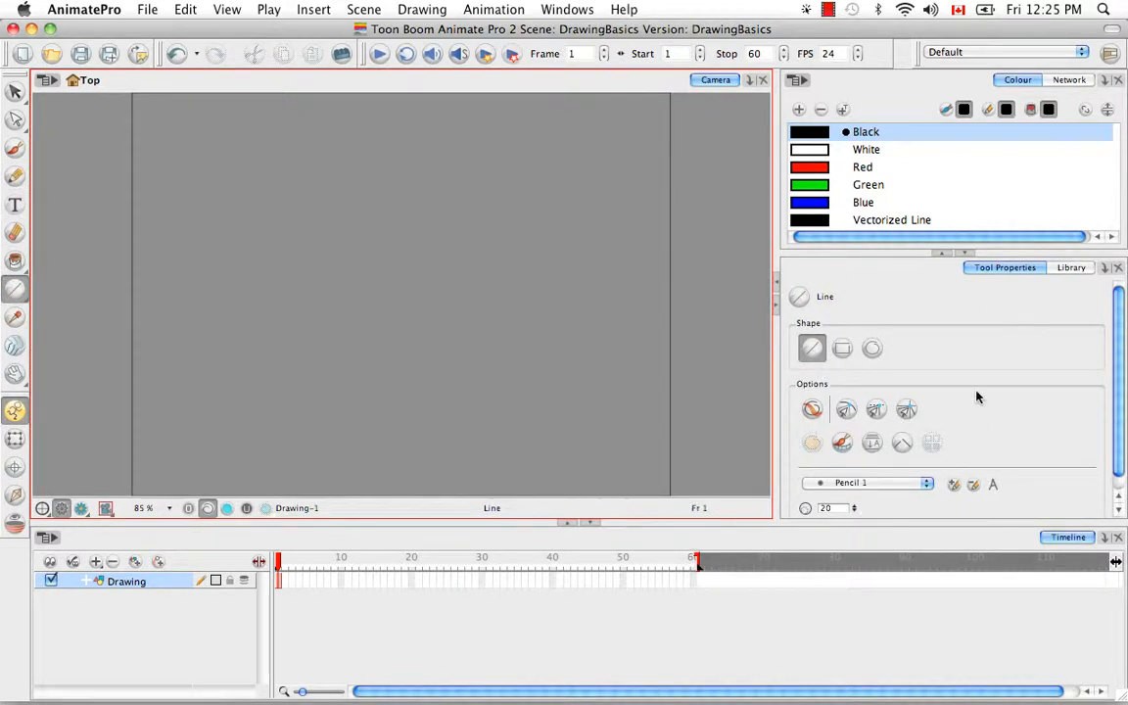
mouse_move(987, 370)
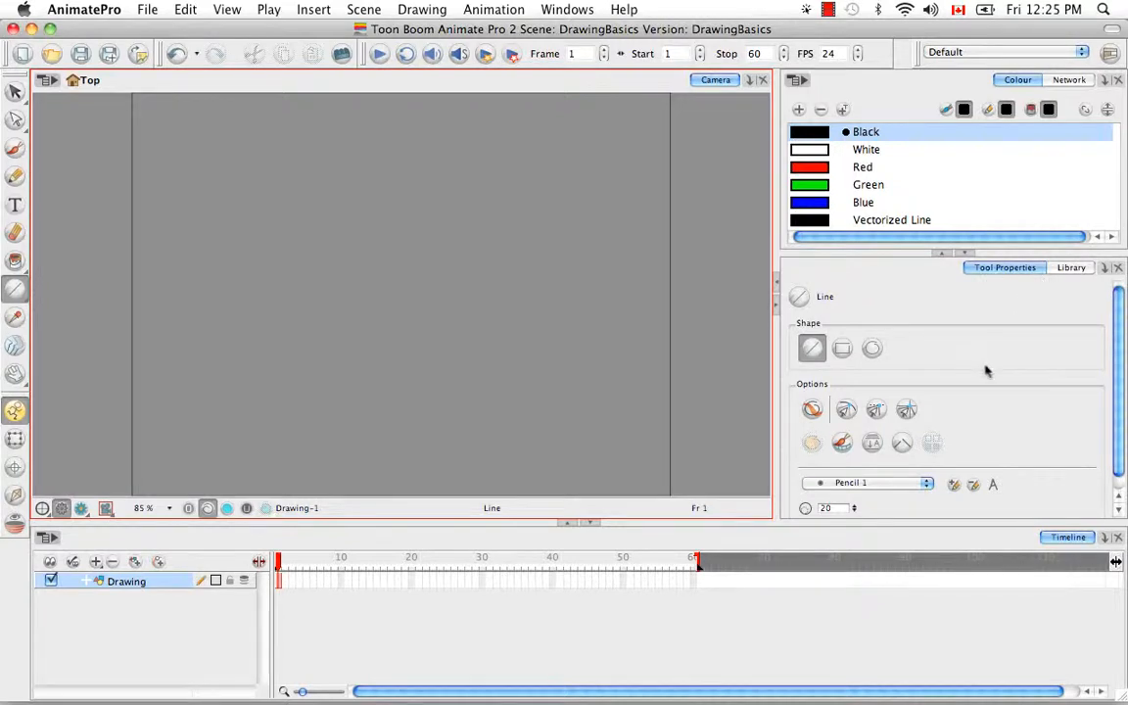
mouse_move(938, 392)
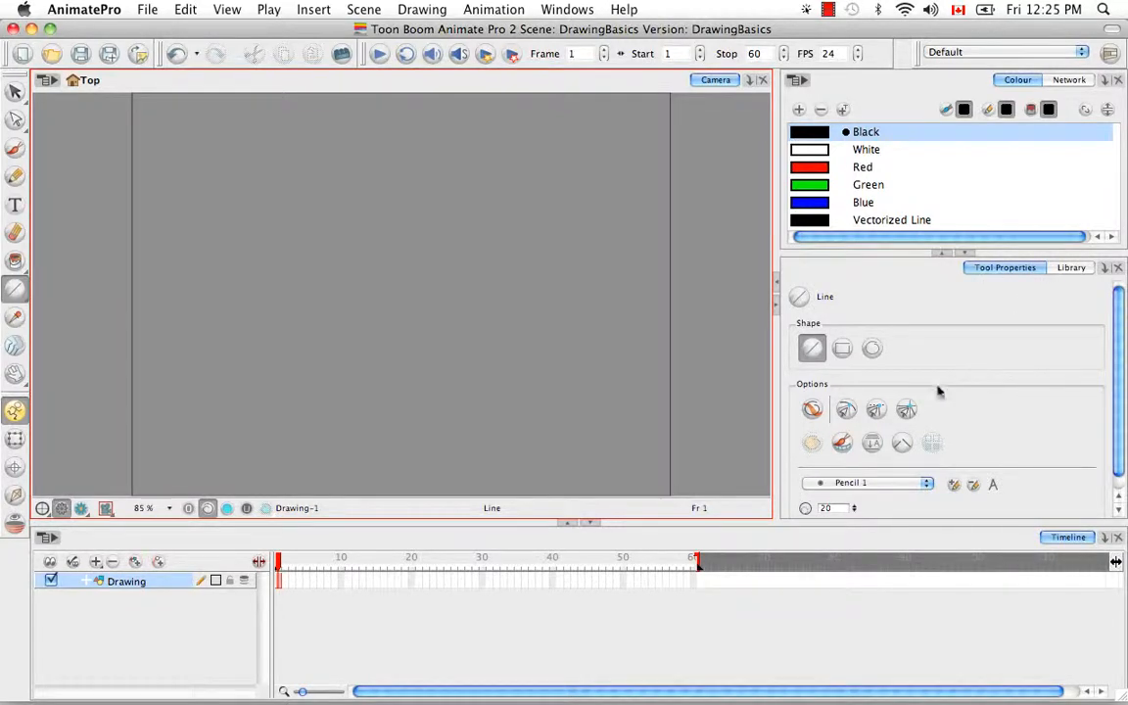
left_click(14, 149)
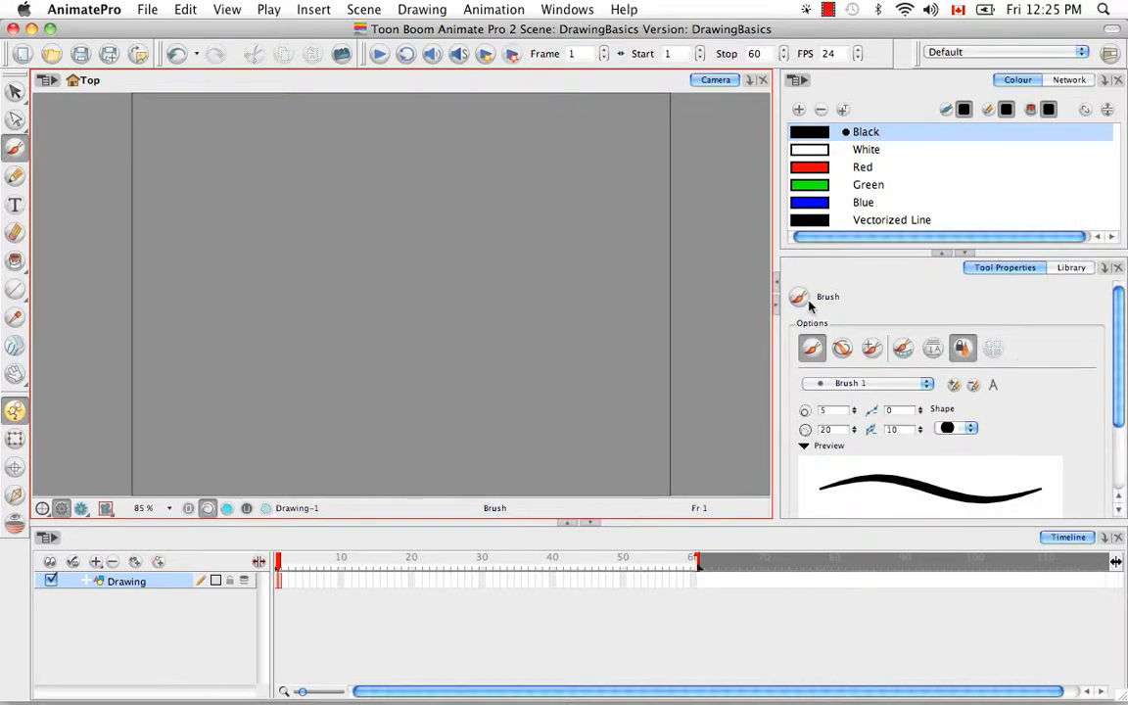
mouse_move(833, 294)
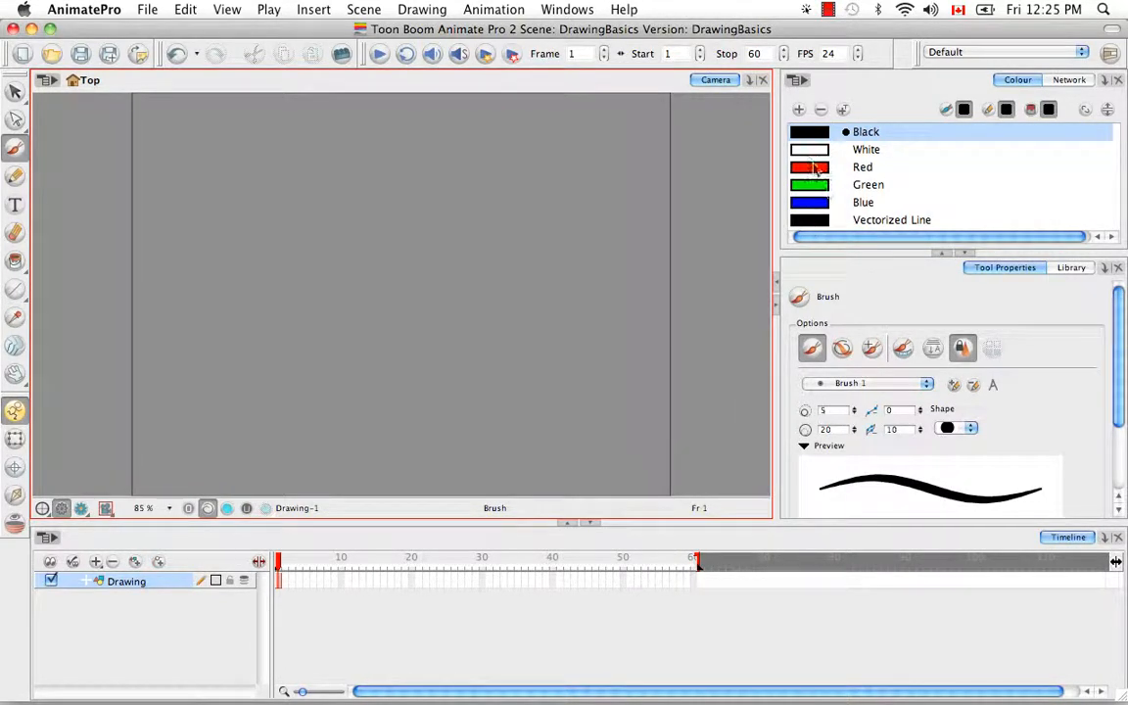
left_click(863, 167)
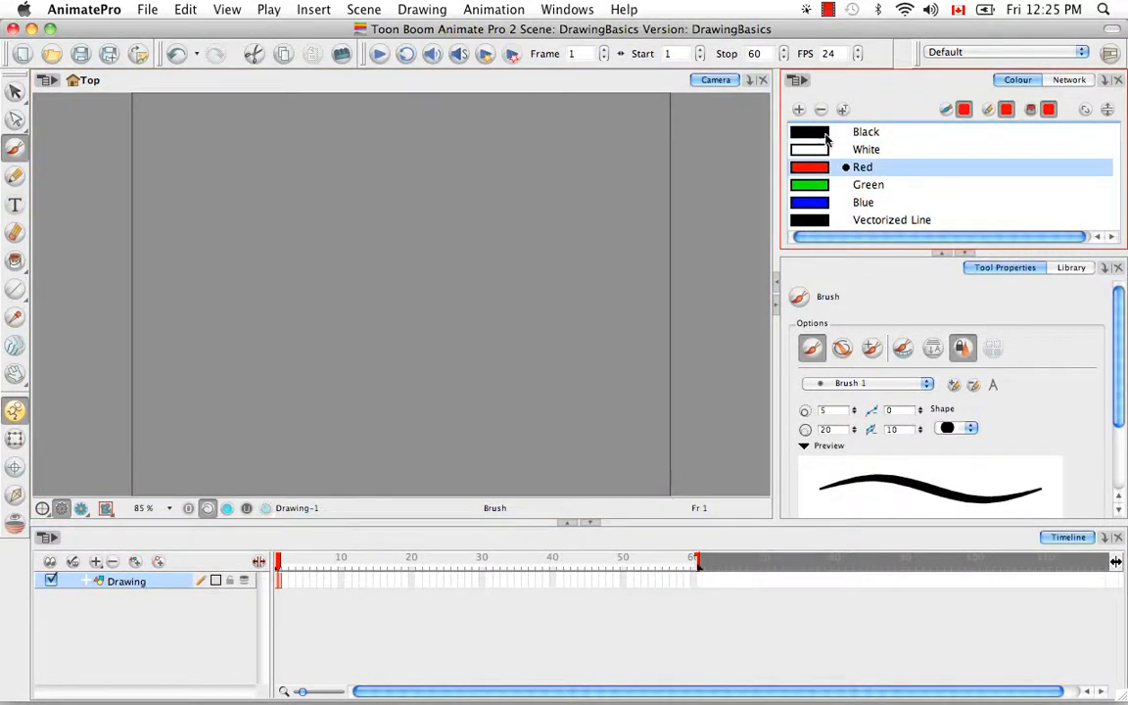
left_click_drag(248, 338, 542, 175)
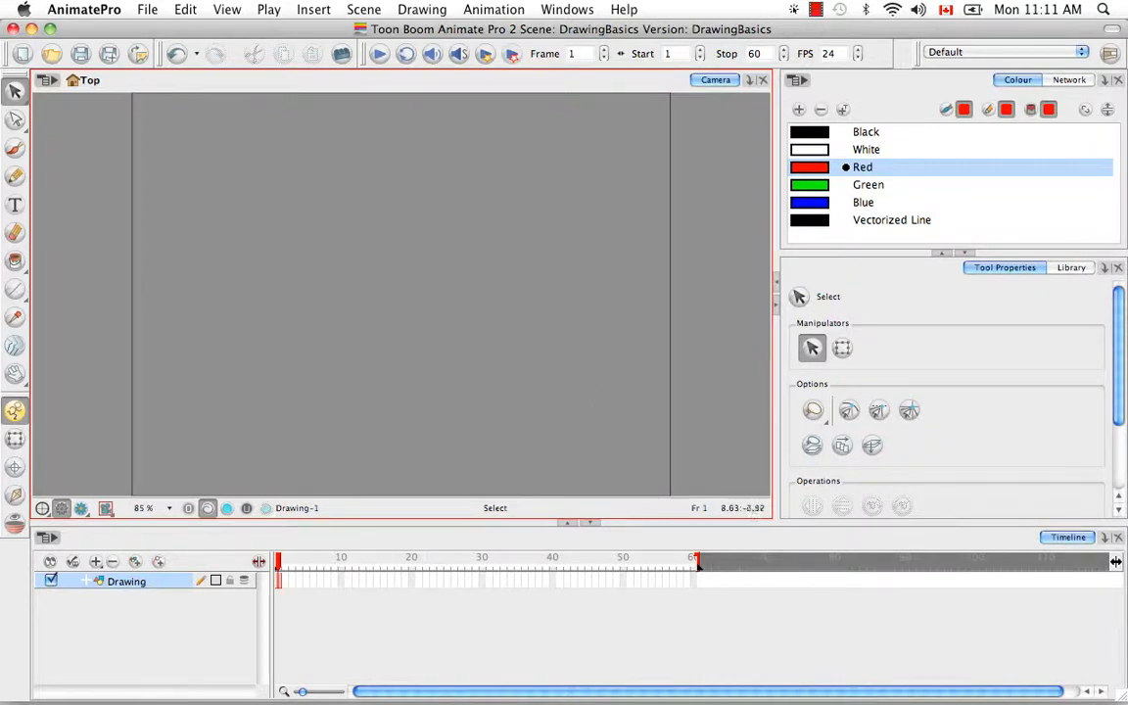
left_click(752, 80)
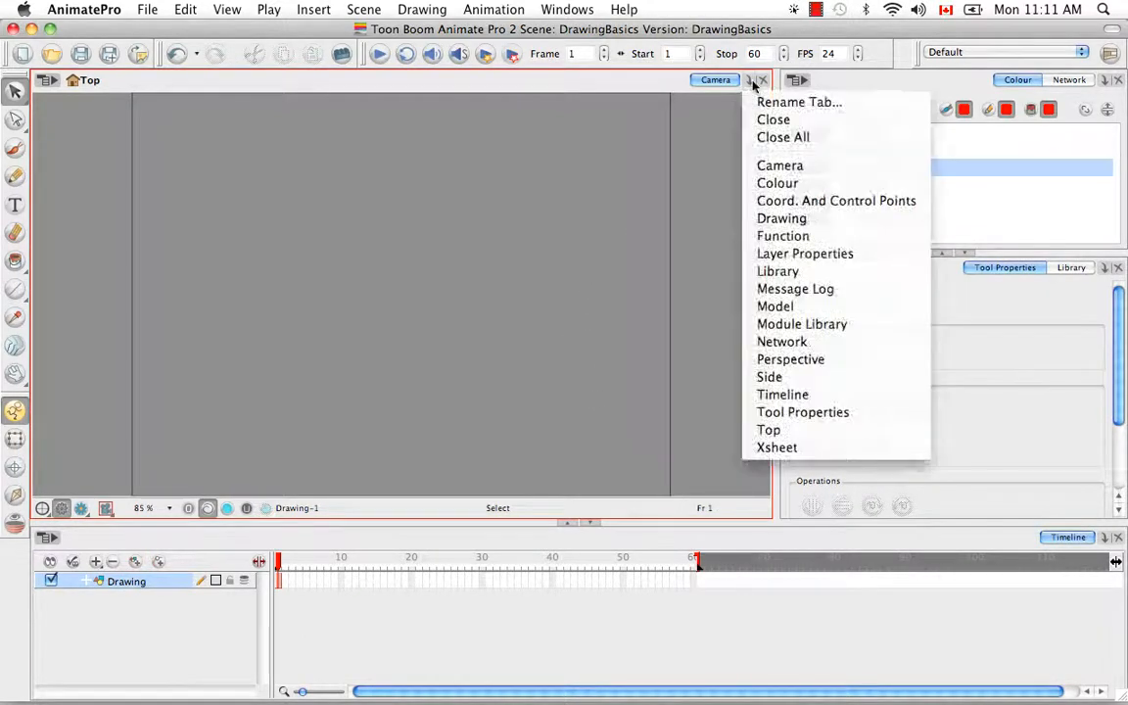
left_click(782, 217)
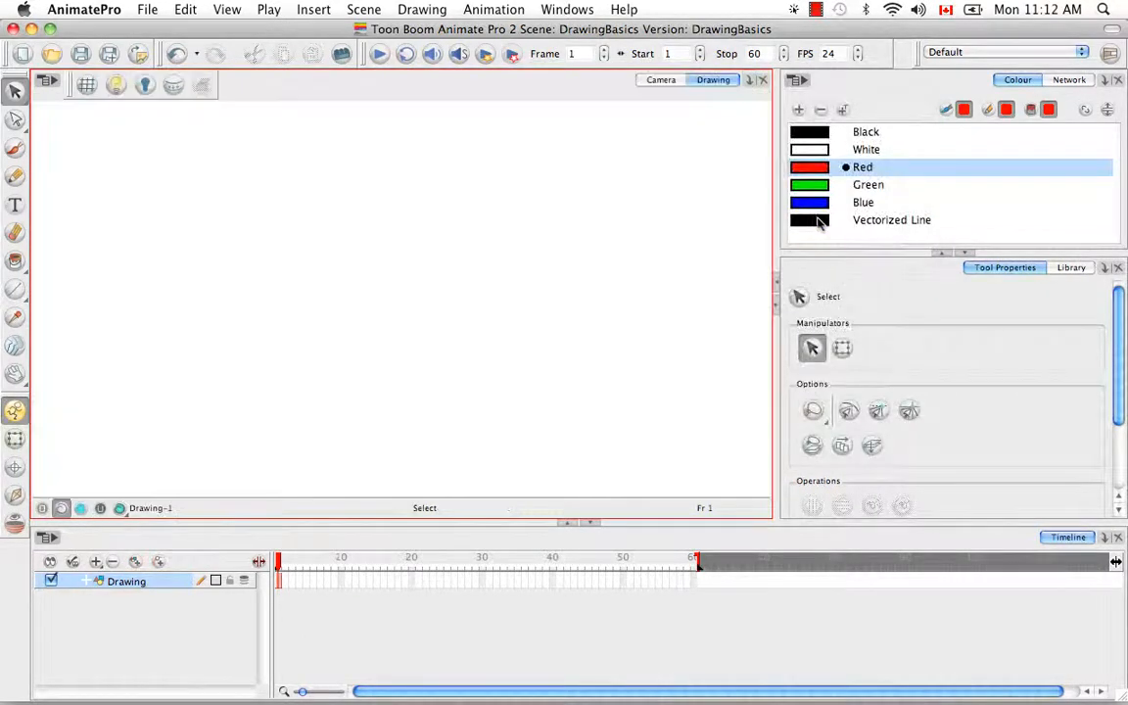
left_click(660, 80)
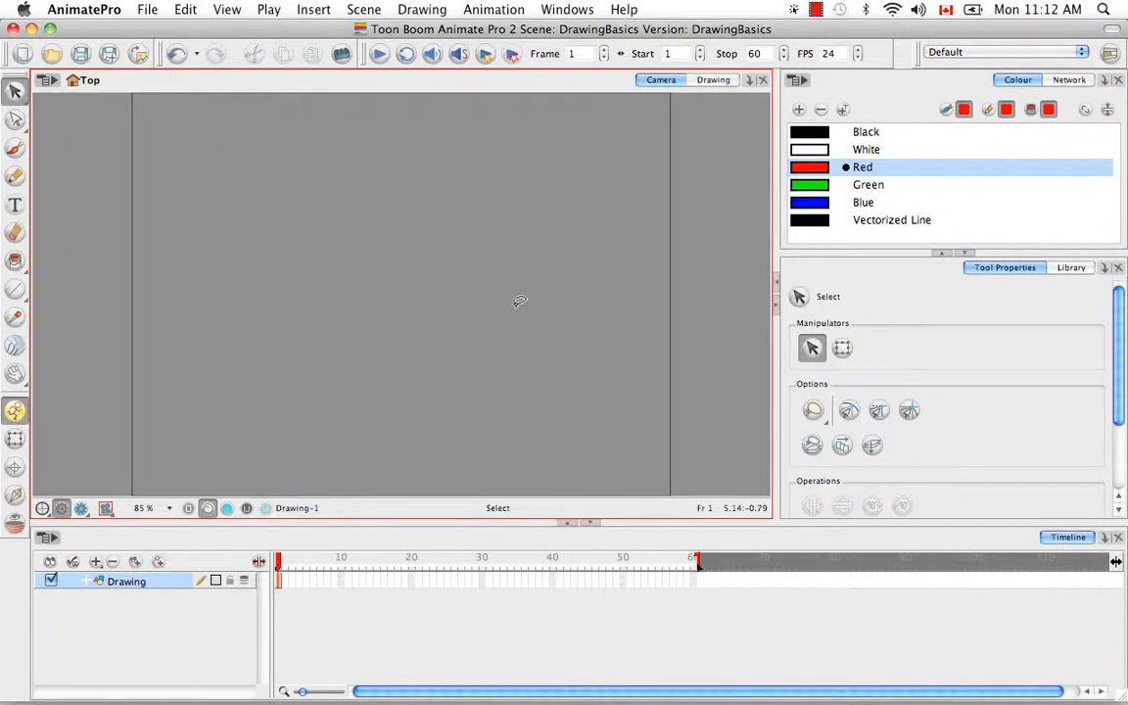
mouse_move(453, 222)
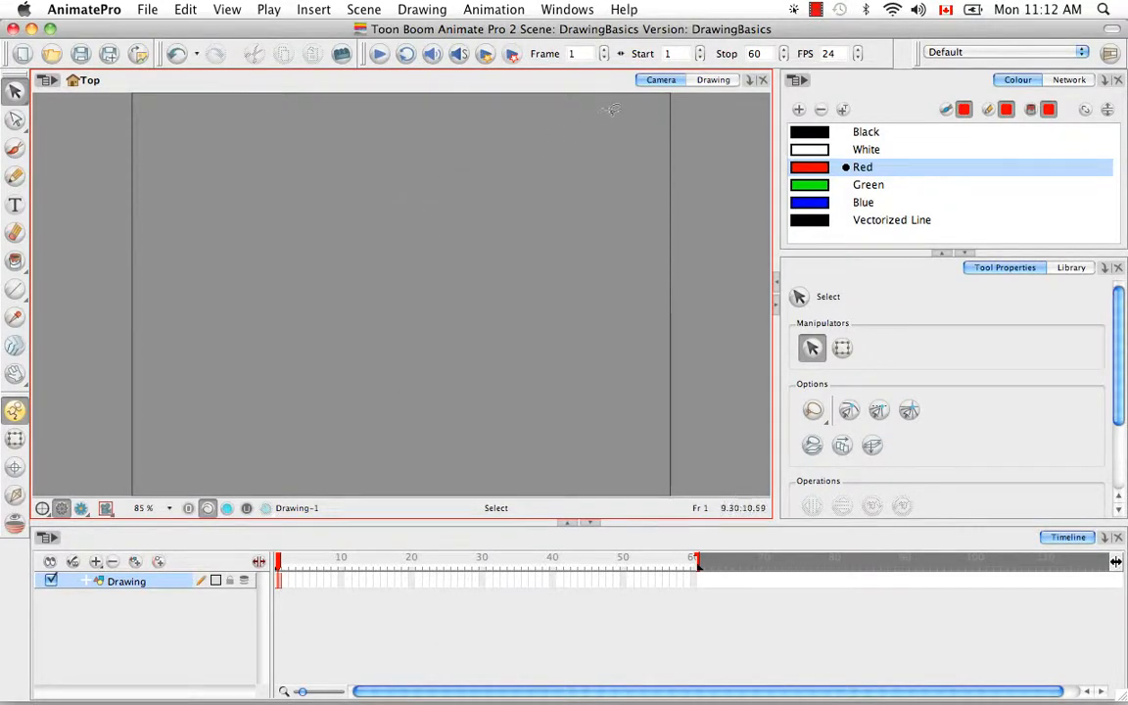
mouse_move(442, 255)
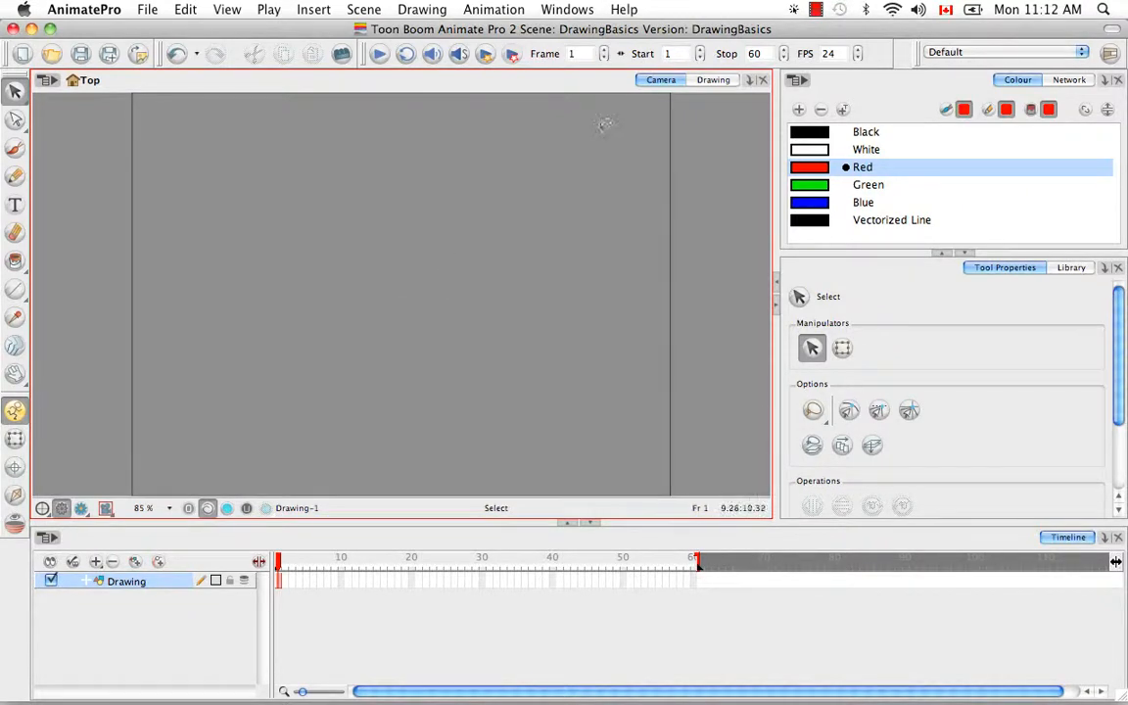
mouse_move(571, 312)
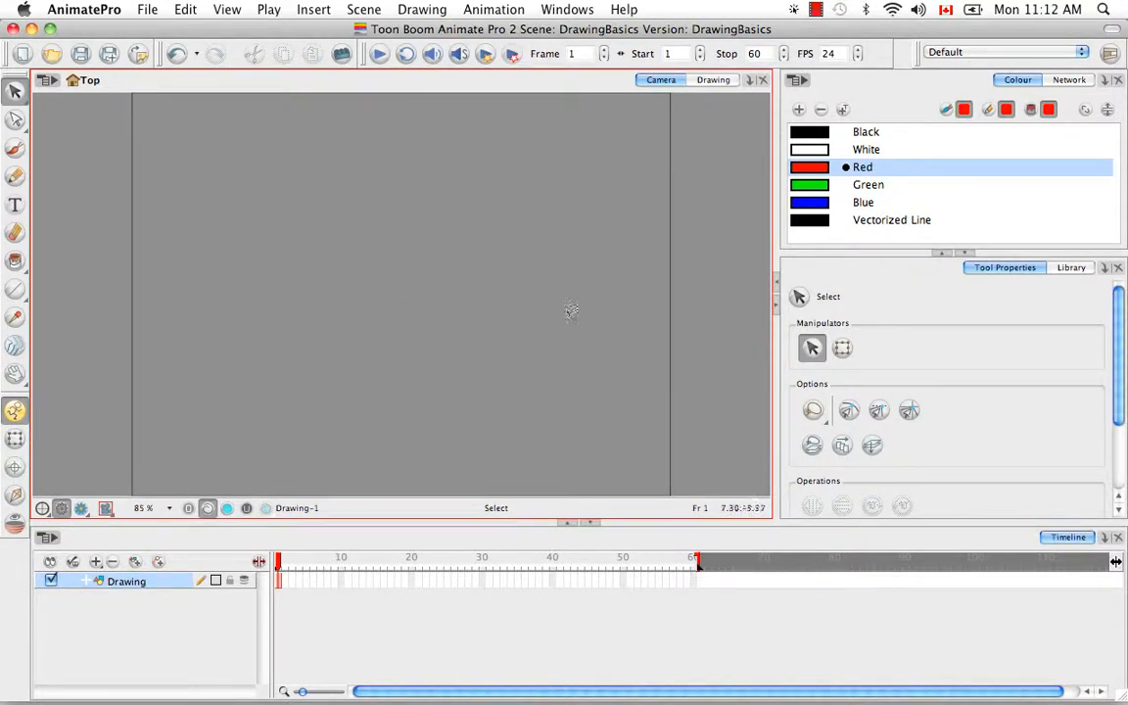
mouse_move(514, 213)
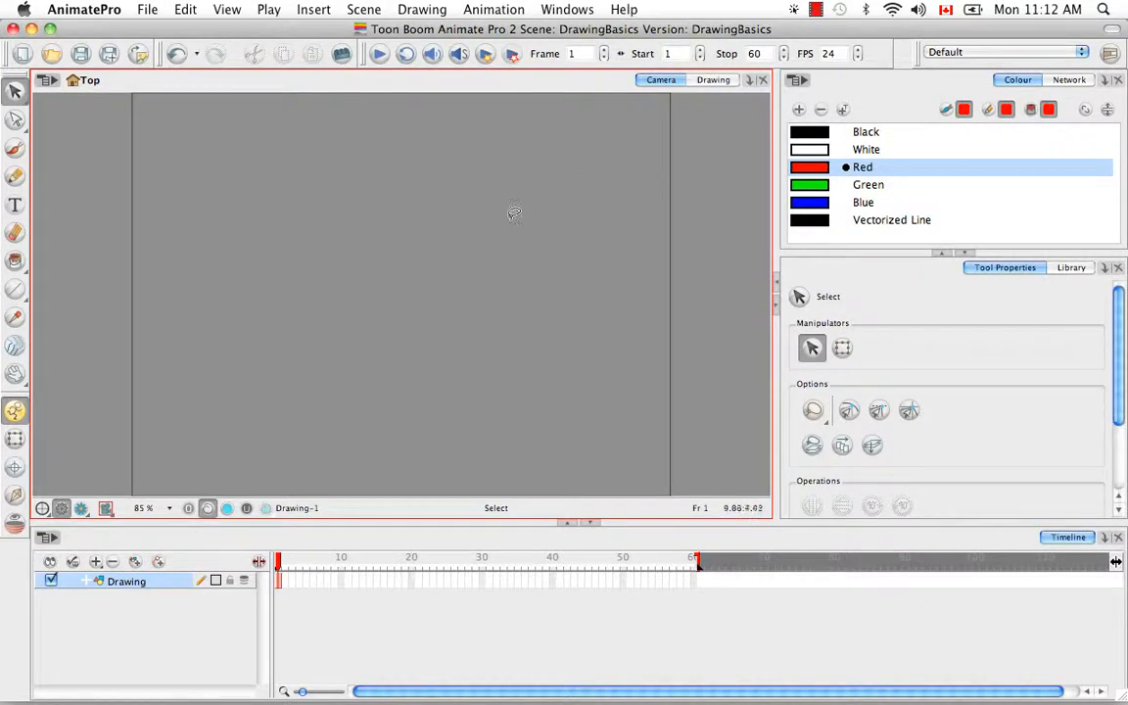
mouse_move(515, 212)
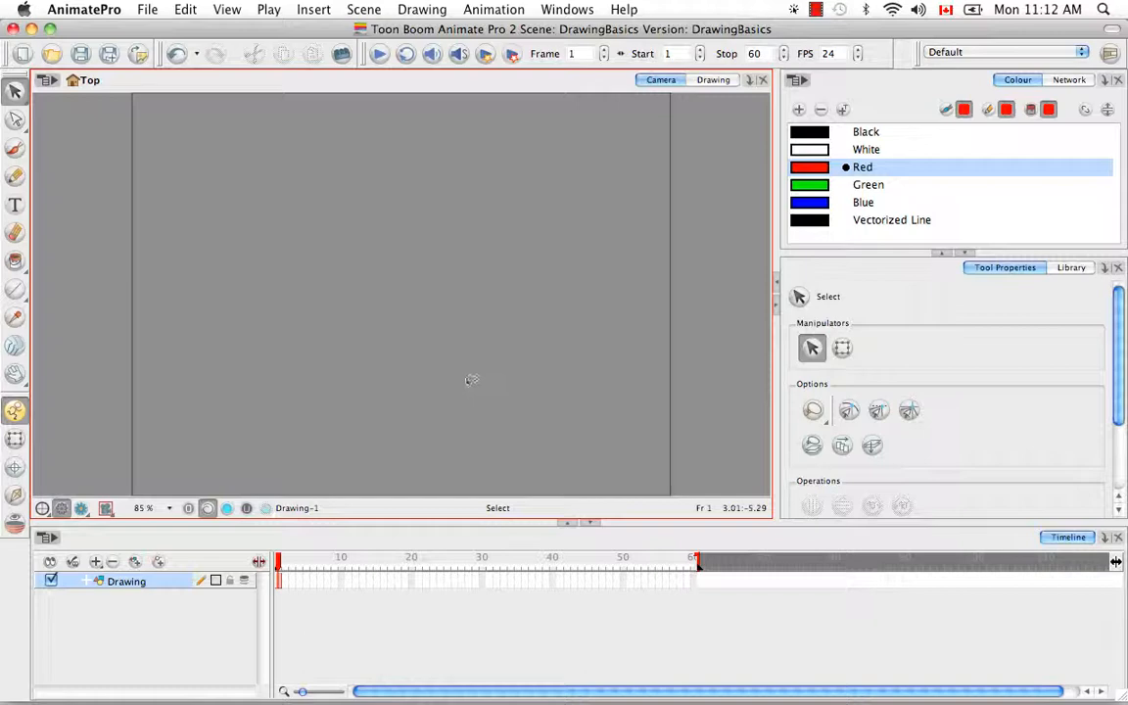
mouse_move(352, 439)
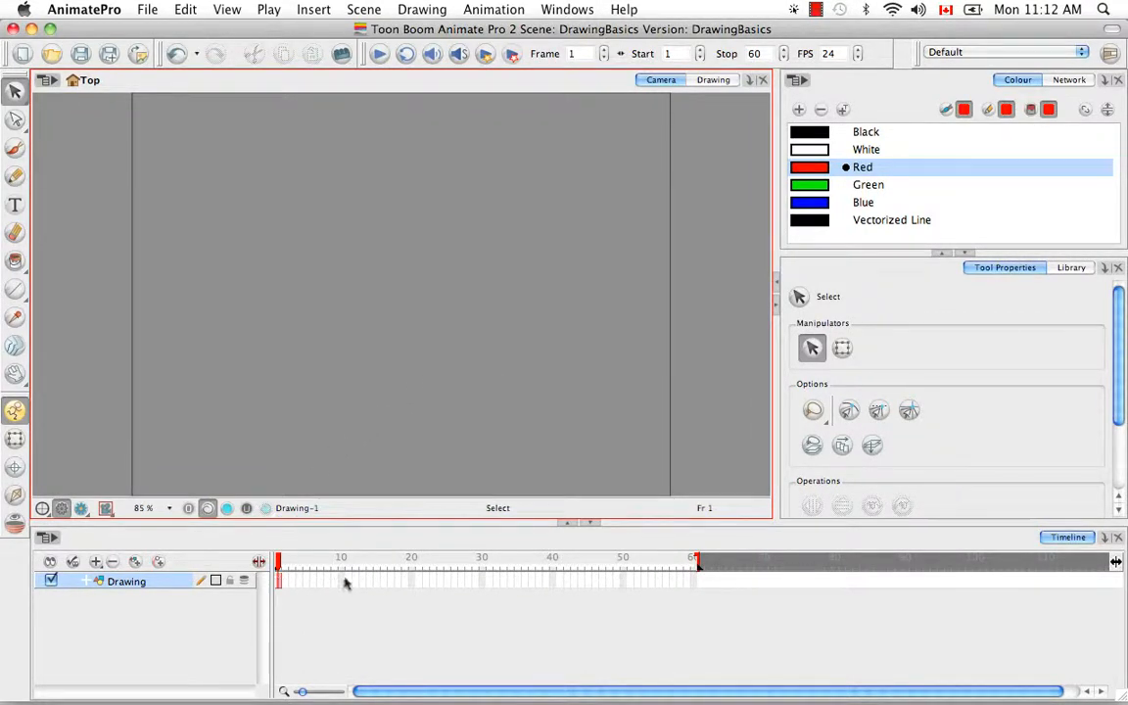
mouse_move(306, 602)
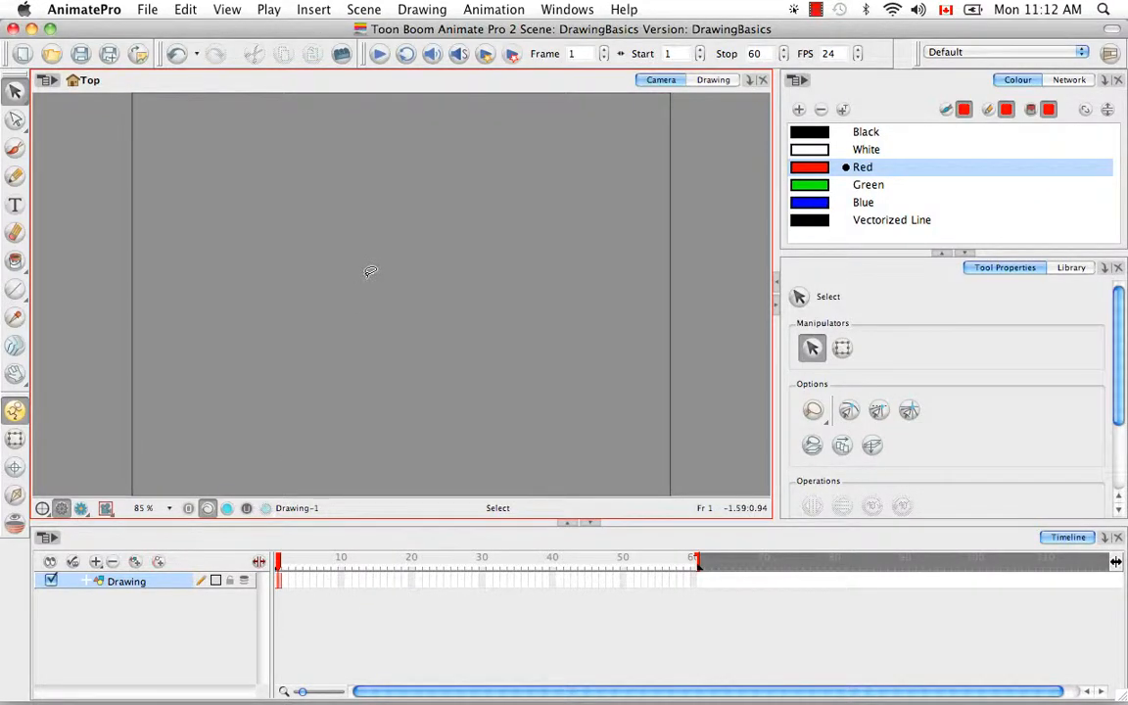
mouse_move(351, 146)
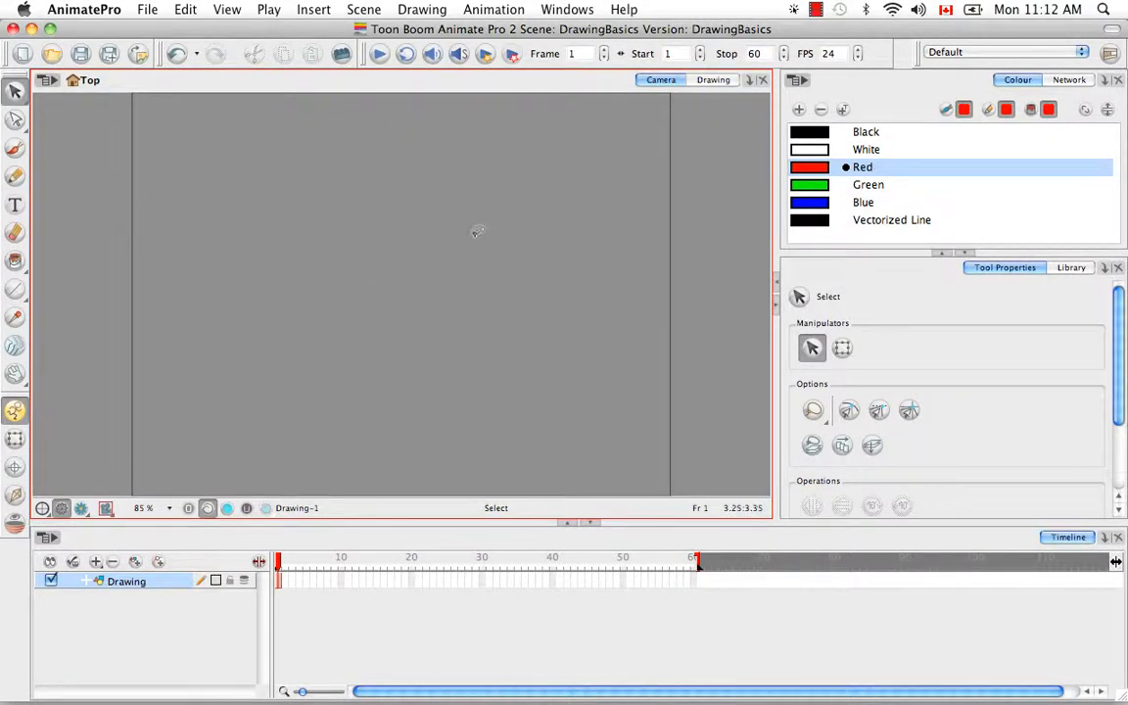
mouse_move(477, 231)
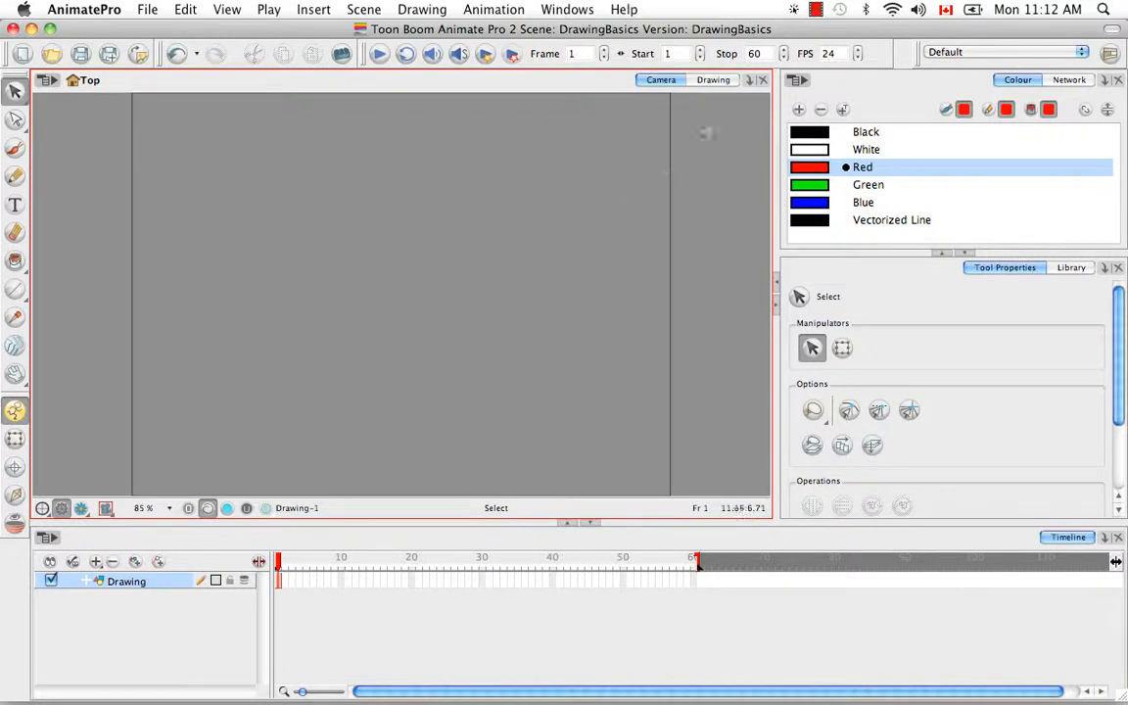
left_click(713, 80)
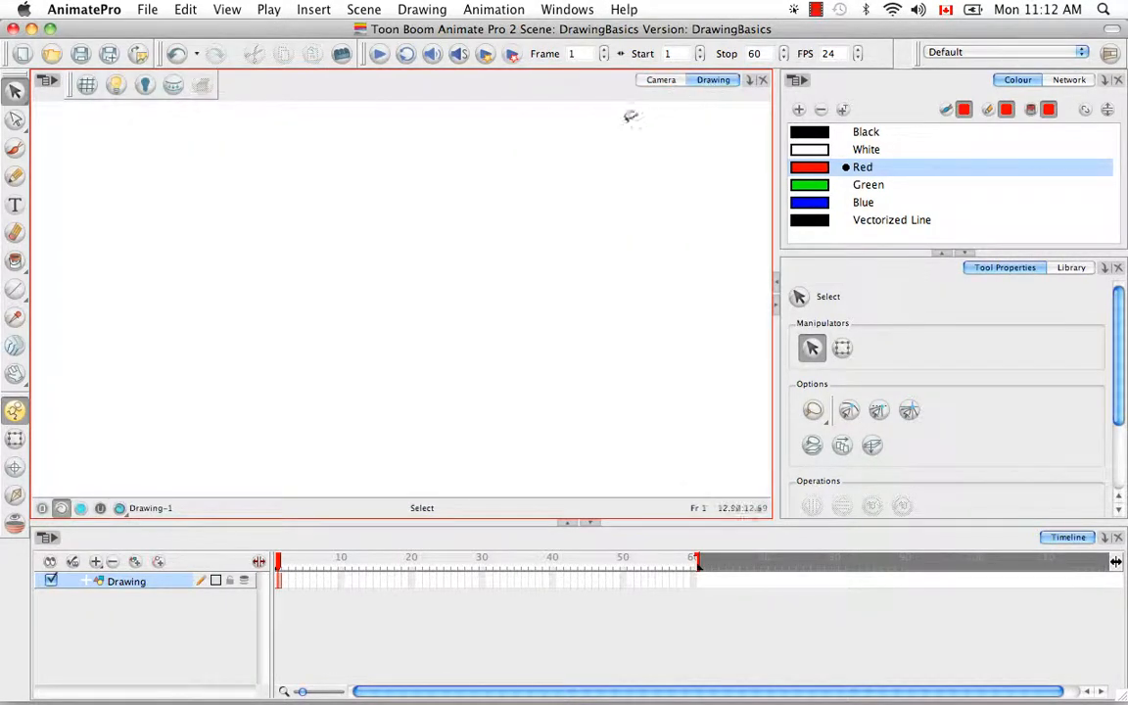
mouse_move(529, 166)
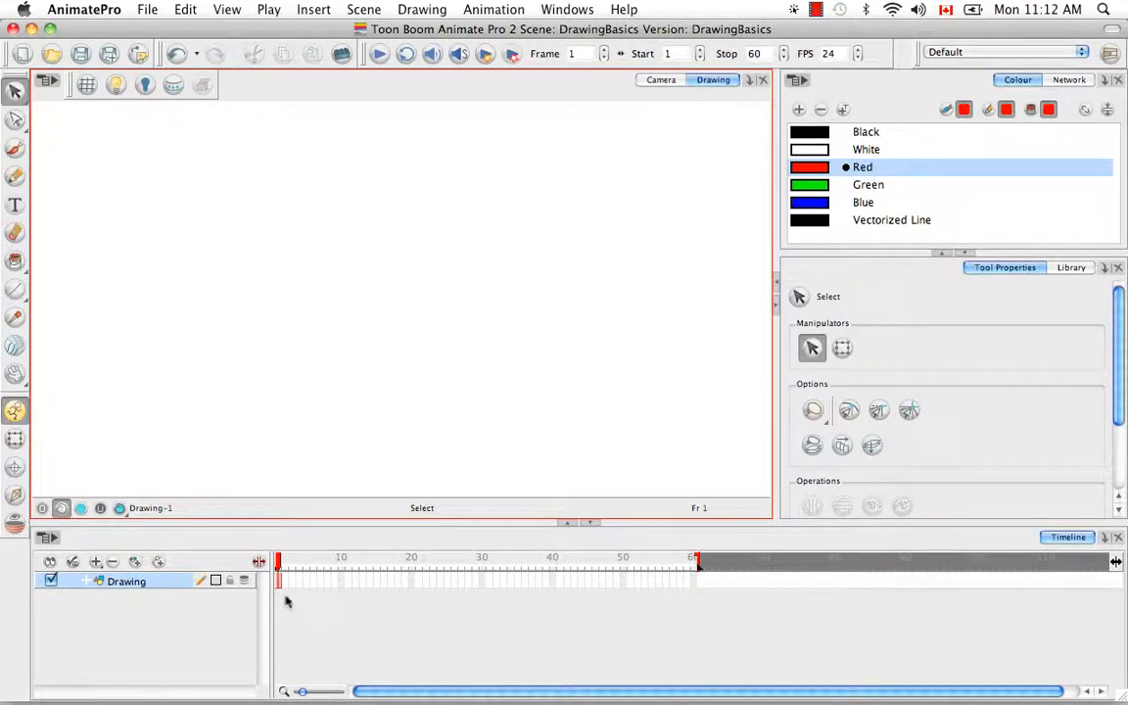
mouse_move(423, 301)
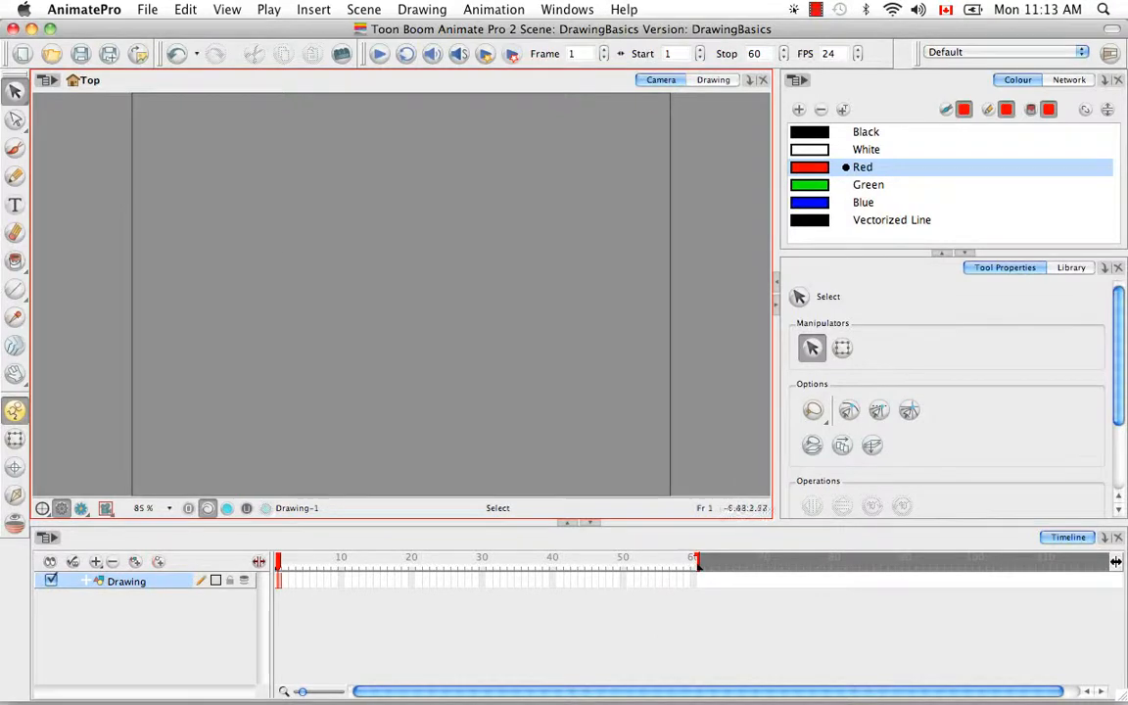
mouse_move(592, 382)
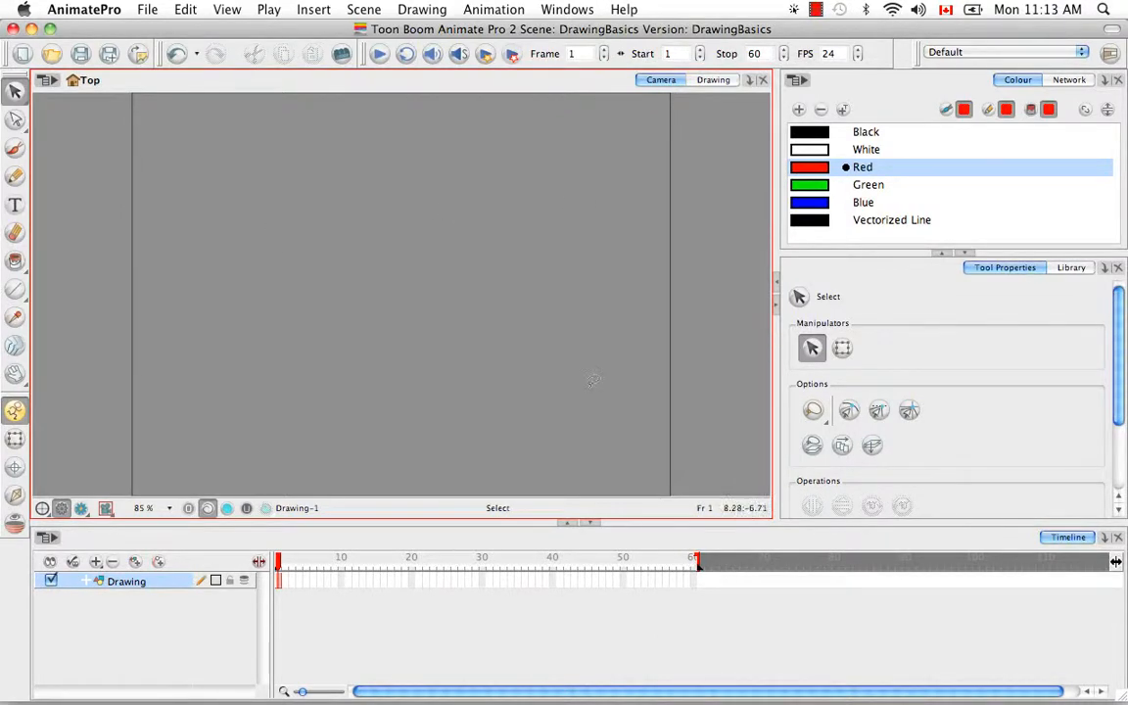
mouse_move(690, 136)
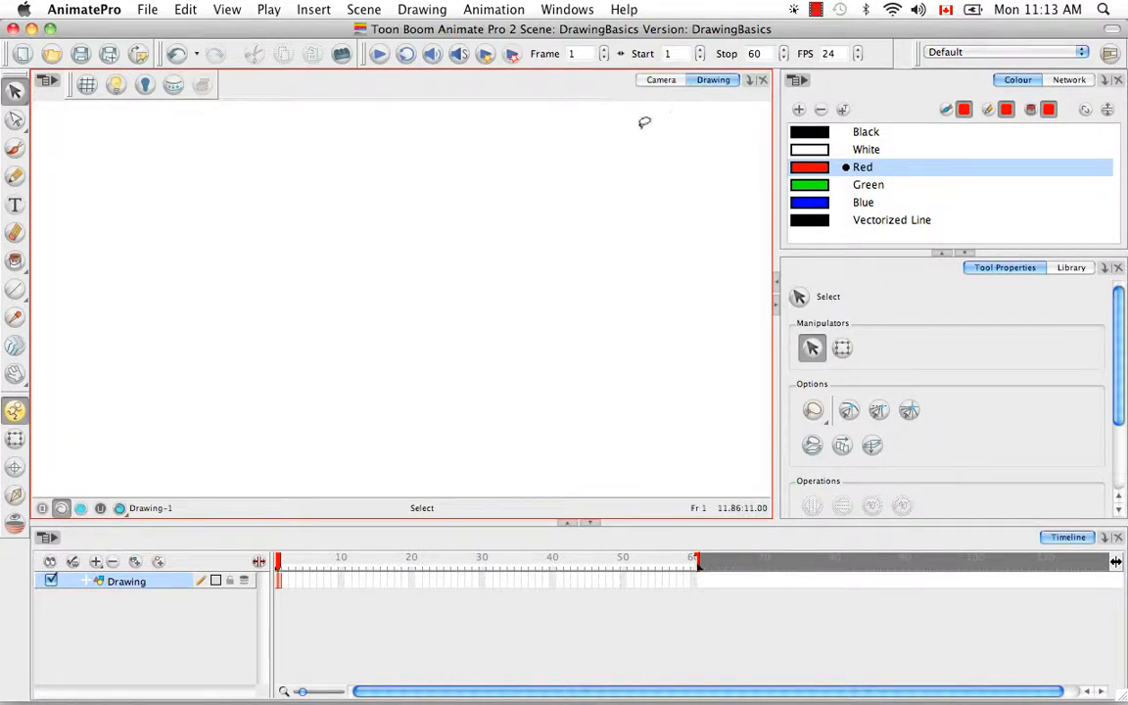
mouse_move(522, 160)
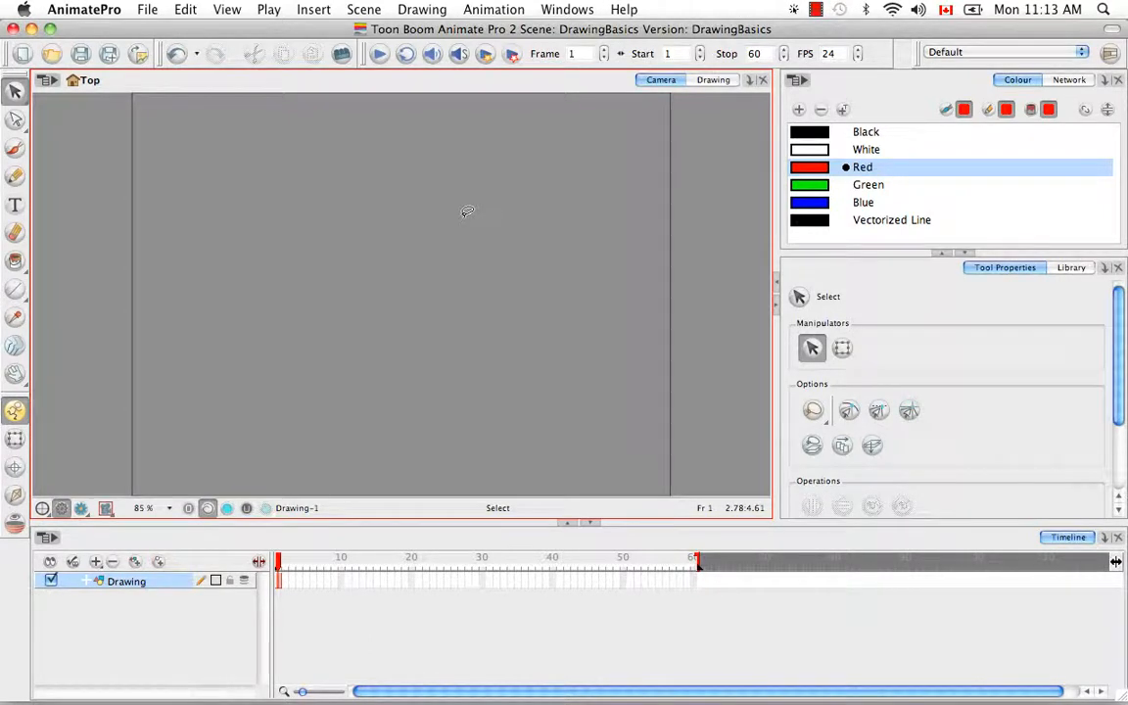
mouse_move(448, 357)
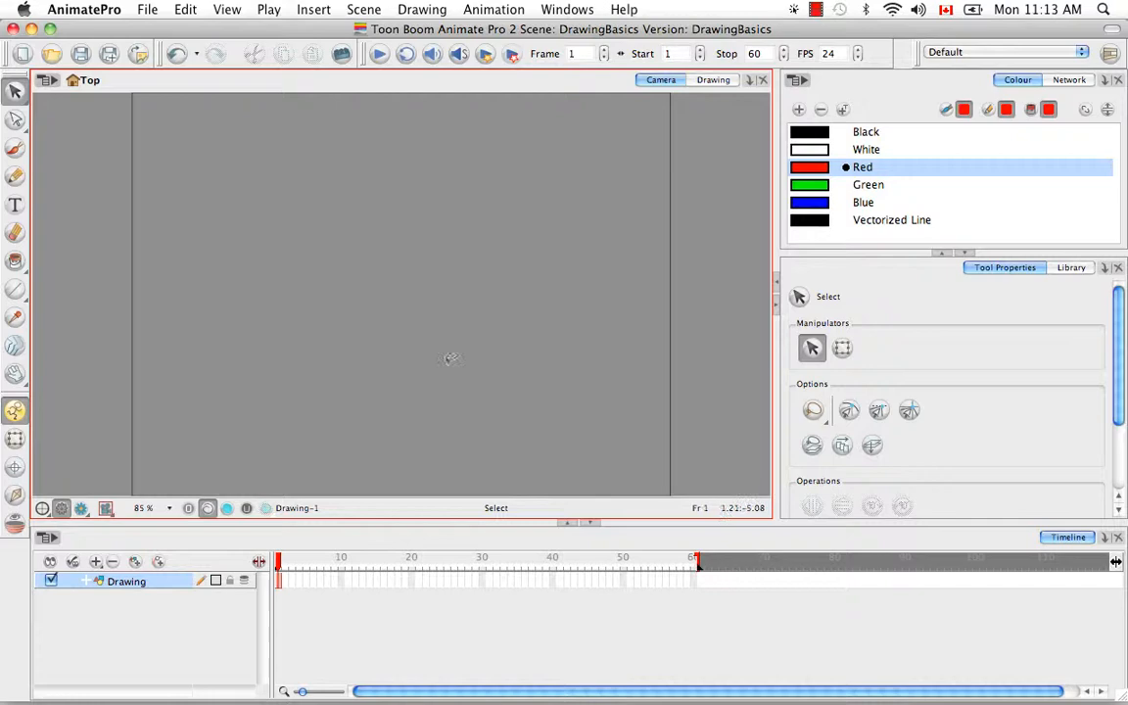
mouse_move(317, 286)
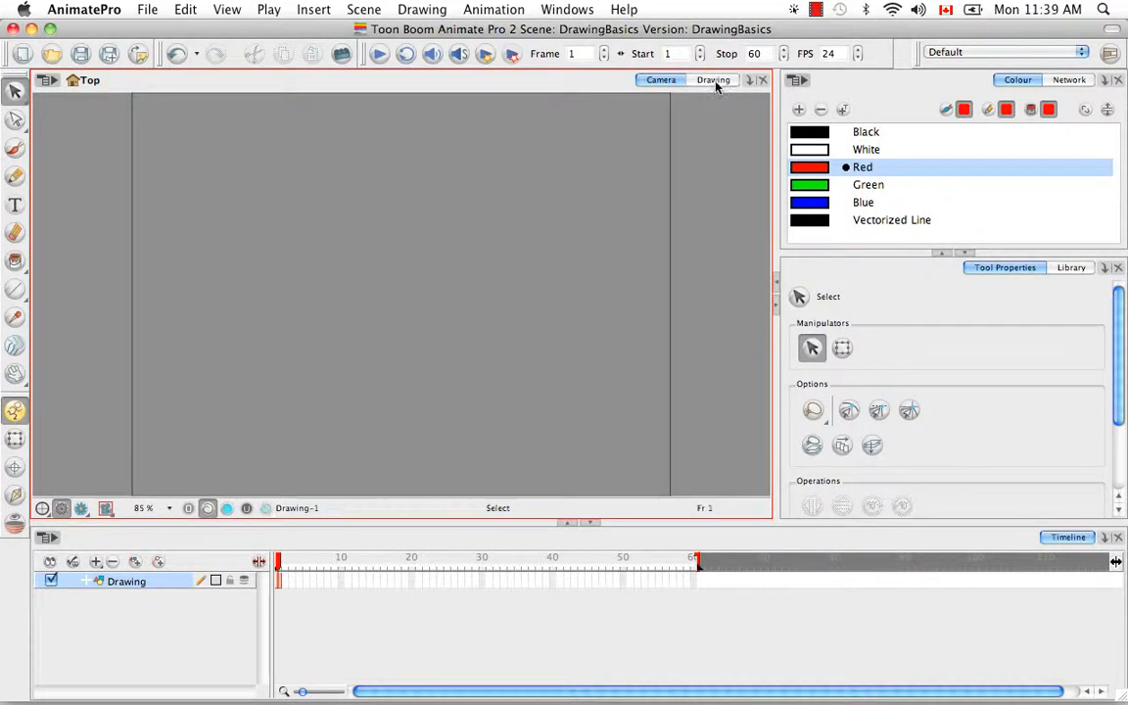
In the Drawing view, add a 'figure' drawing layer and rename the Drawing layer 'bg'
left_click(713, 79)
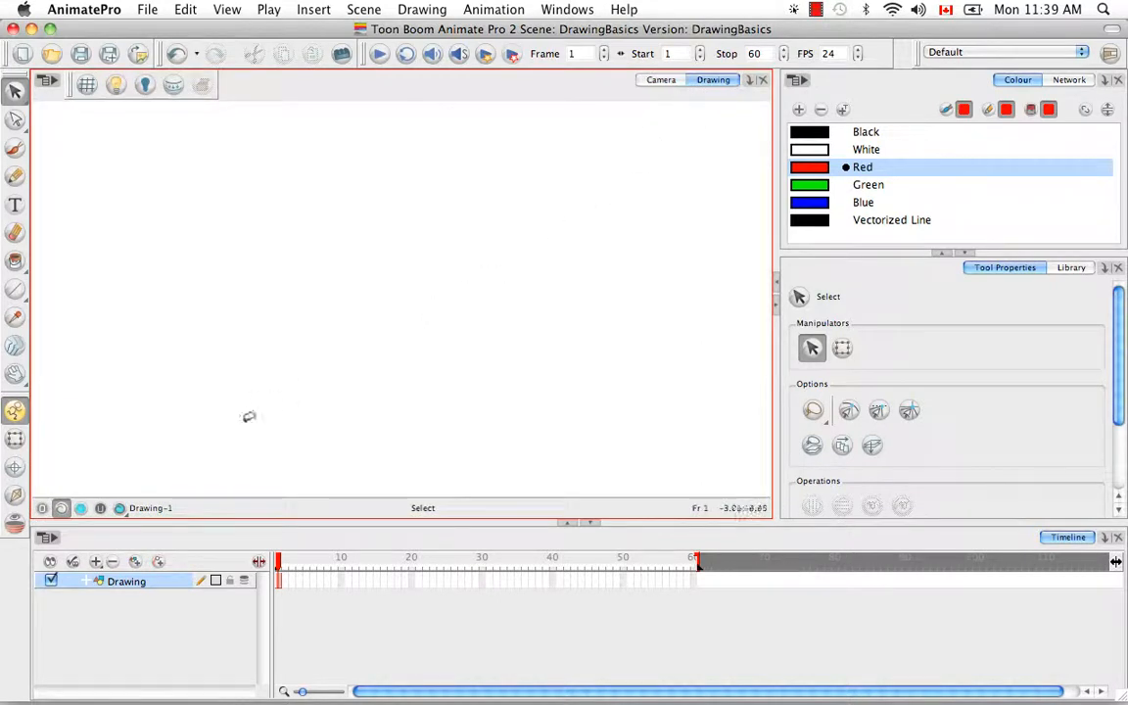
left_click(96, 561)
type("figure")
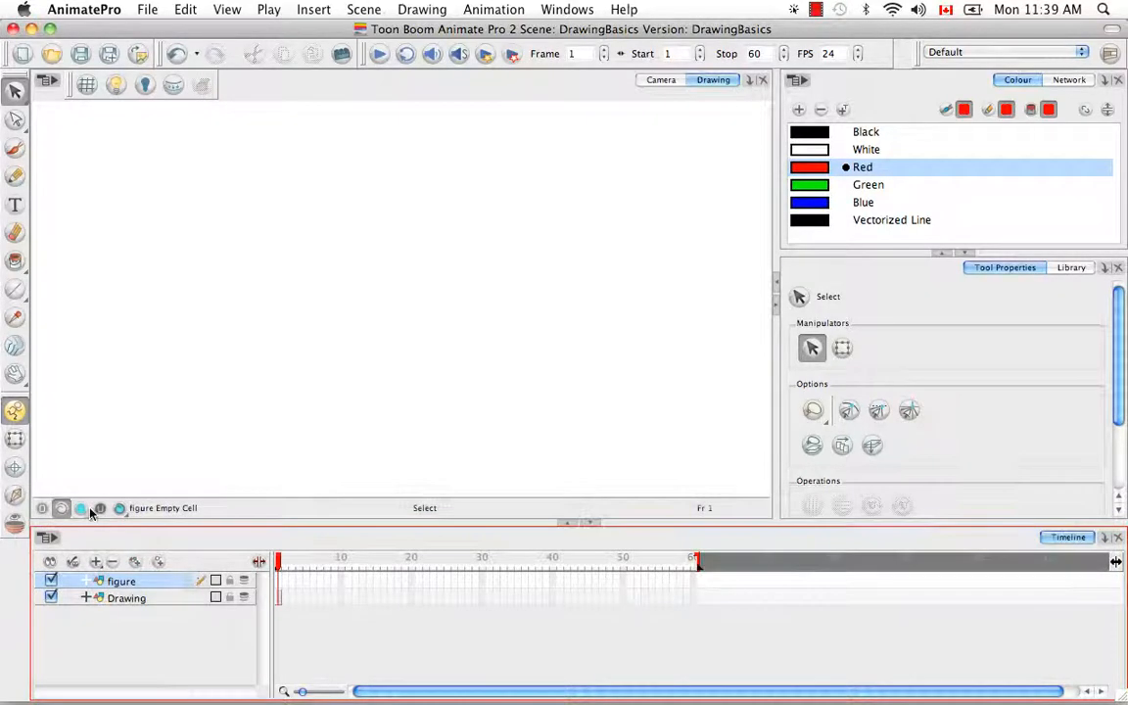
left_click(126, 599)
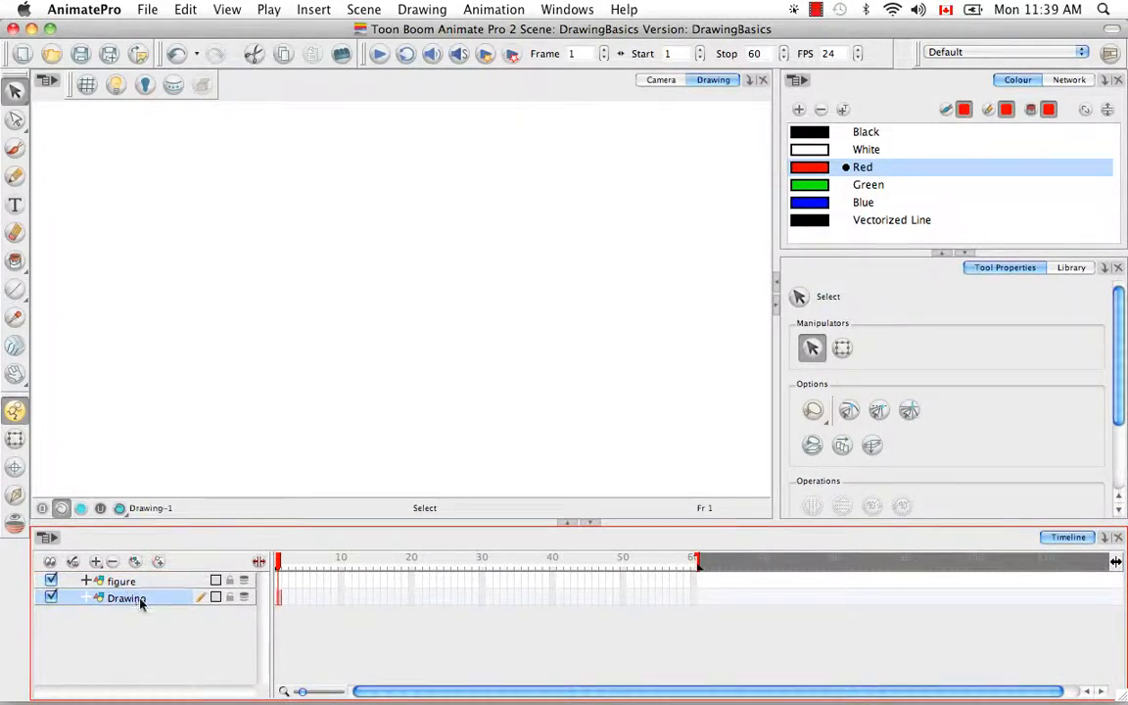
double_click(127, 599)
type("bg")
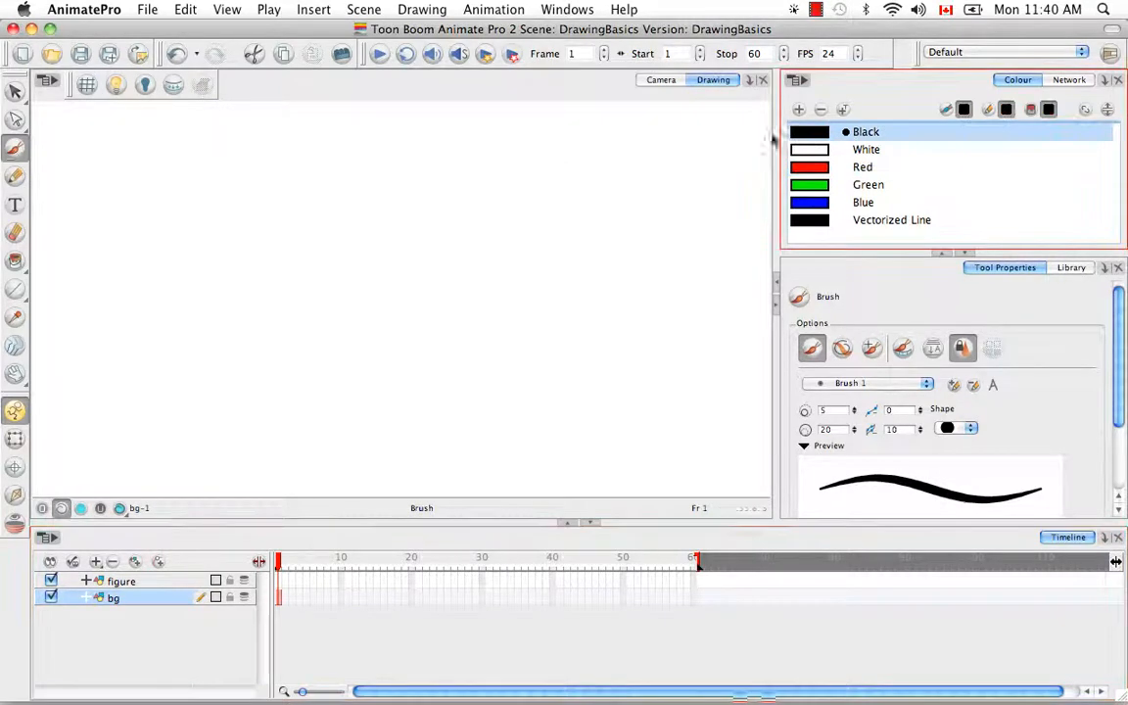
Brush the top, right and remaining edges of a rectangular frame on the bg layer
left_click_drag(267, 175, 555, 183)
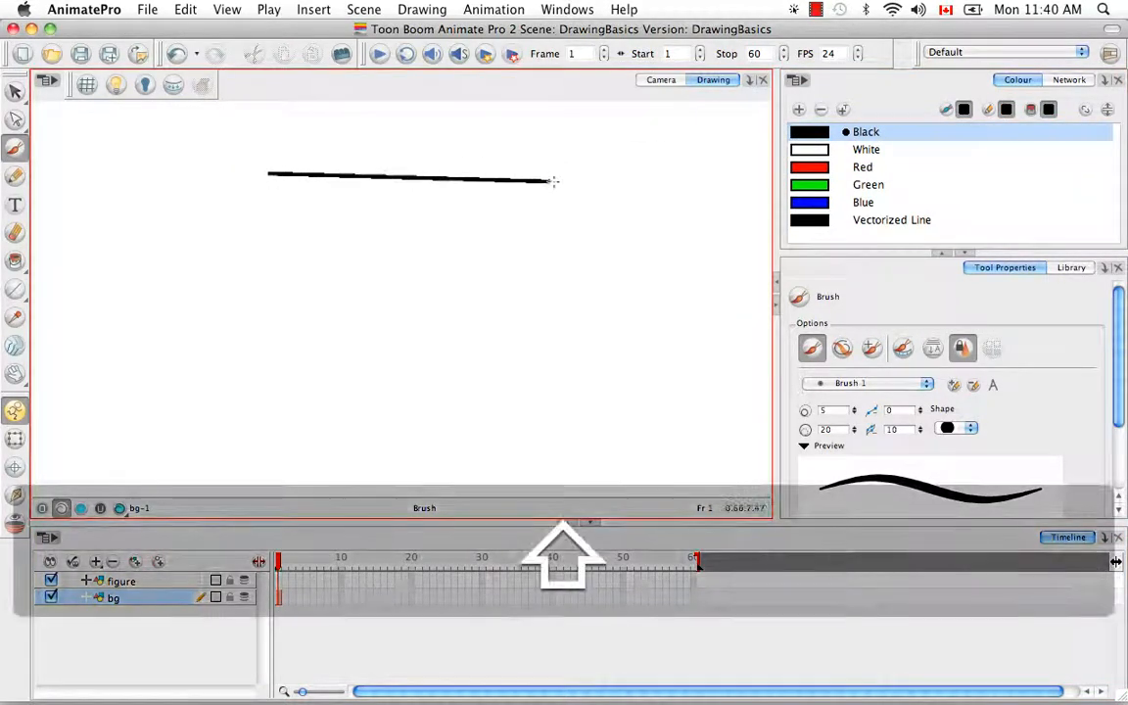
left_click_drag(571, 174, 591, 392)
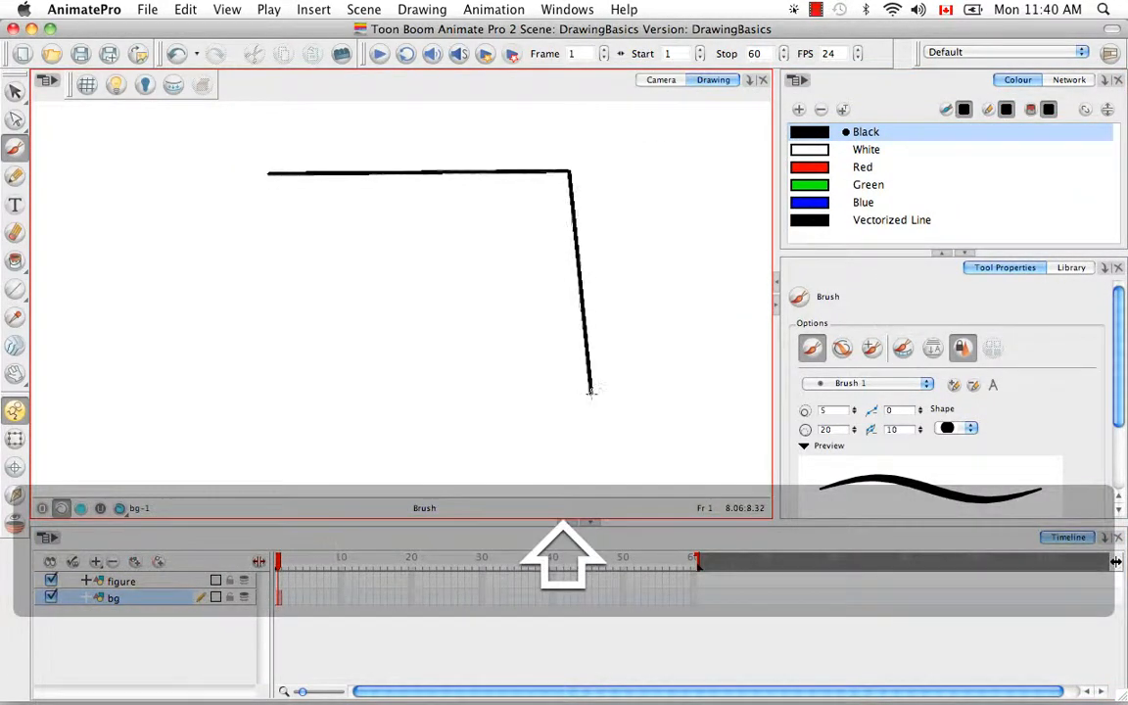
left_click_drag(587, 389, 289, 419)
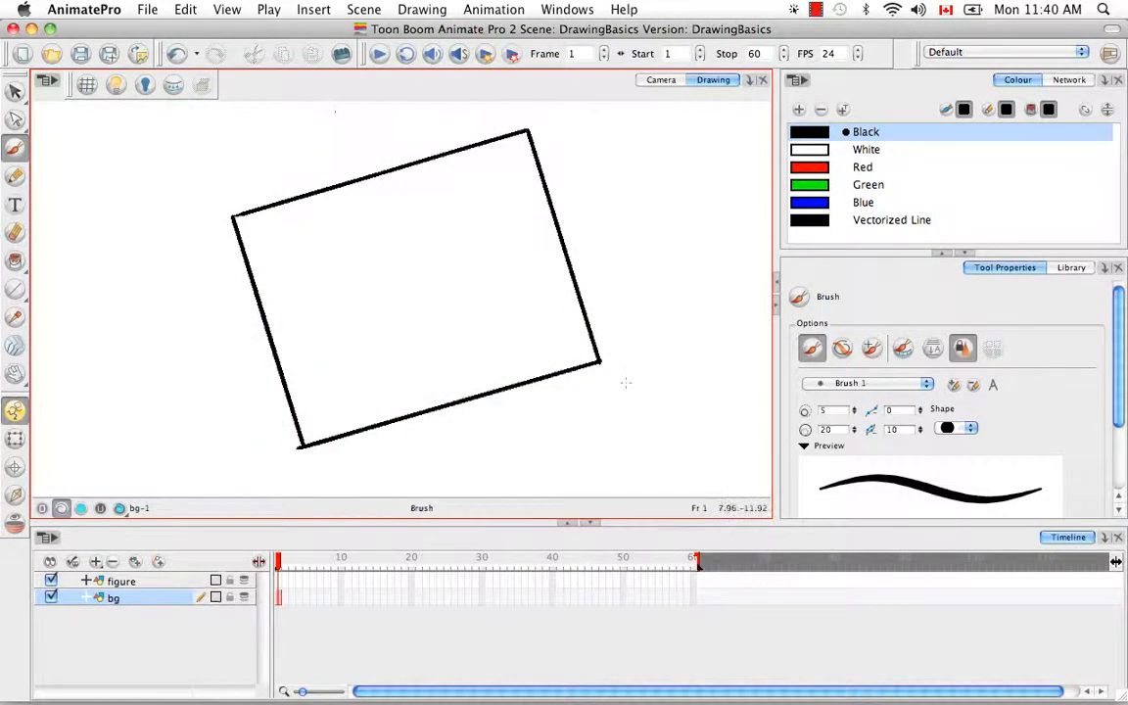
mouse_move(500, 174)
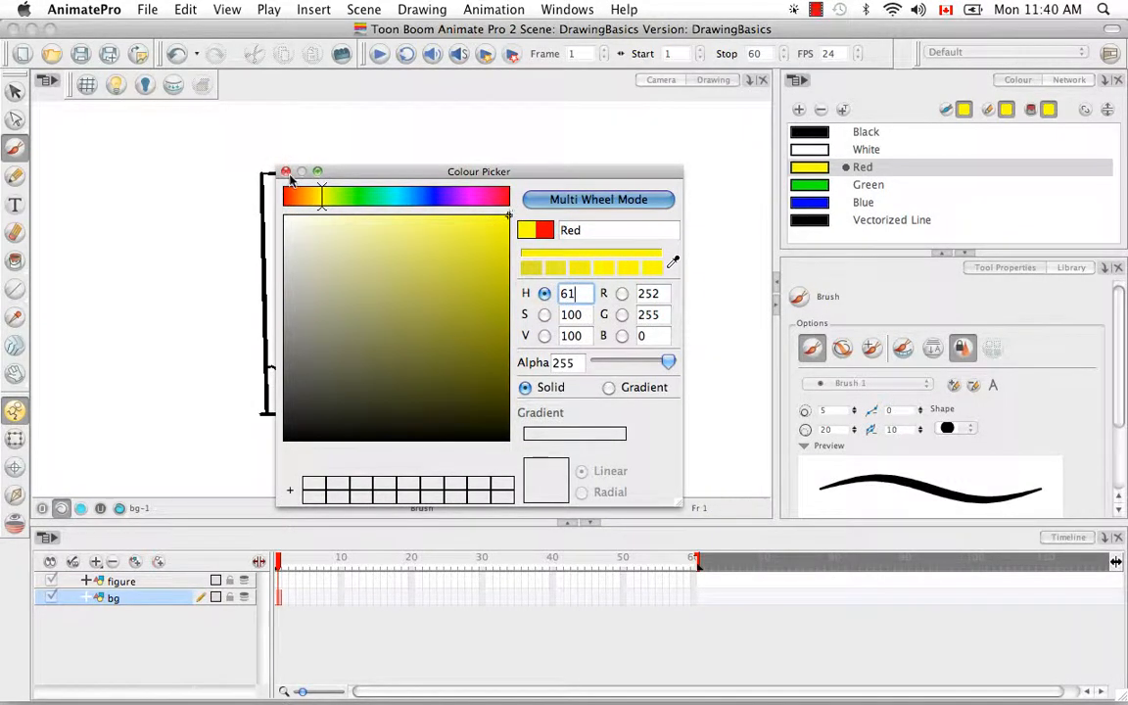
Darken the Green swatch in the Colour Picker
left_click(868, 184)
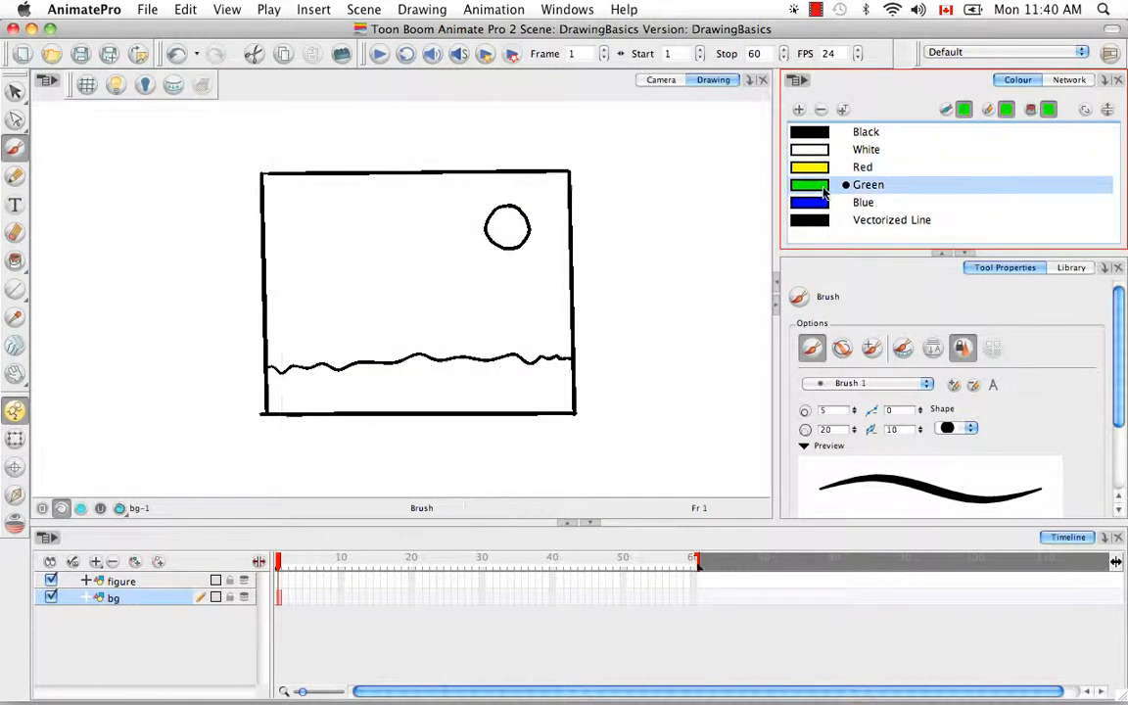
double_click(810, 184)
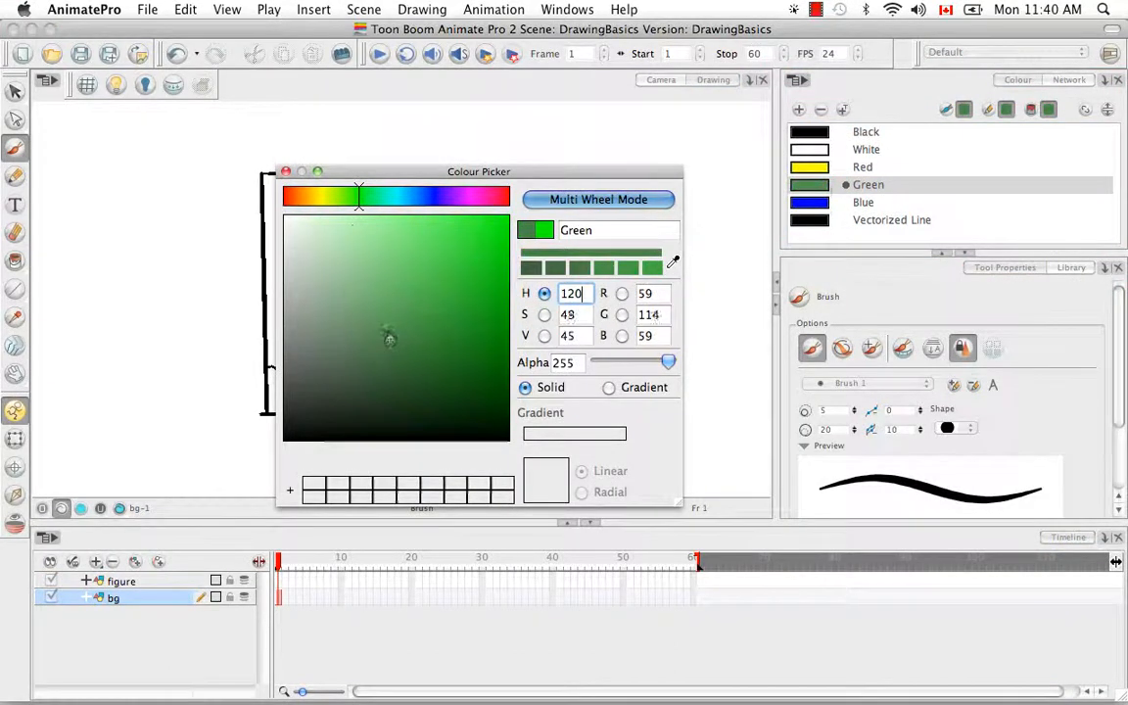
left_click(406, 284)
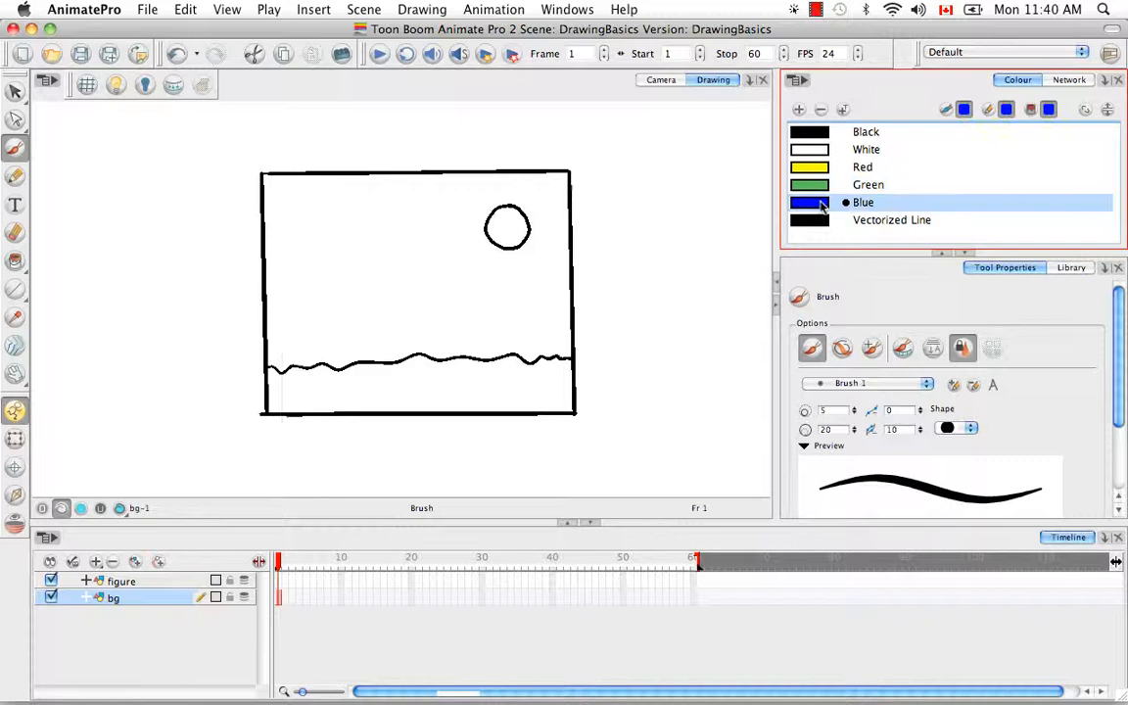
Lighten the Blue swatch to sky blue, then select the figure layer
double_click(810, 202)
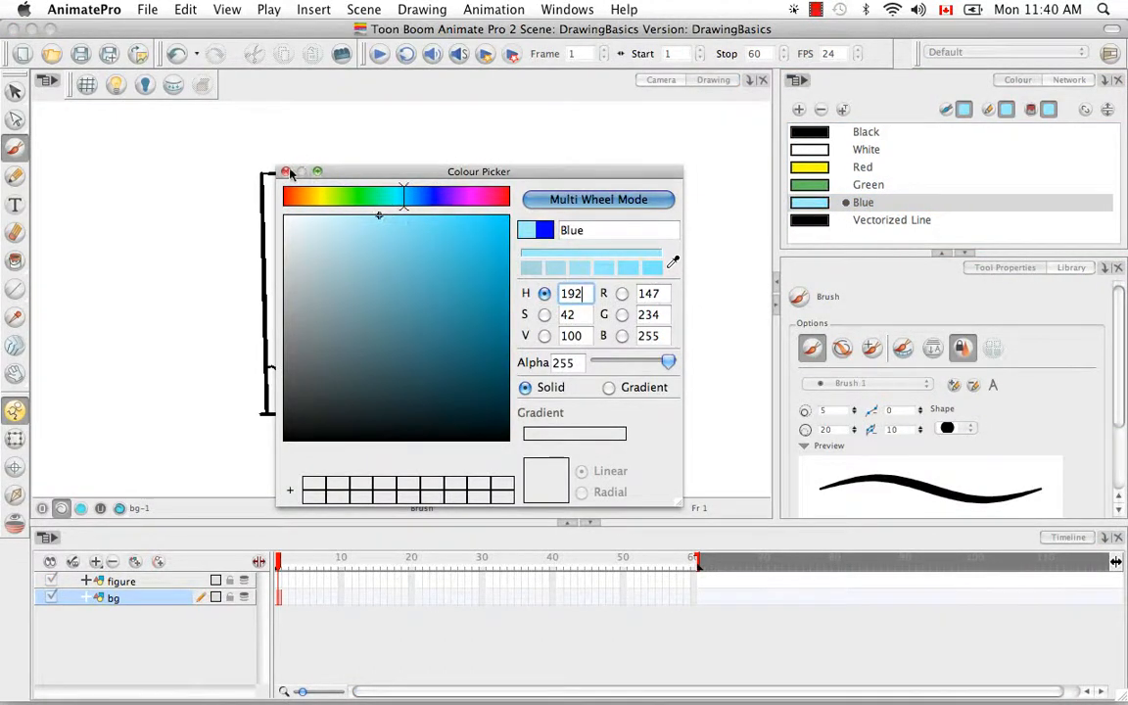
left_click(286, 173)
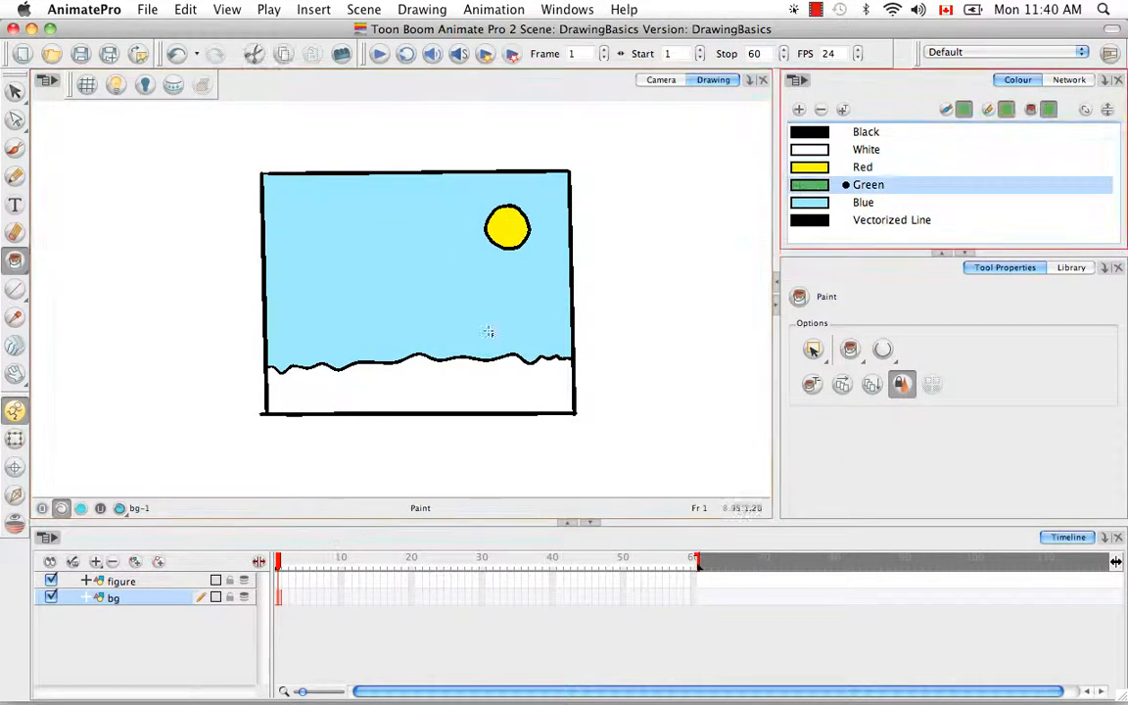
left_click(122, 580)
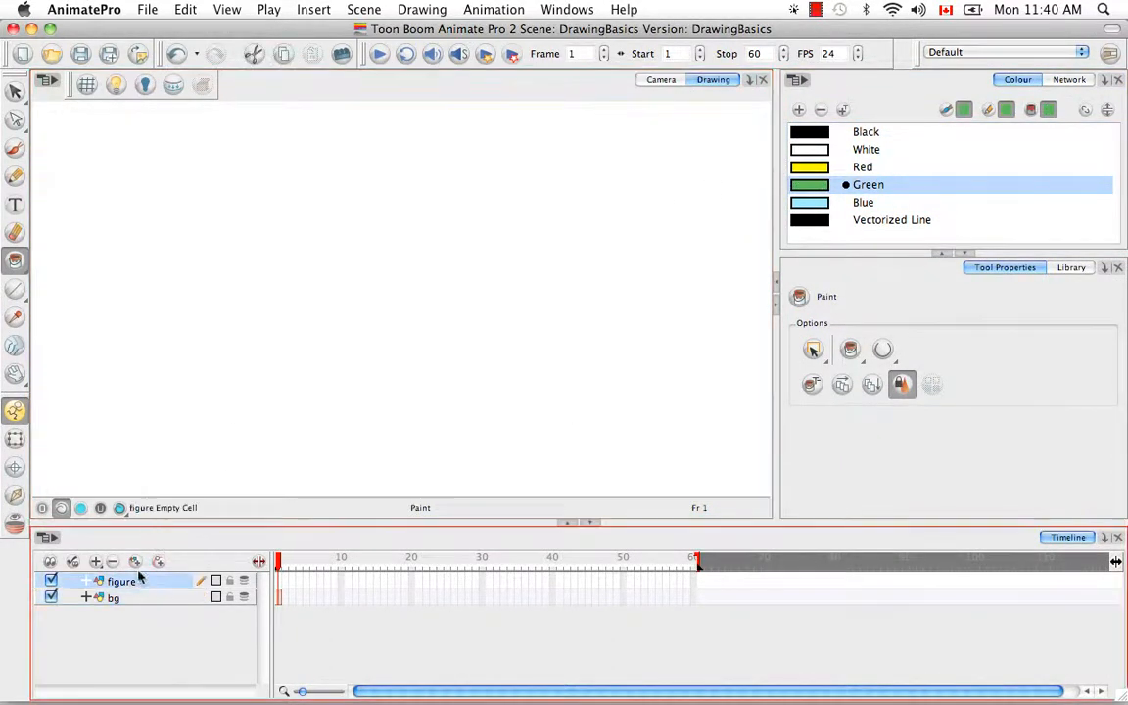
Brush the stick figure's head, body, both legs and remaining strokes in black
left_click(14, 147)
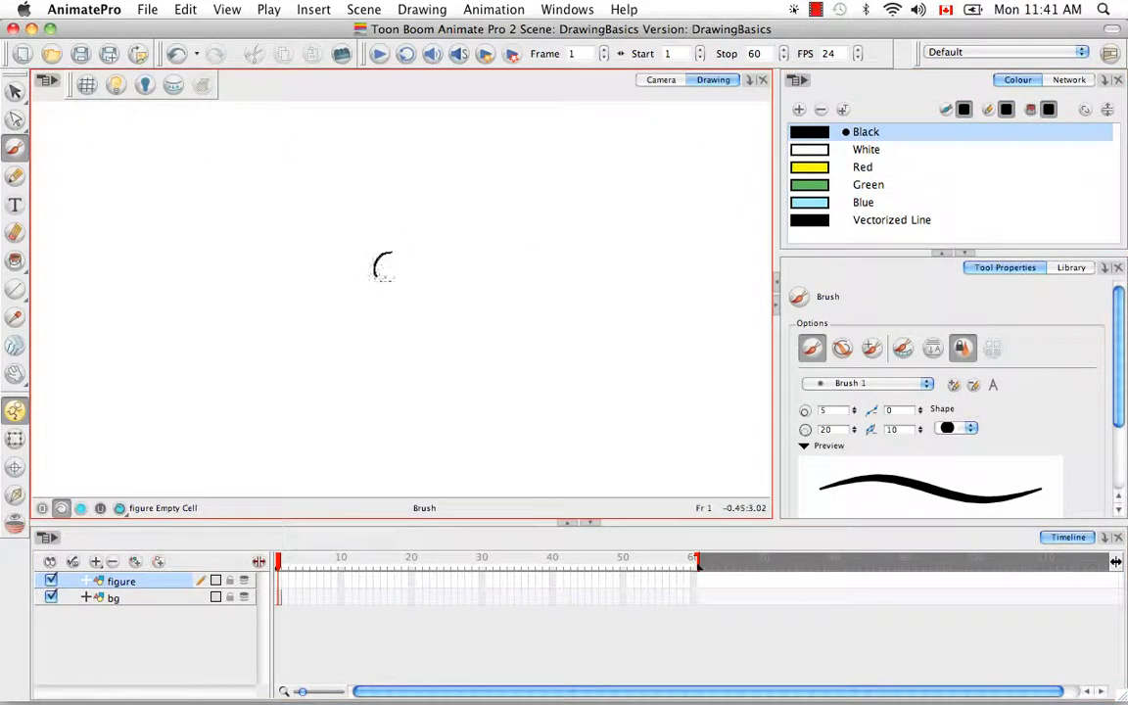
left_click_drag(382, 274, 374, 343)
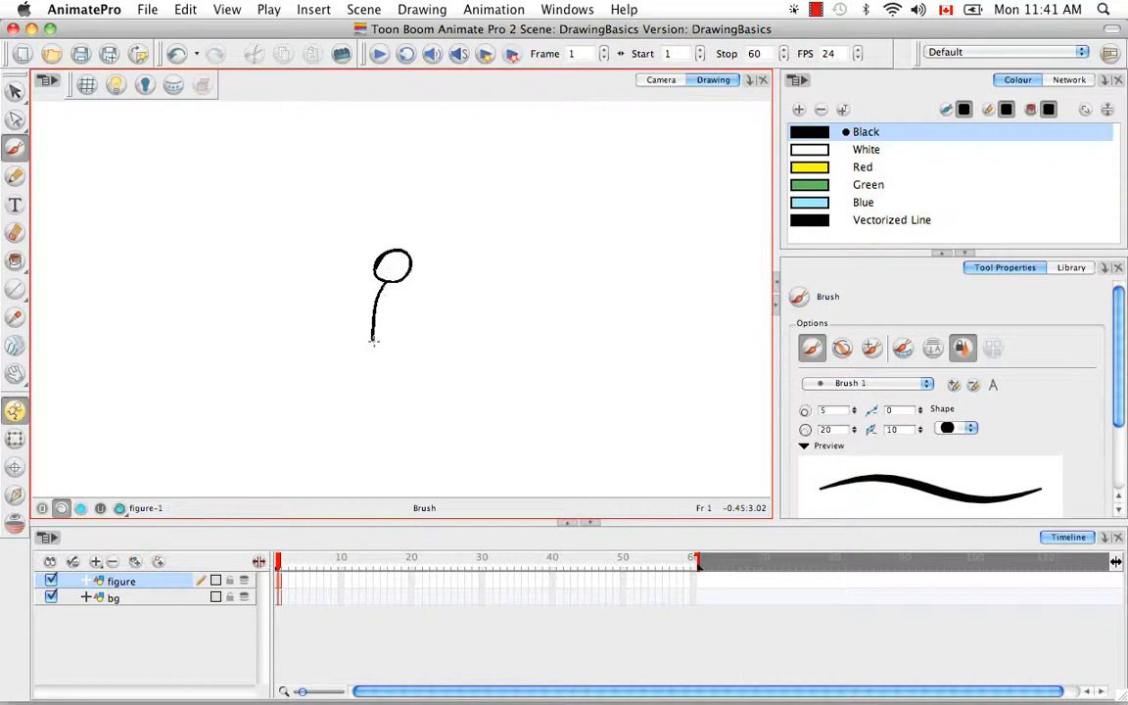
left_click_drag(374, 338, 417, 338)
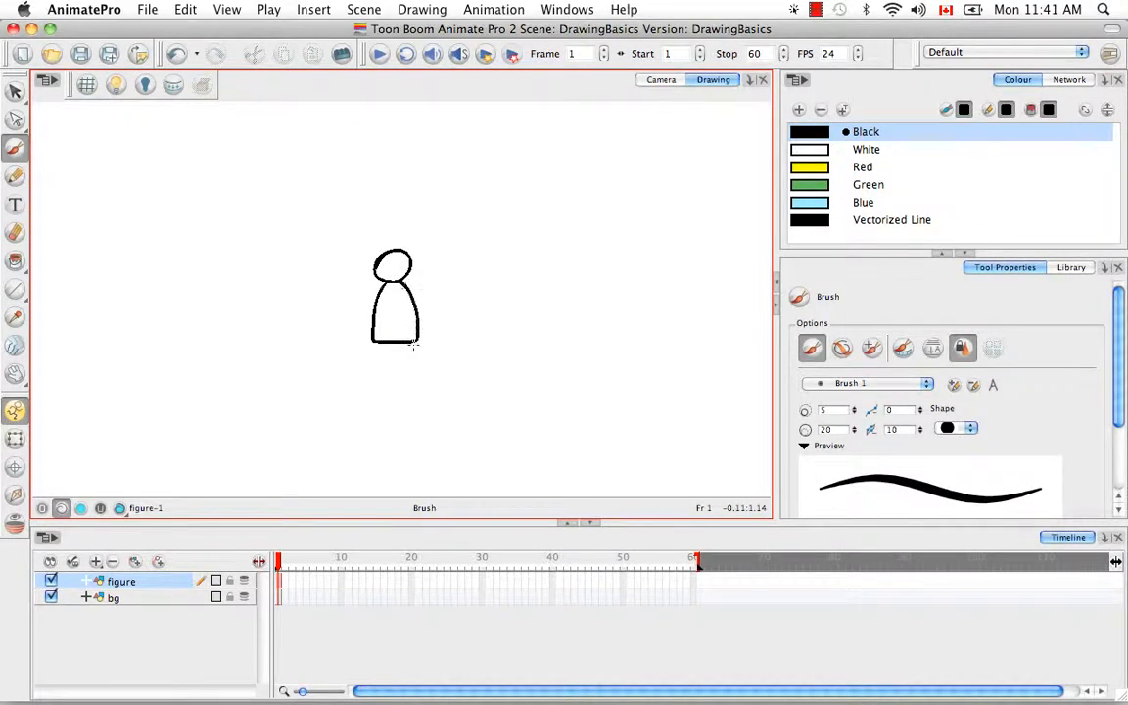
left_click_drag(397, 338, 370, 377)
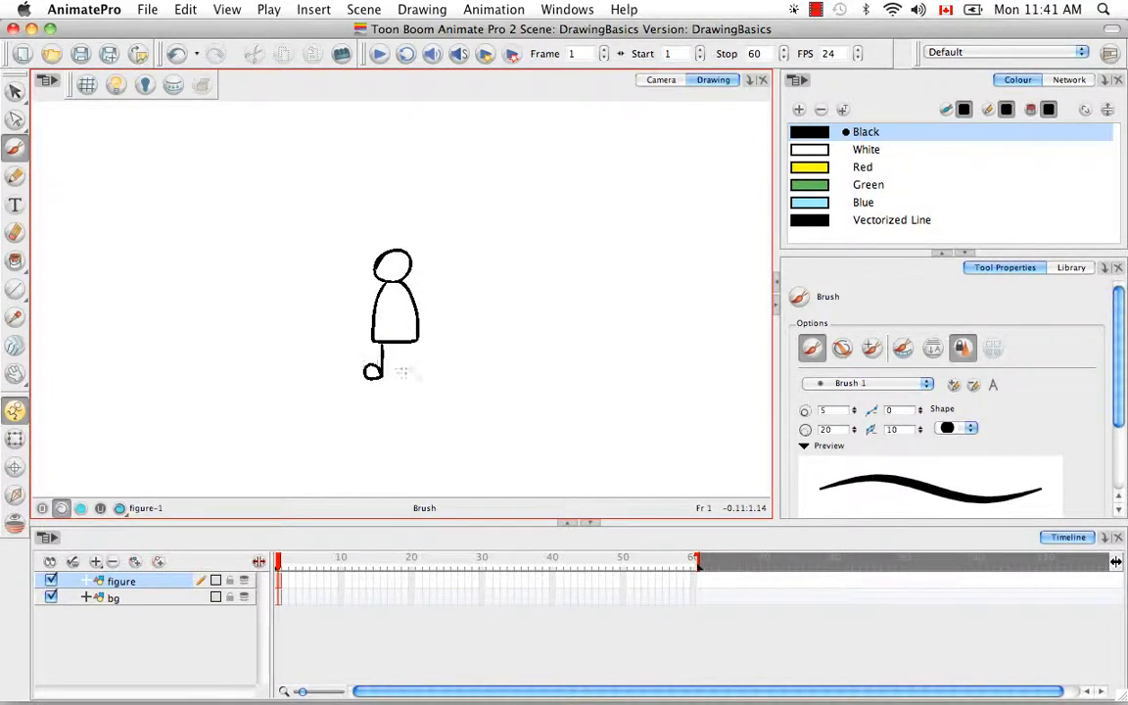
left_click_drag(372, 377, 406, 382)
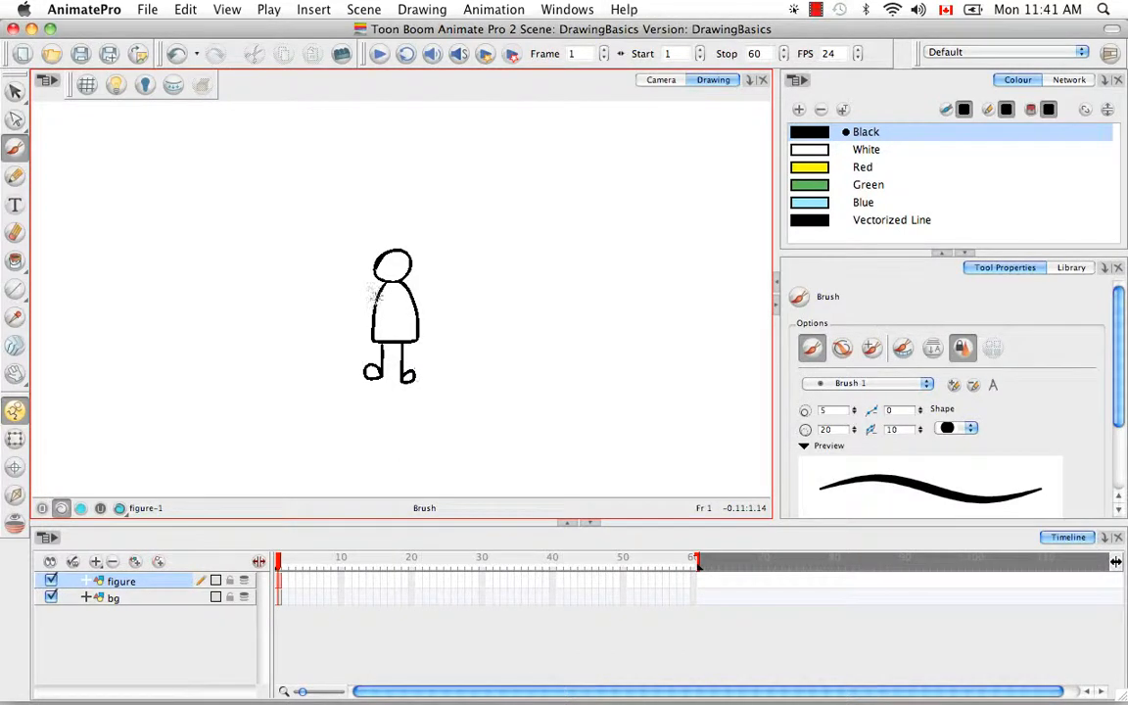
left_click_drag(380, 299, 344, 319)
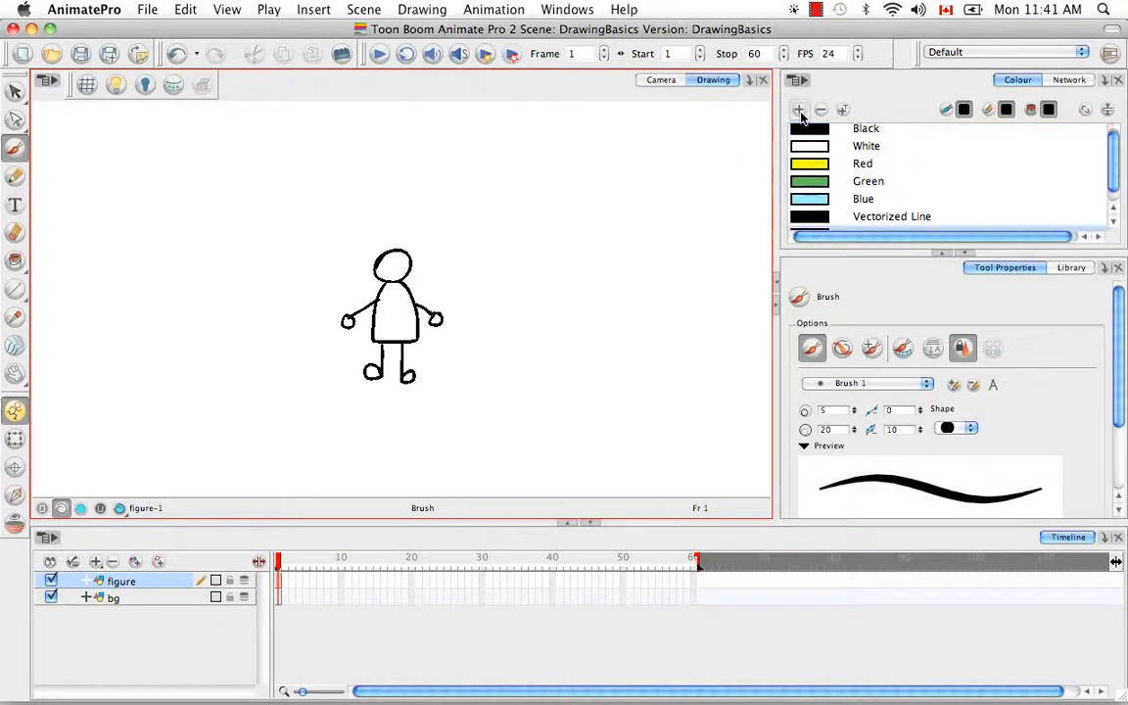
Add a New 3 swatch set to salmon-red and fill the figure's shapes with it
left_click(800, 109)
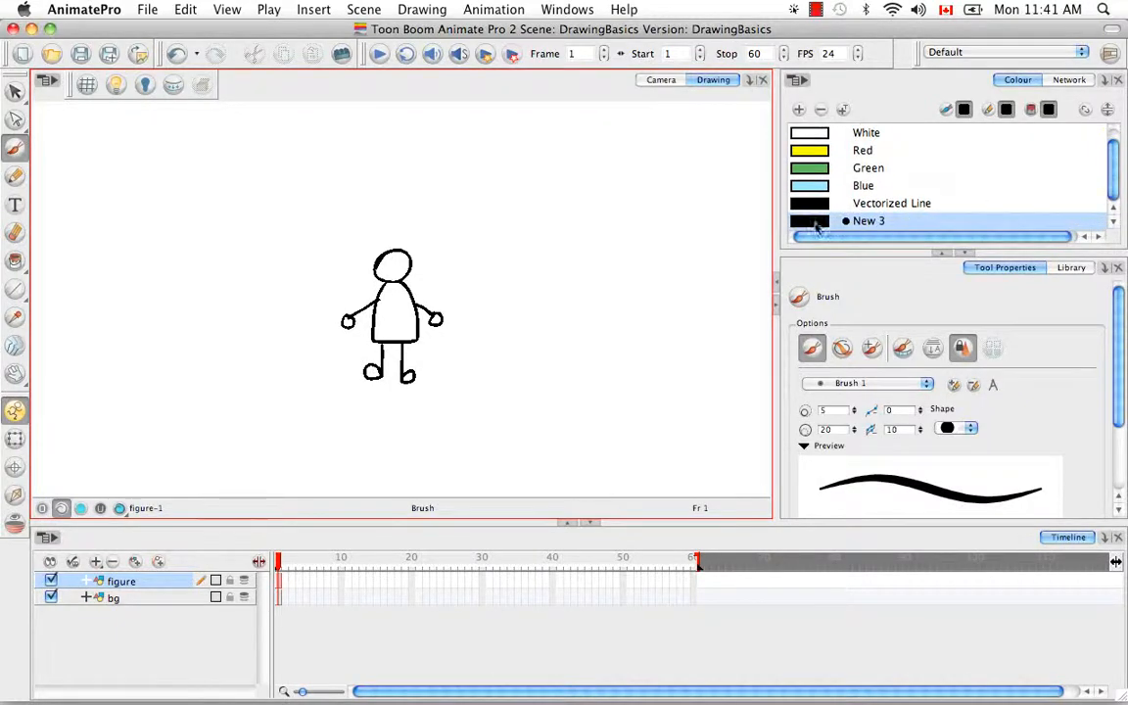
double_click(809, 220)
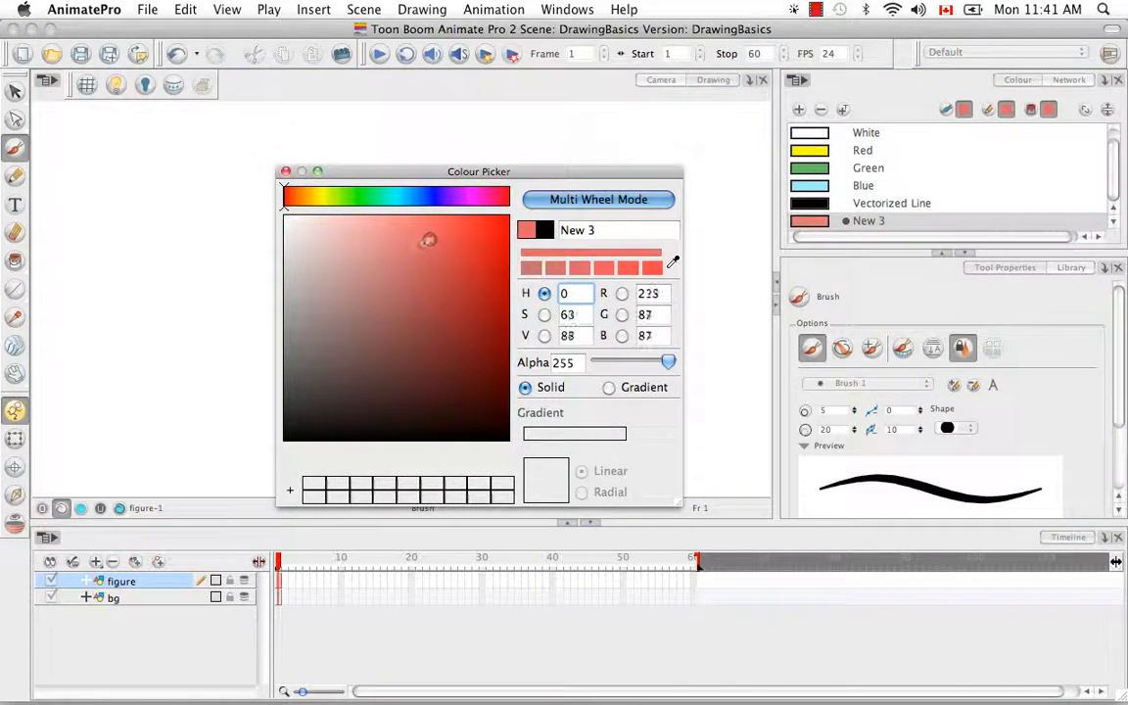
left_click(436, 240)
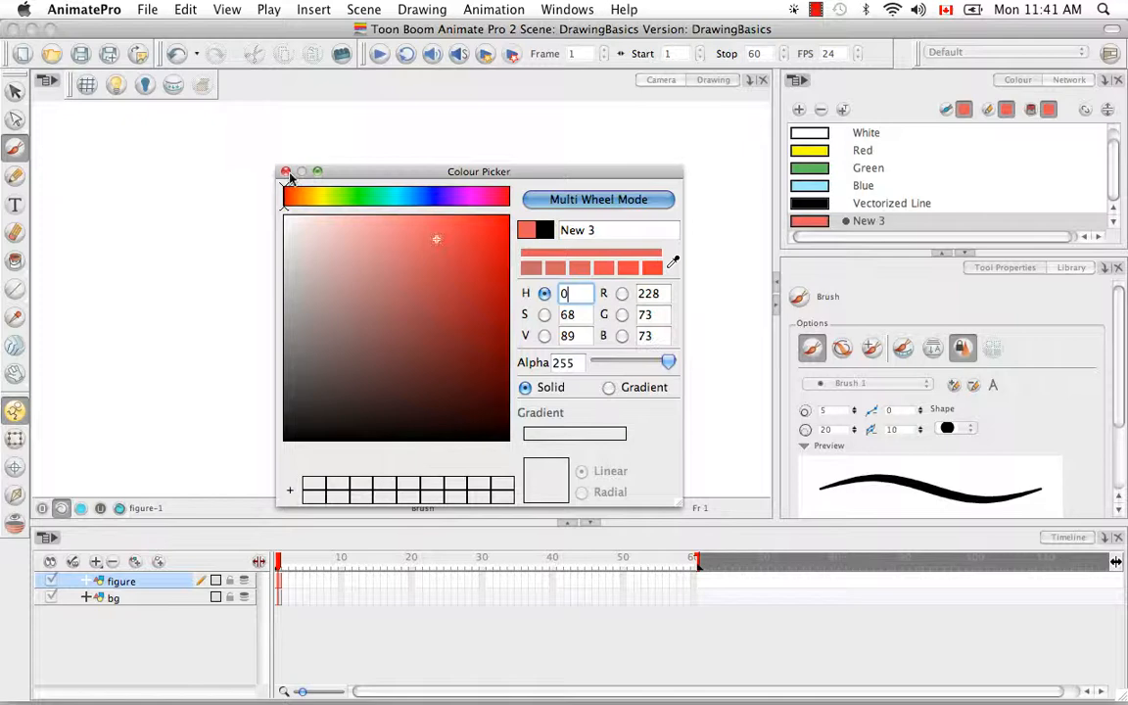
left_click(286, 172)
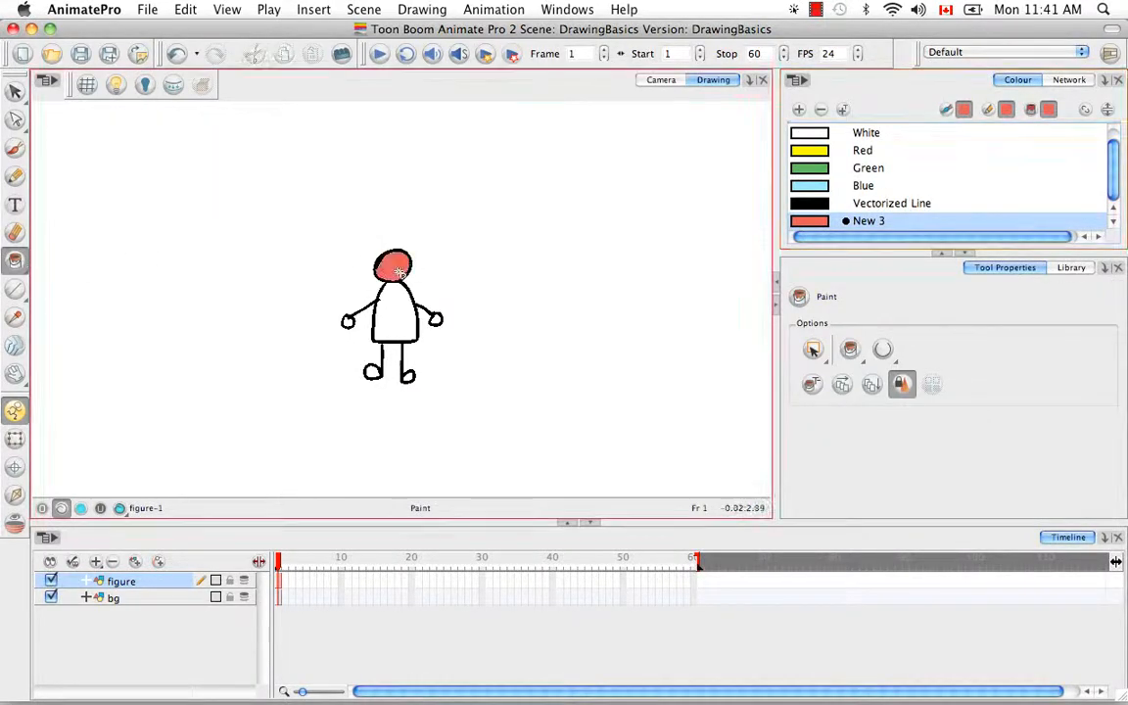
left_click(392, 313)
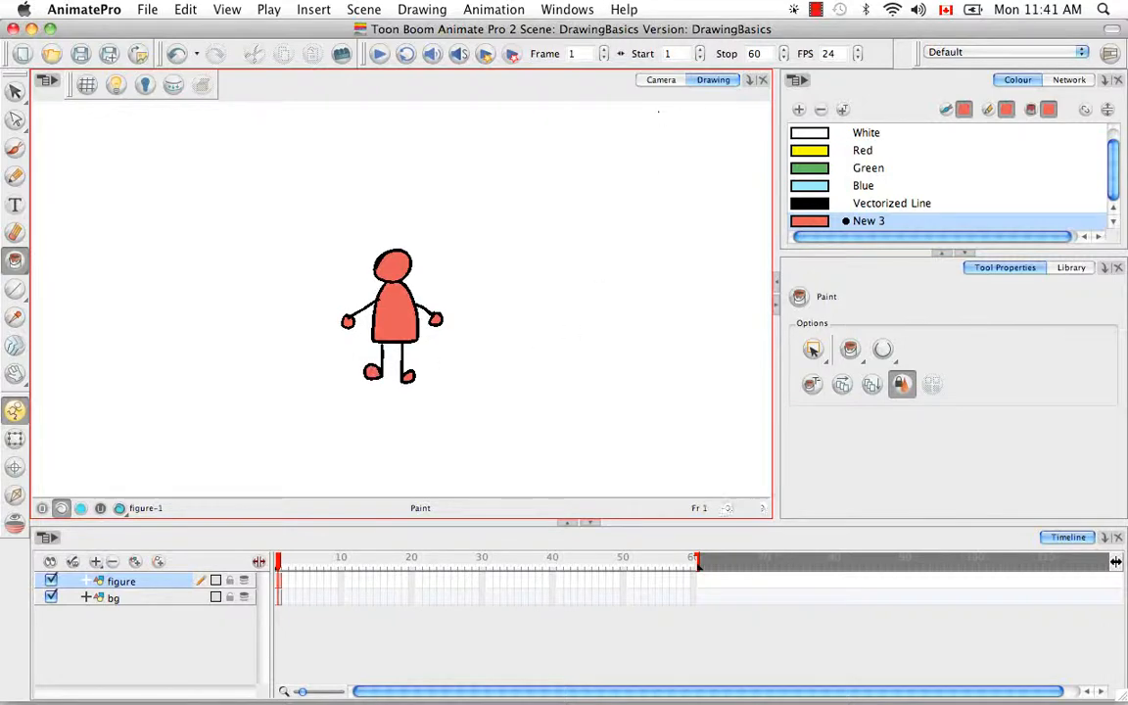
left_click(14, 91)
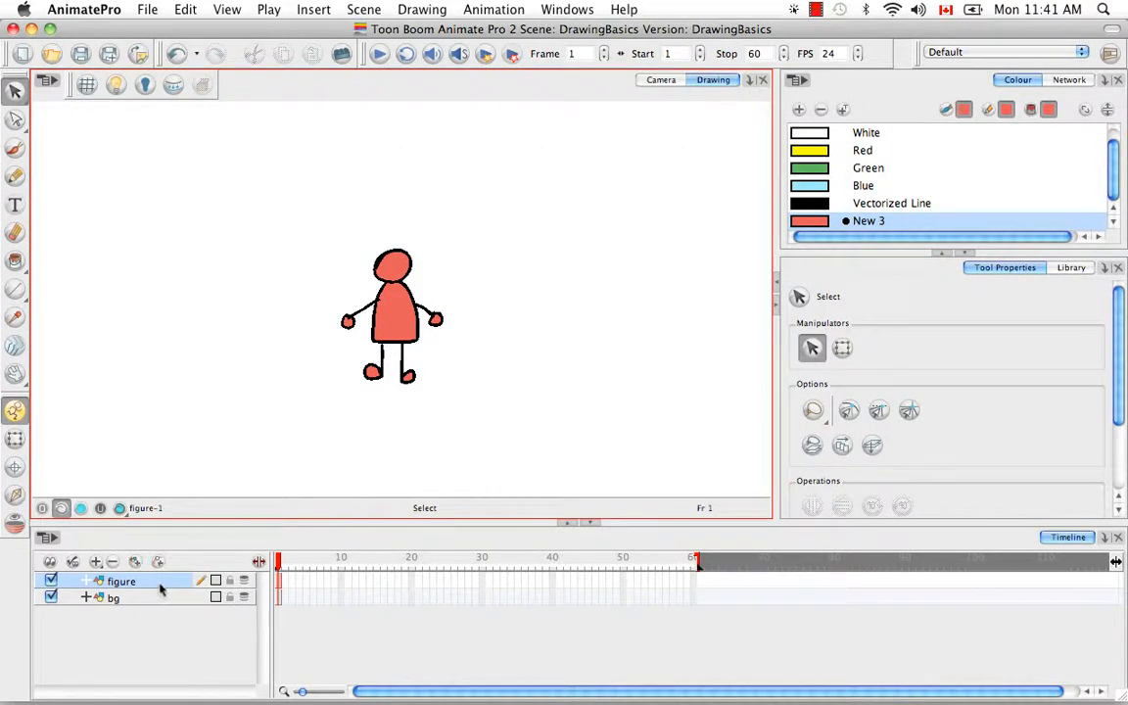
mouse_move(137, 605)
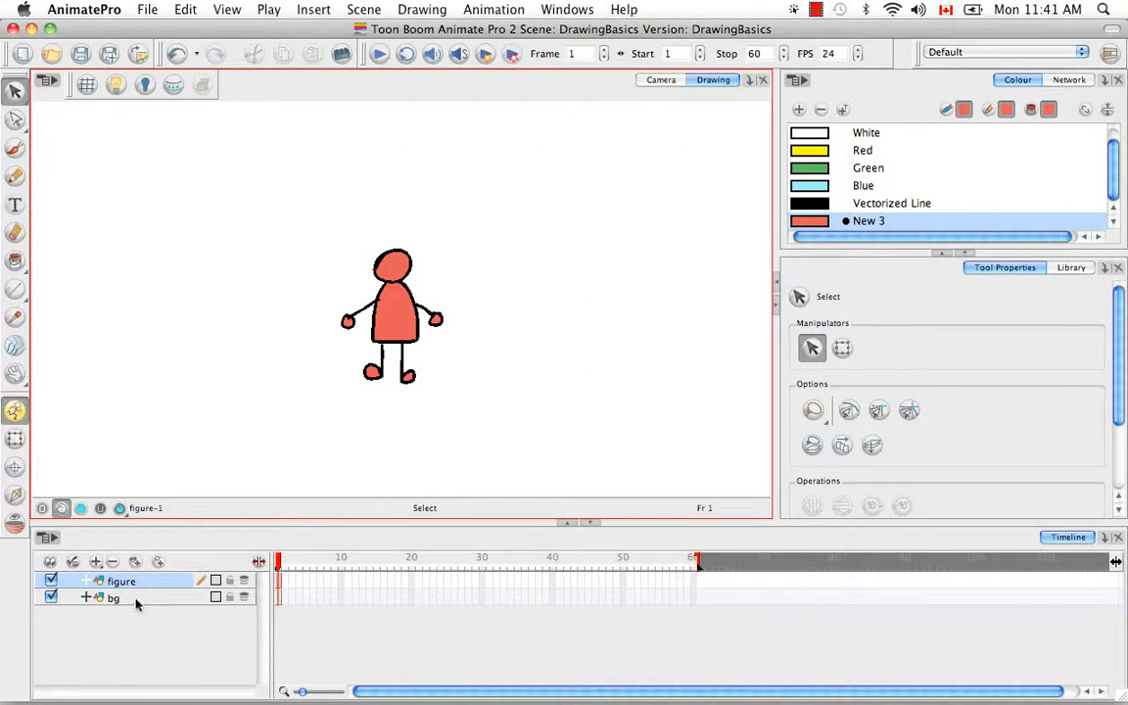
Switch to the Camera view to see the figure over sky, sun and grass
left_click(114, 597)
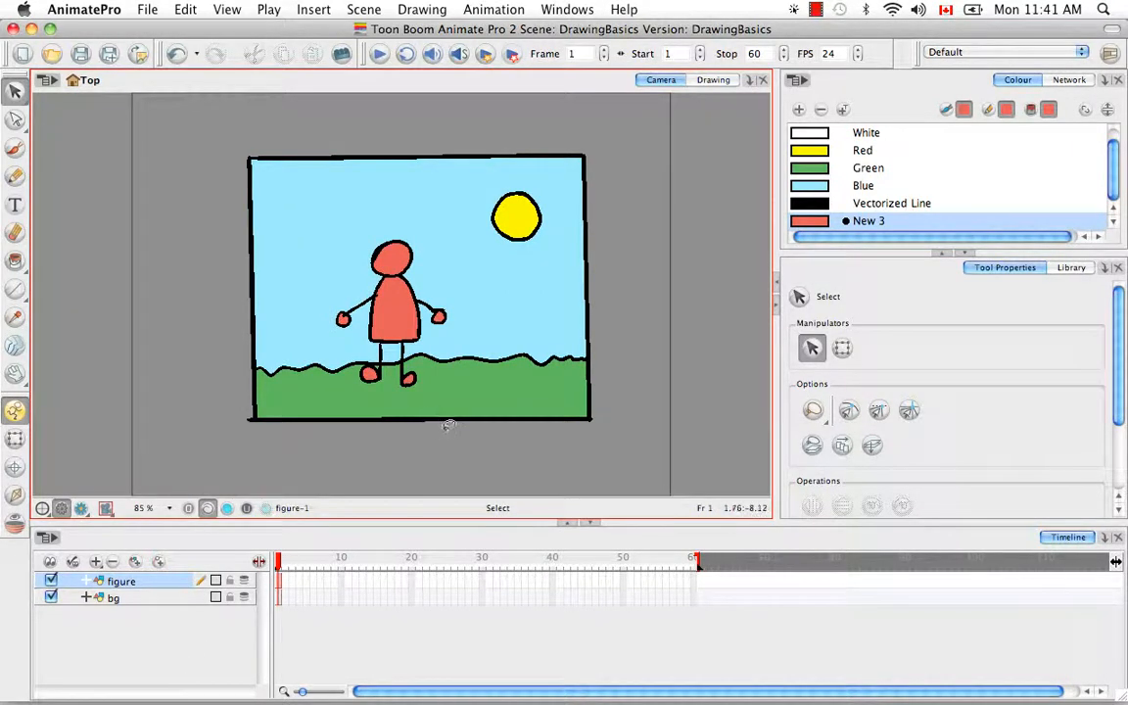
mouse_move(625, 314)
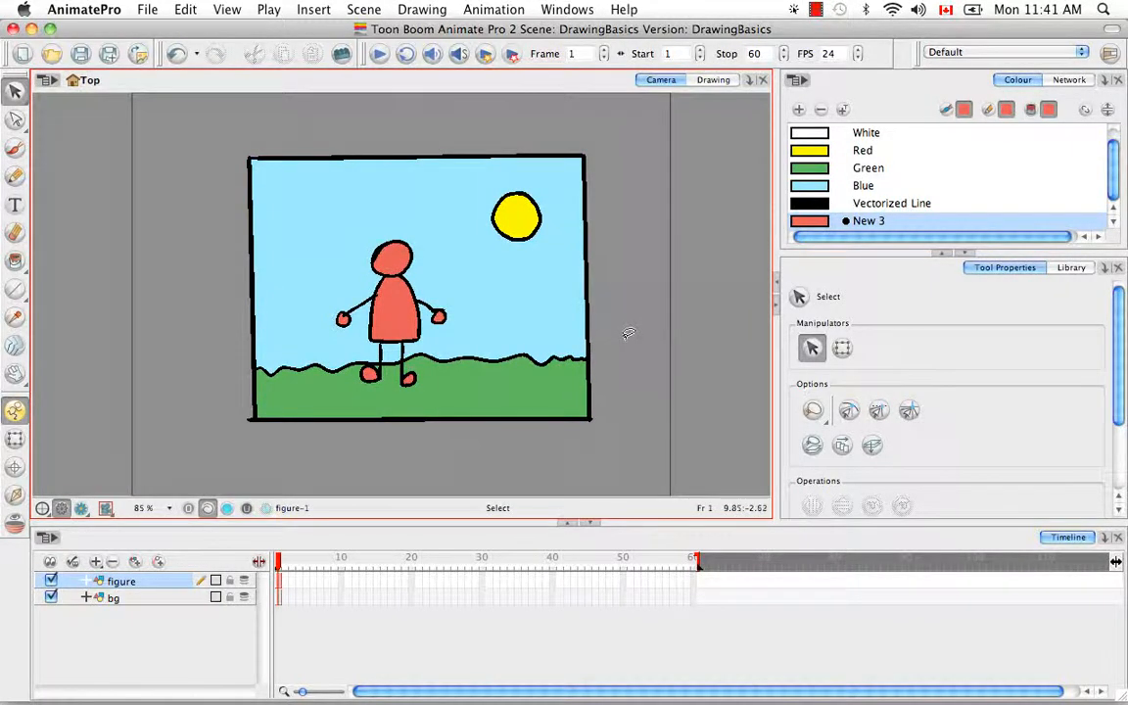
mouse_move(294, 423)
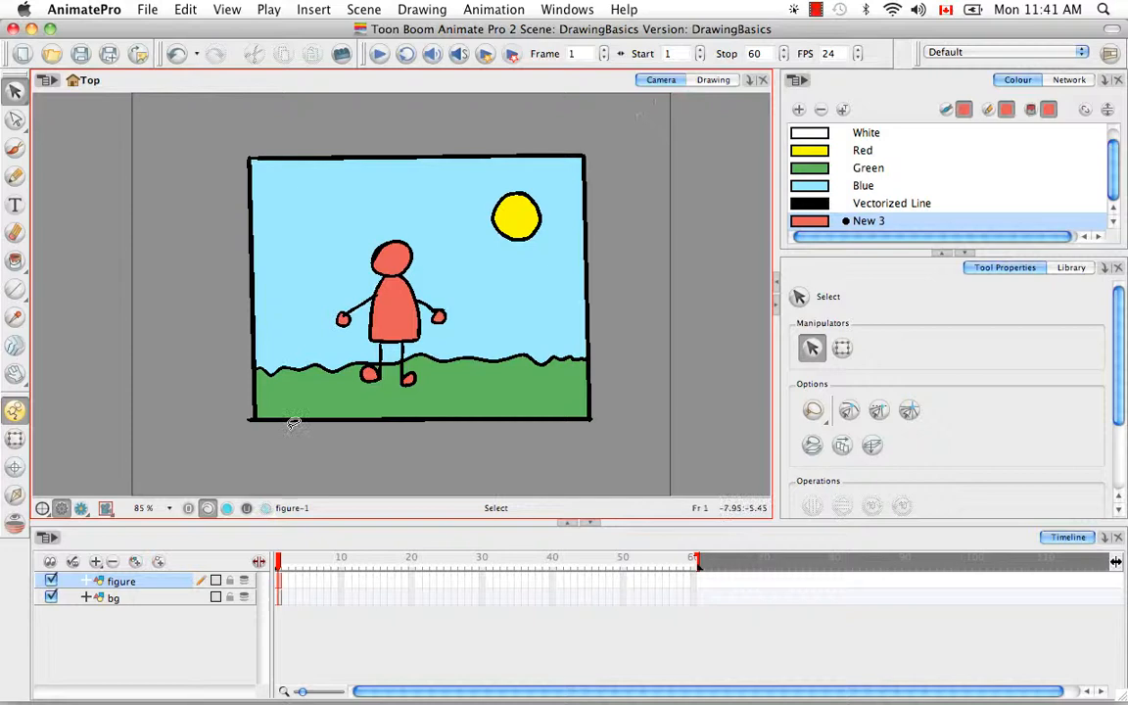
mouse_move(257, 174)
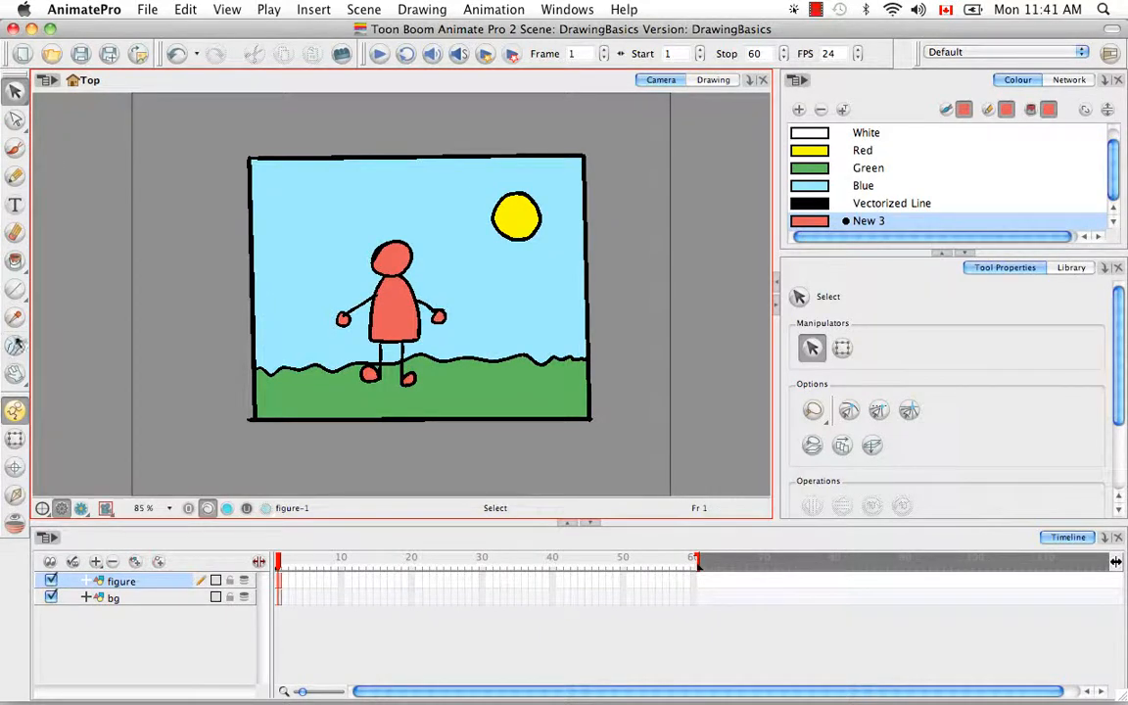
Pick the Brush tool and return to the Drawing view showing only the figure
left_click(16, 150)
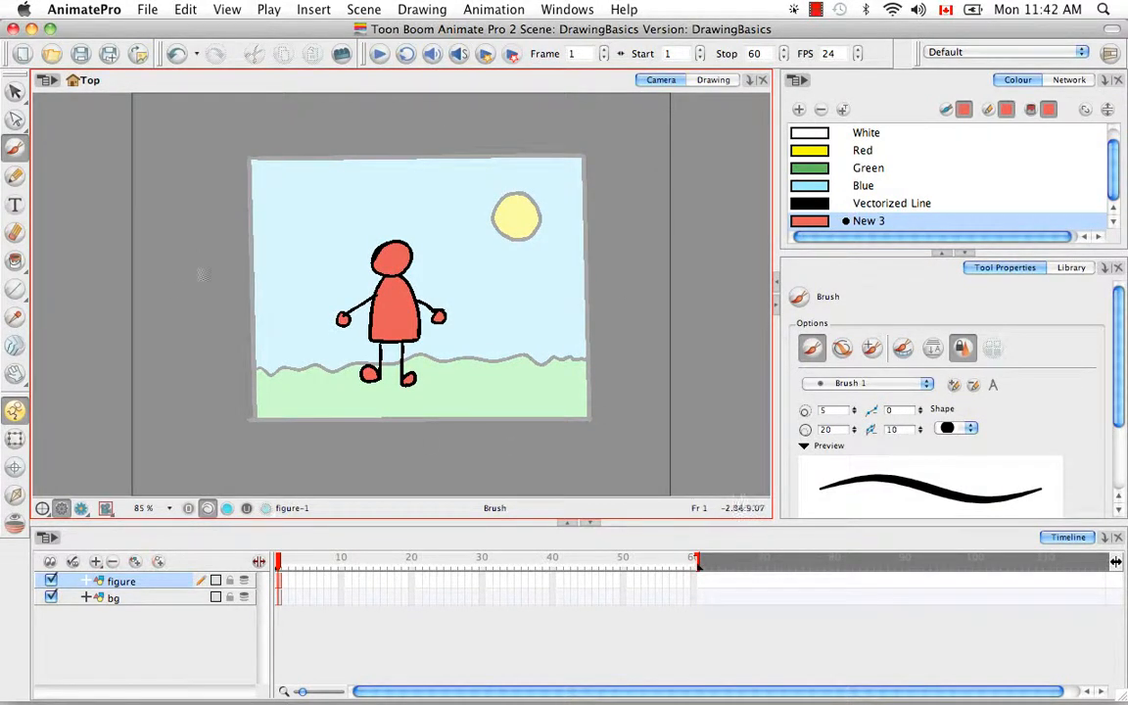
mouse_move(353, 397)
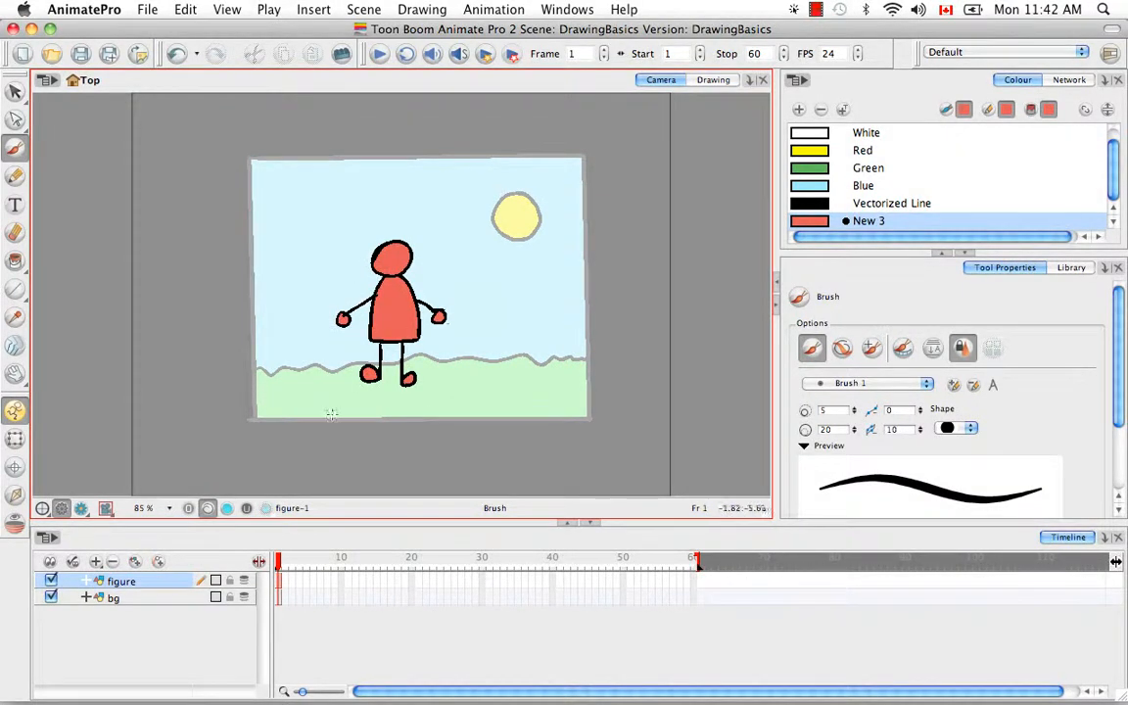
mouse_move(385, 424)
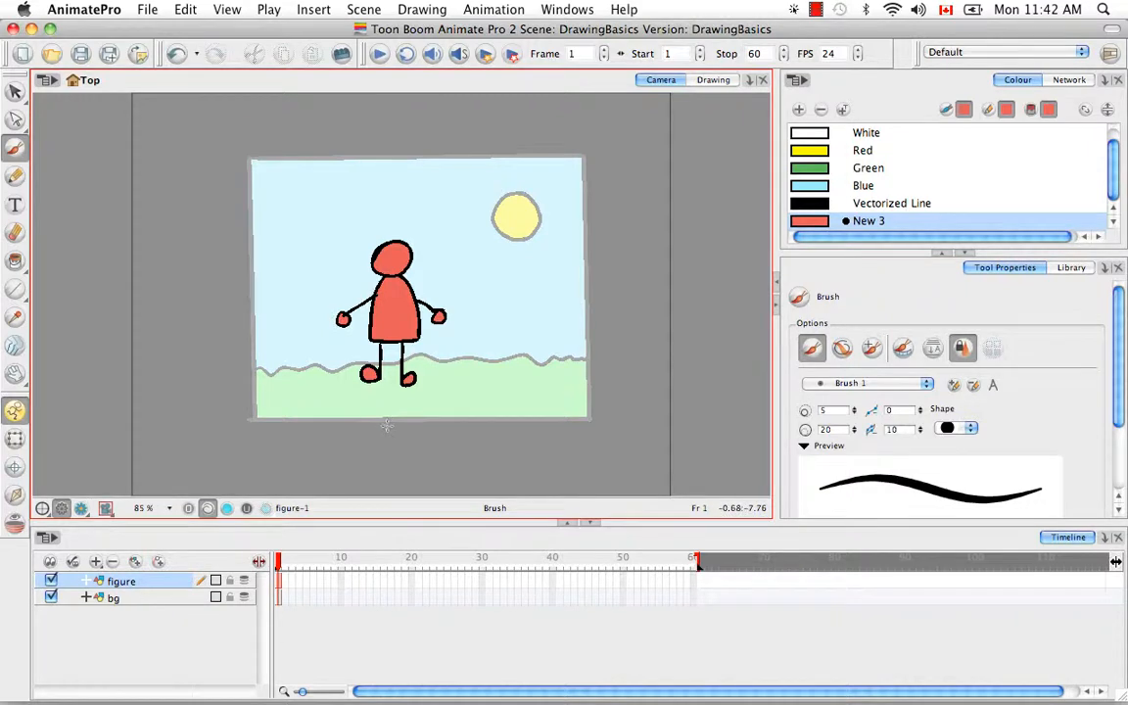
left_click(713, 79)
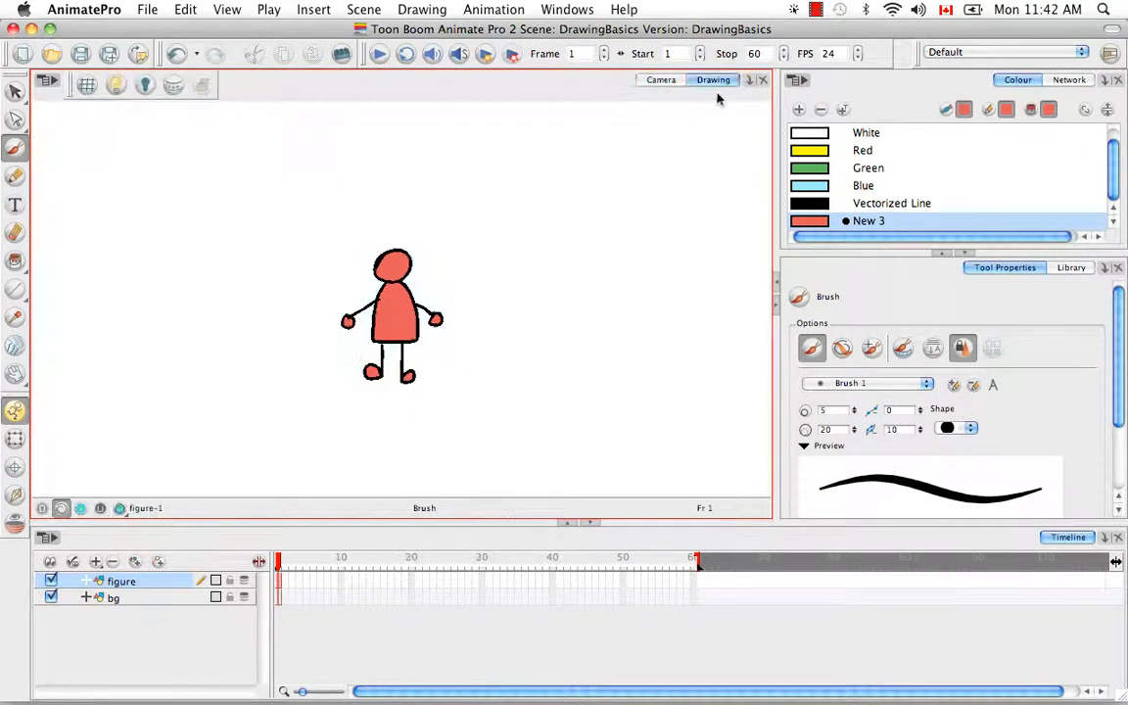
mouse_move(181, 349)
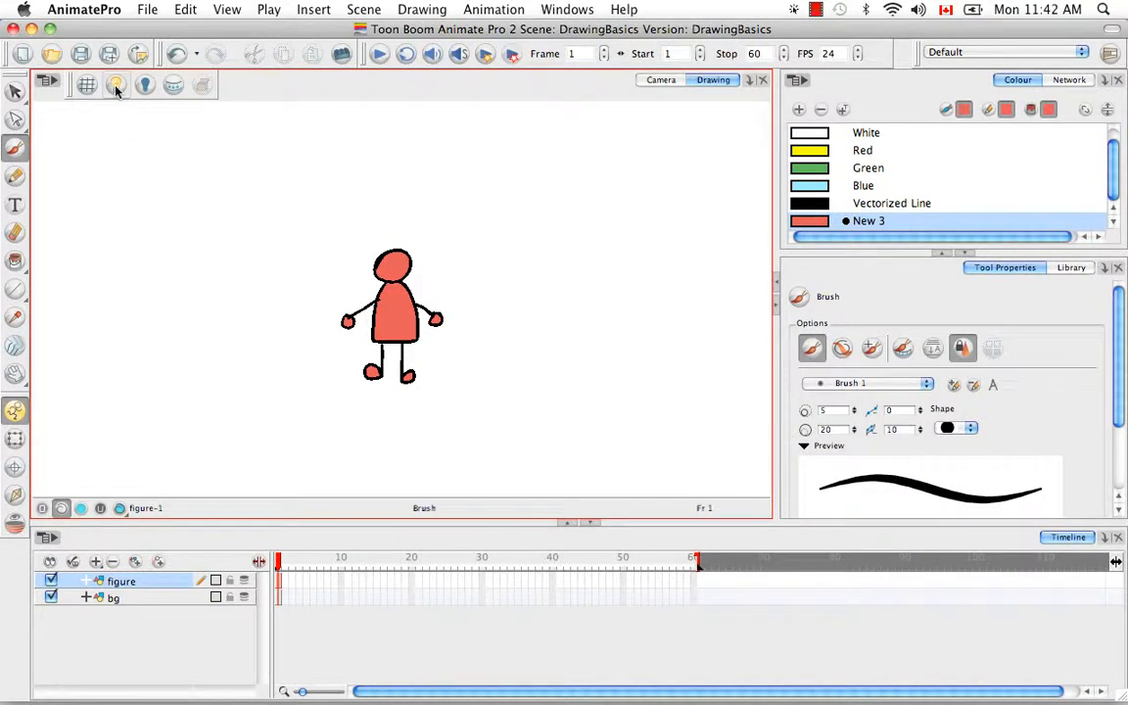
Turn on the Light Table and make the bg layer the active drawing
left_click(116, 85)
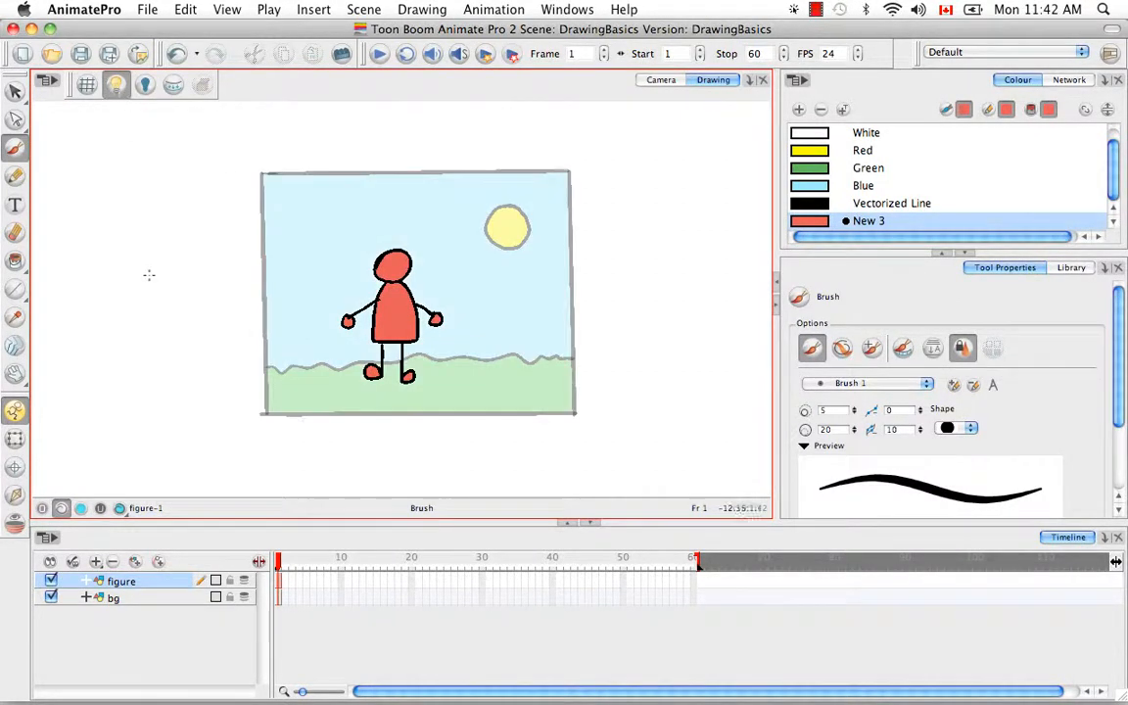
mouse_move(605, 238)
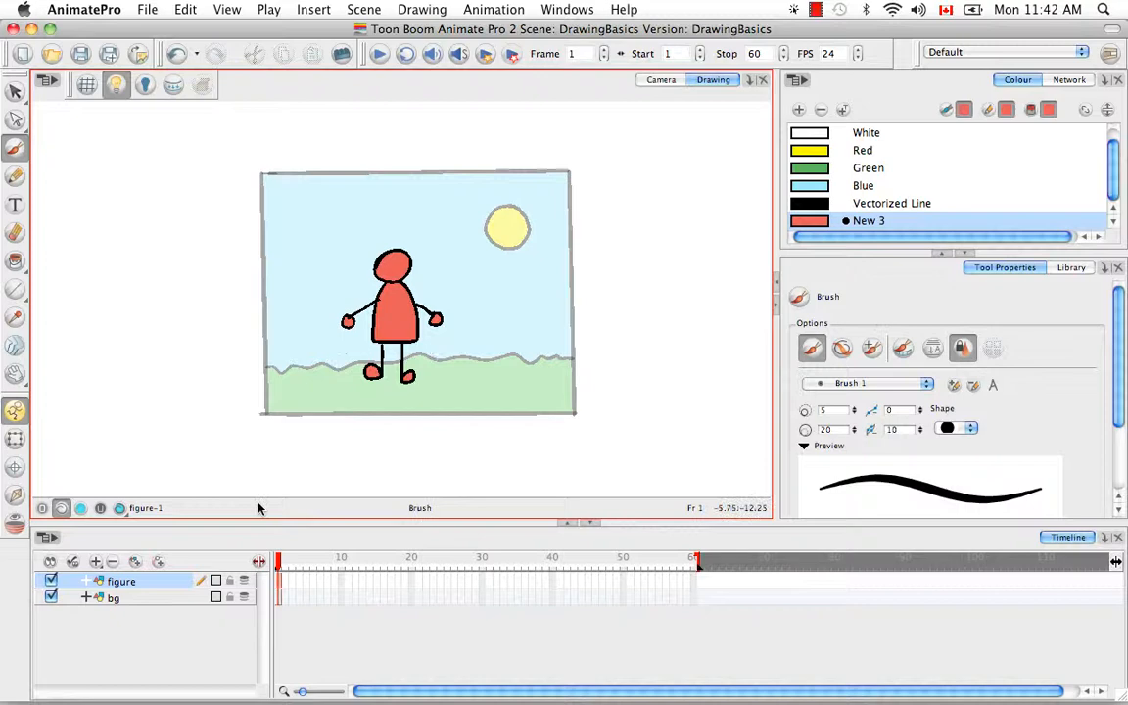
mouse_move(144, 603)
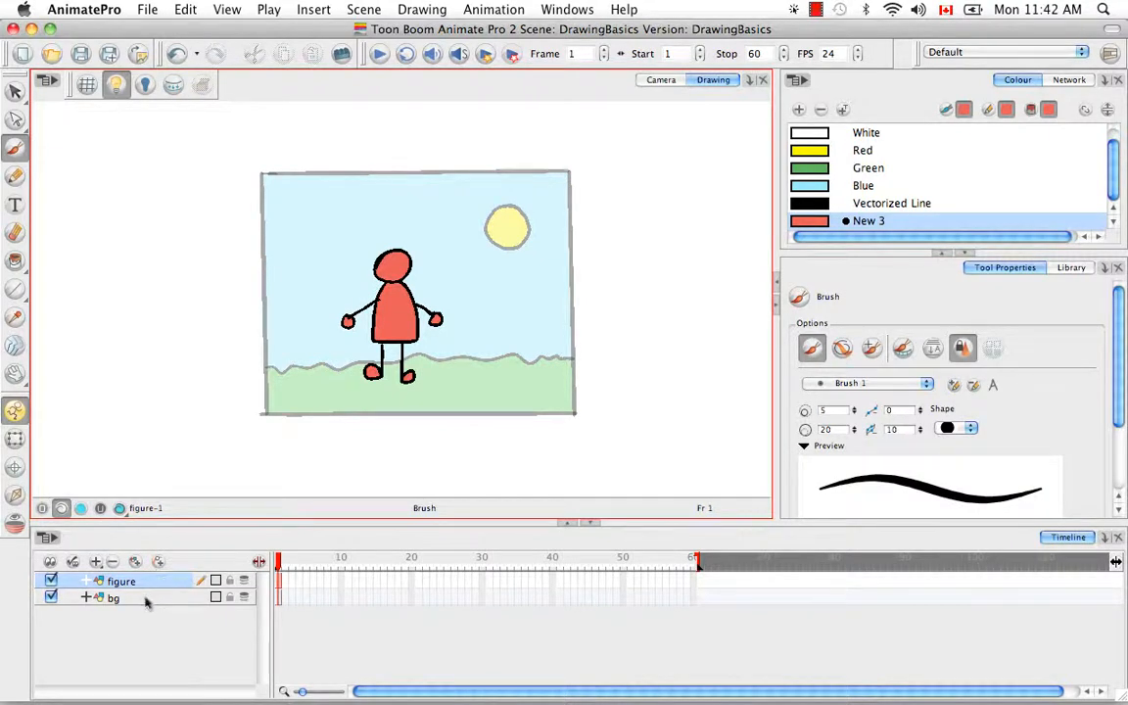
left_click(113, 599)
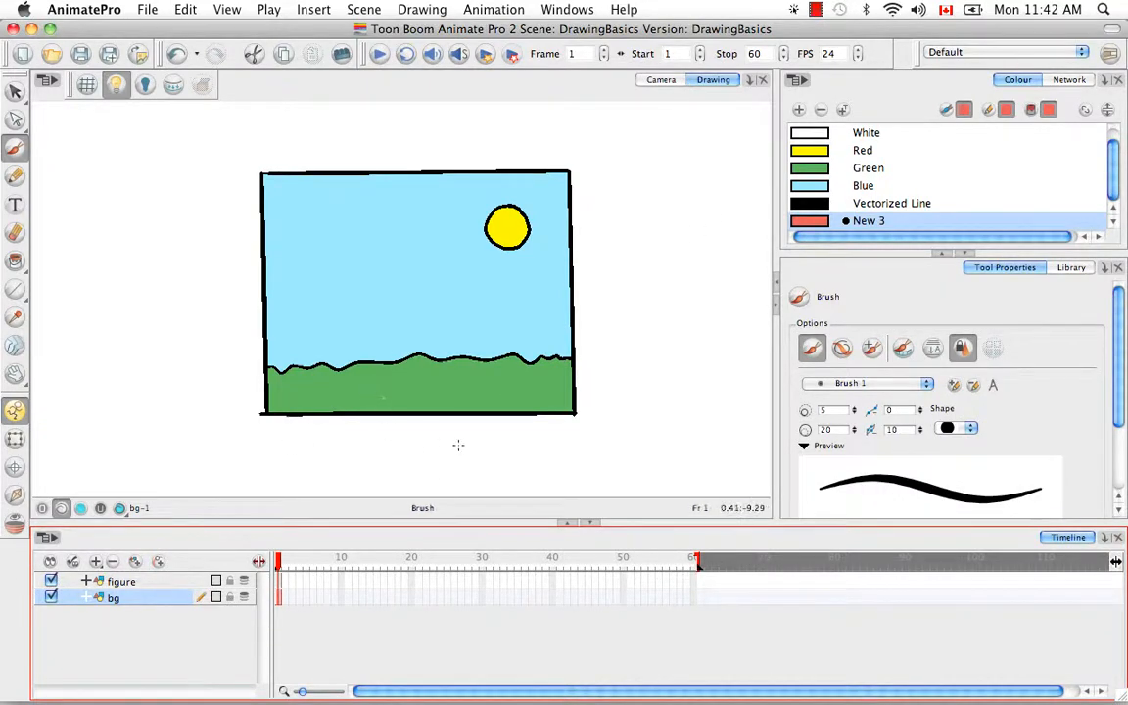
mouse_move(568, 375)
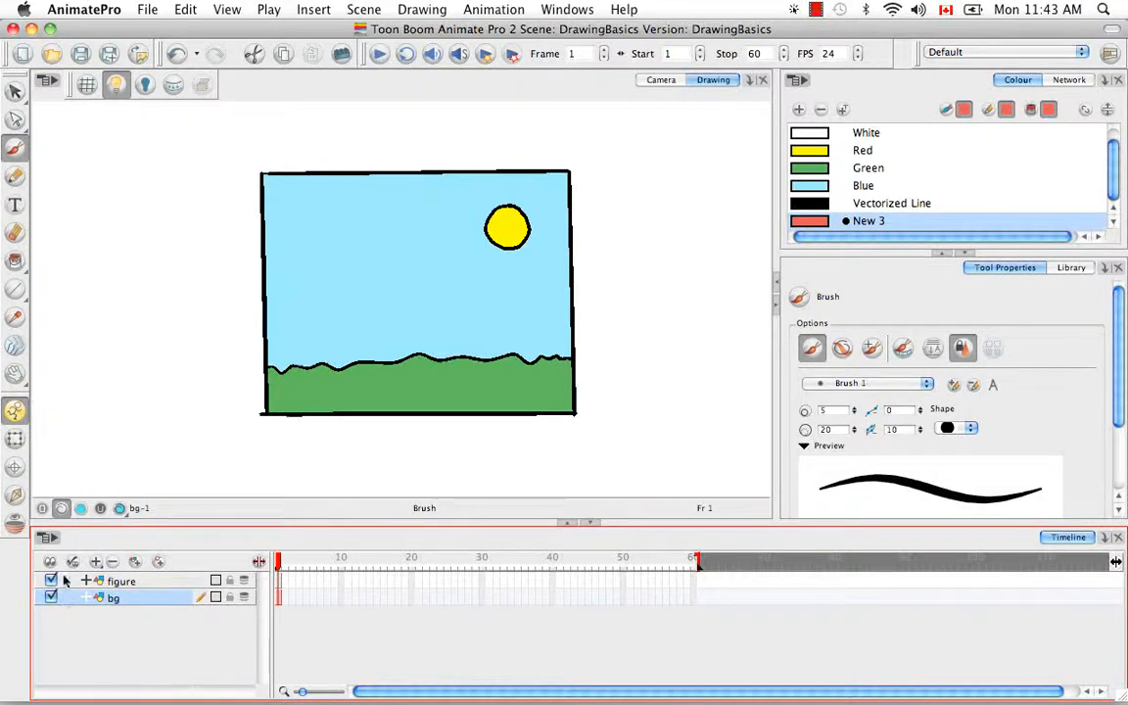
Uncheck visibility for the figure and bg layers in the Timeline
left_click(50, 581)
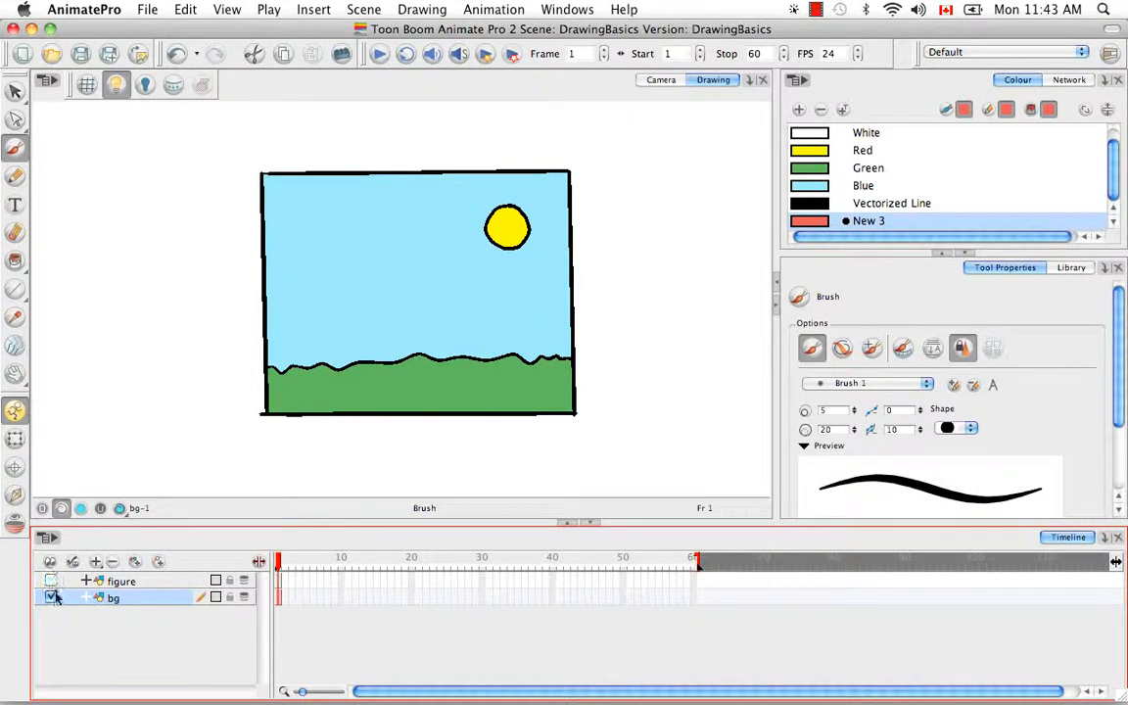
left_click(50, 598)
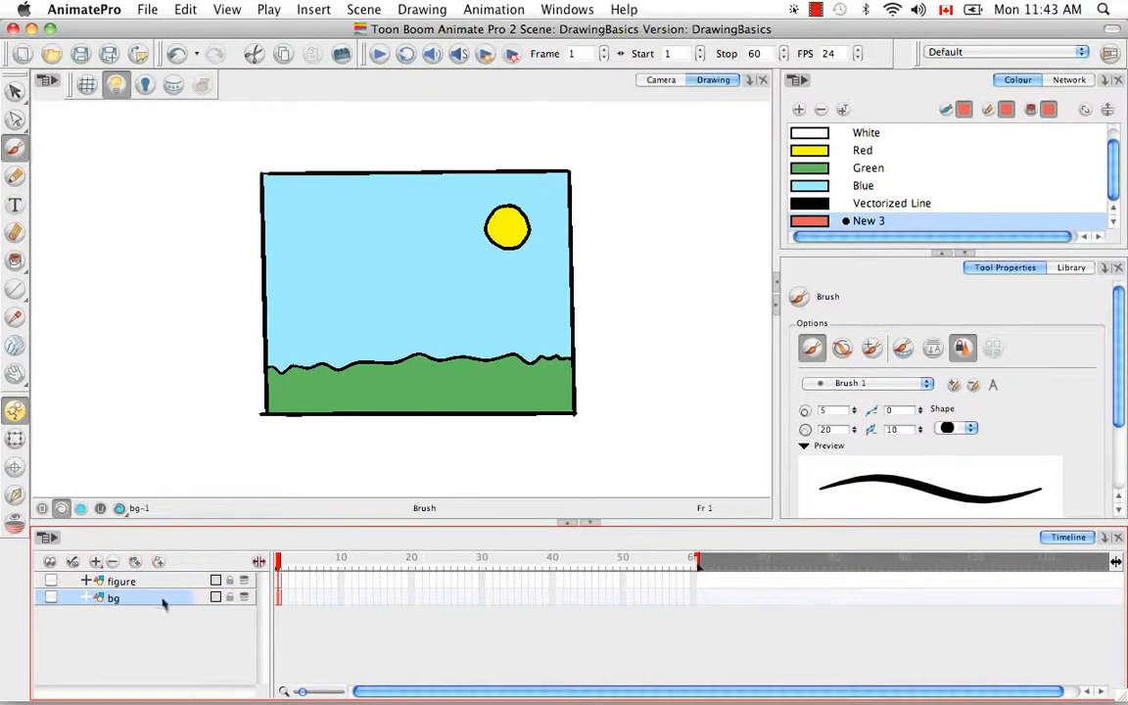
left_click(122, 580)
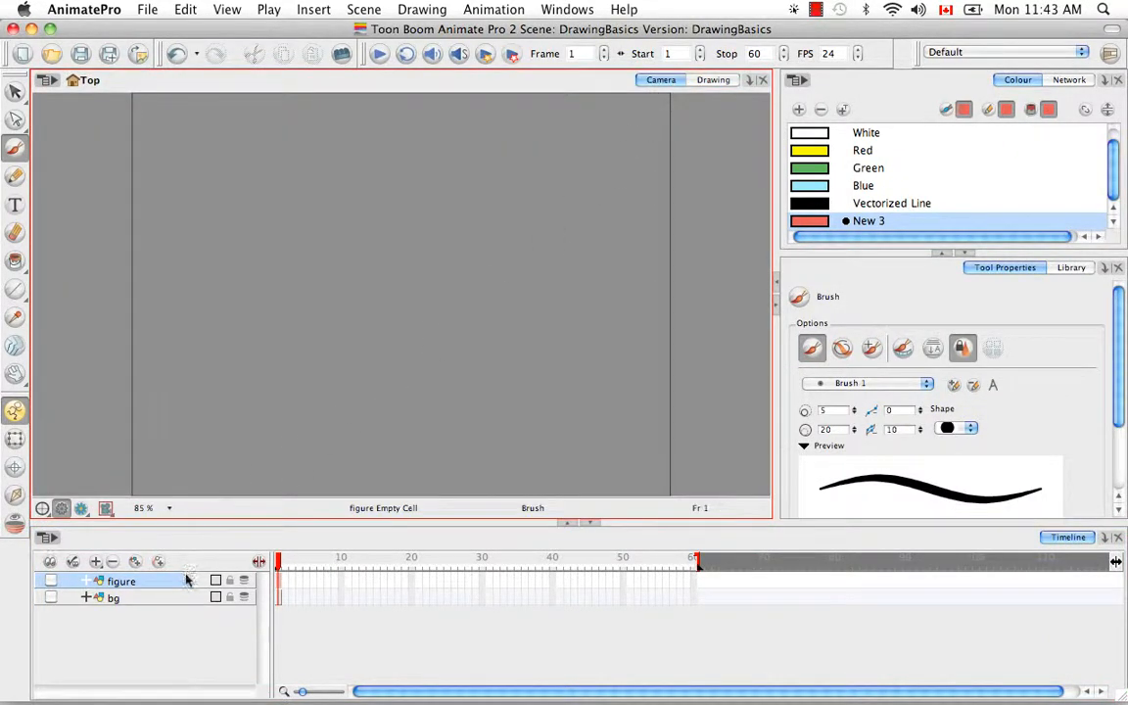
Make the figure layer visible again, toggle bg visibility, and leave bg hidden
left_click(50, 580)
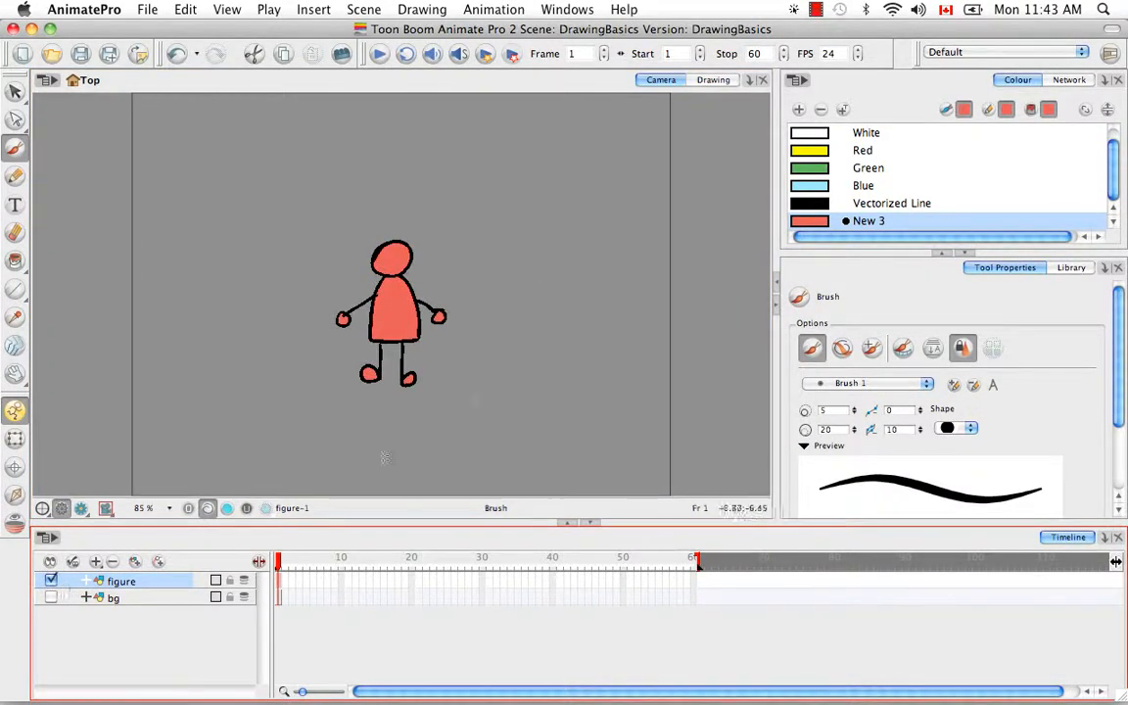
mouse_move(343, 480)
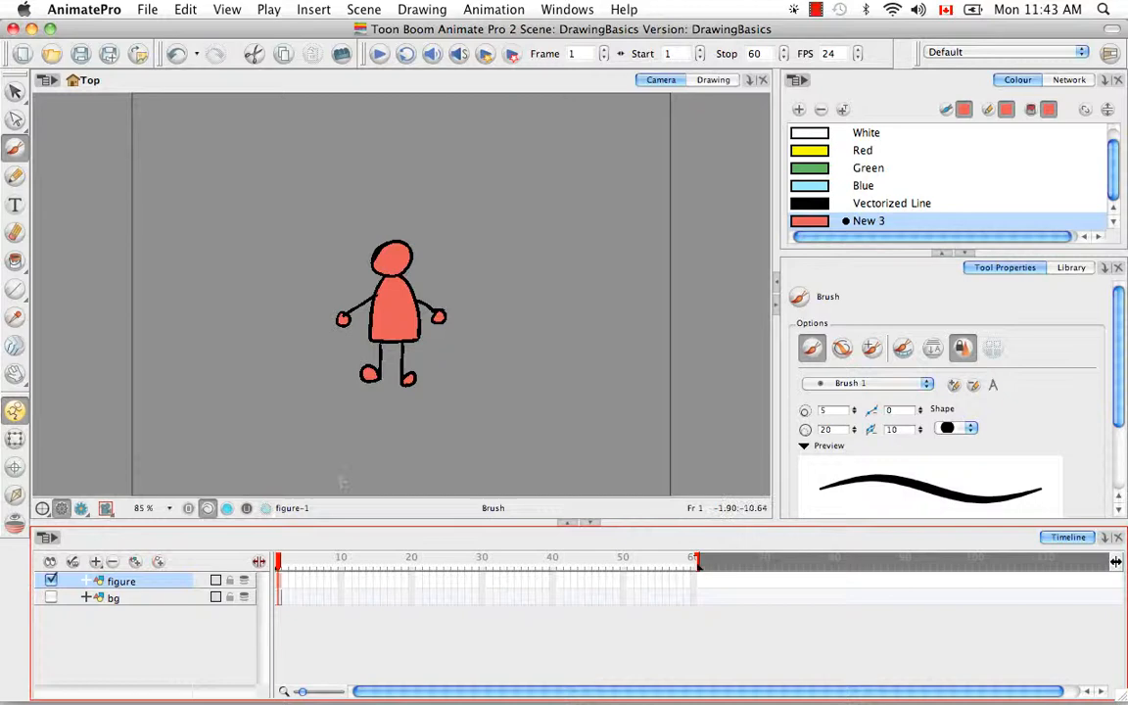
left_click(112, 597)
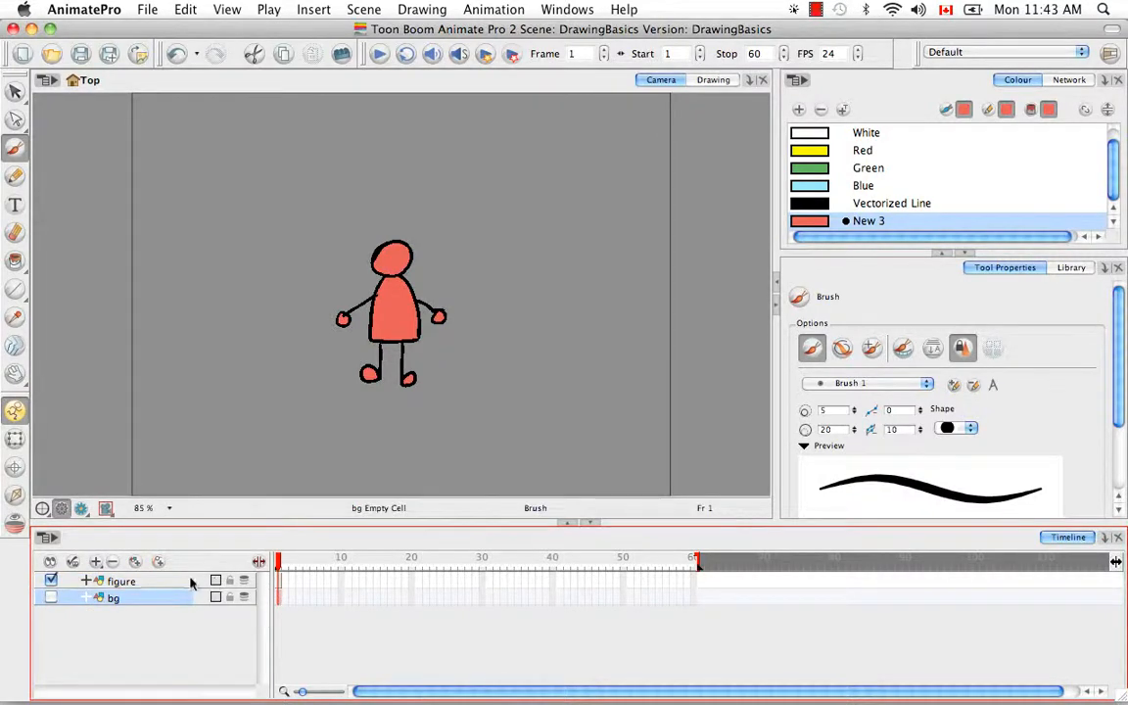
left_click(121, 581)
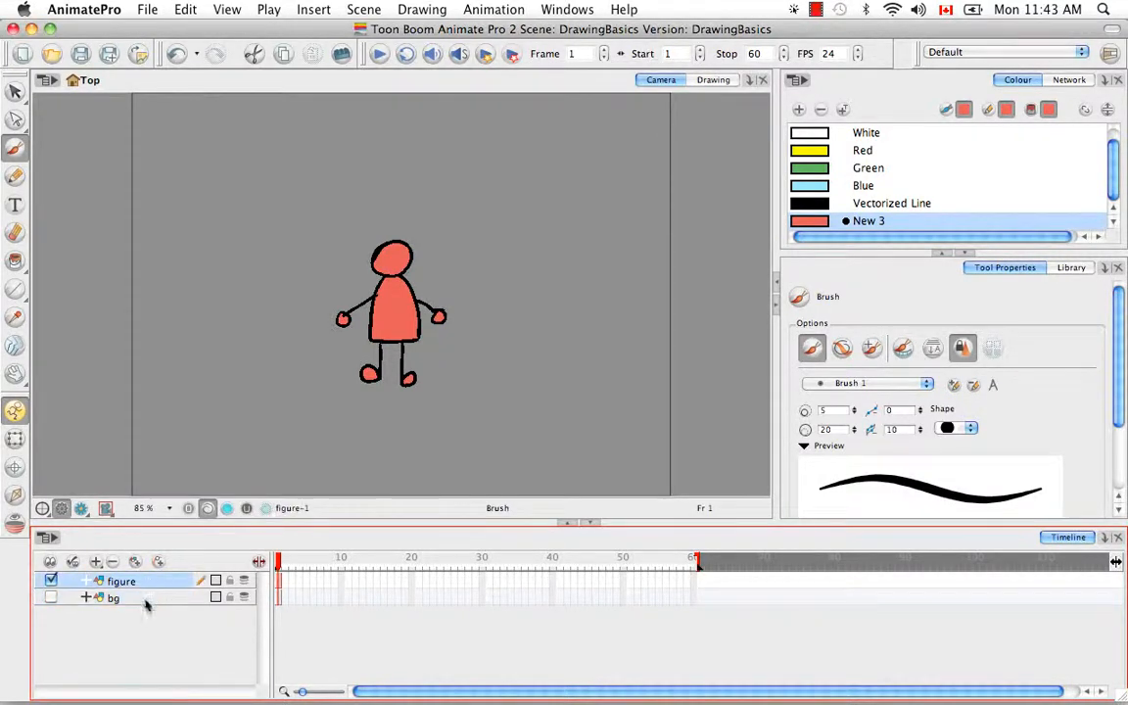
left_click(50, 598)
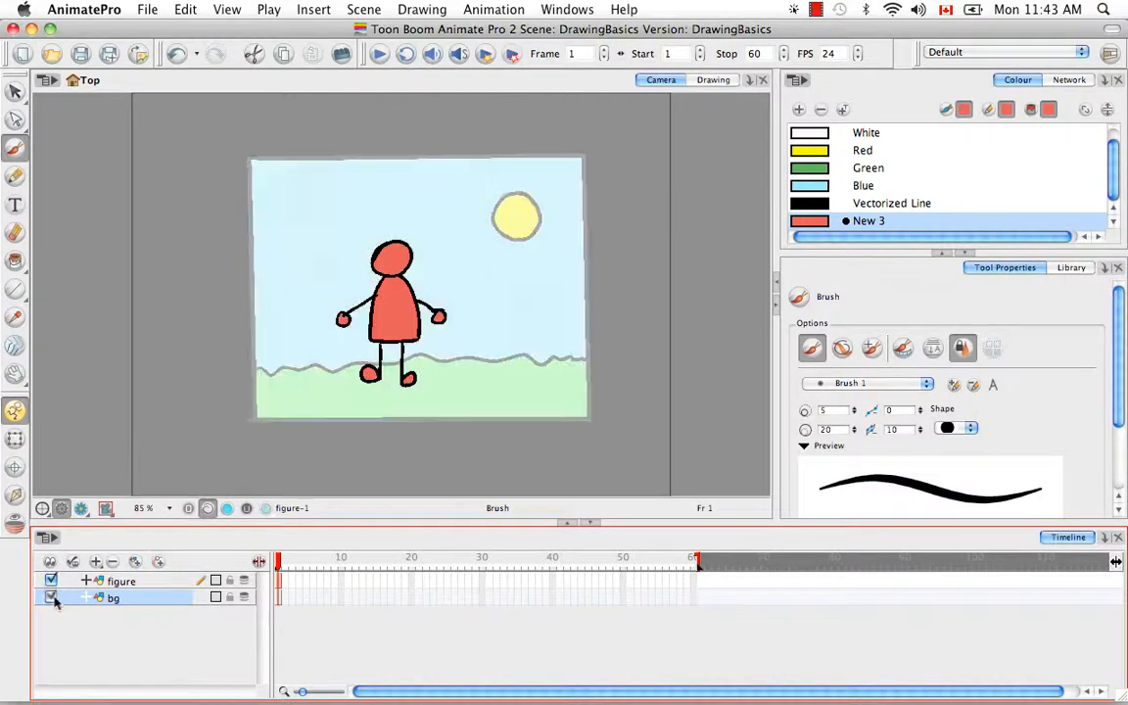
left_click(122, 581)
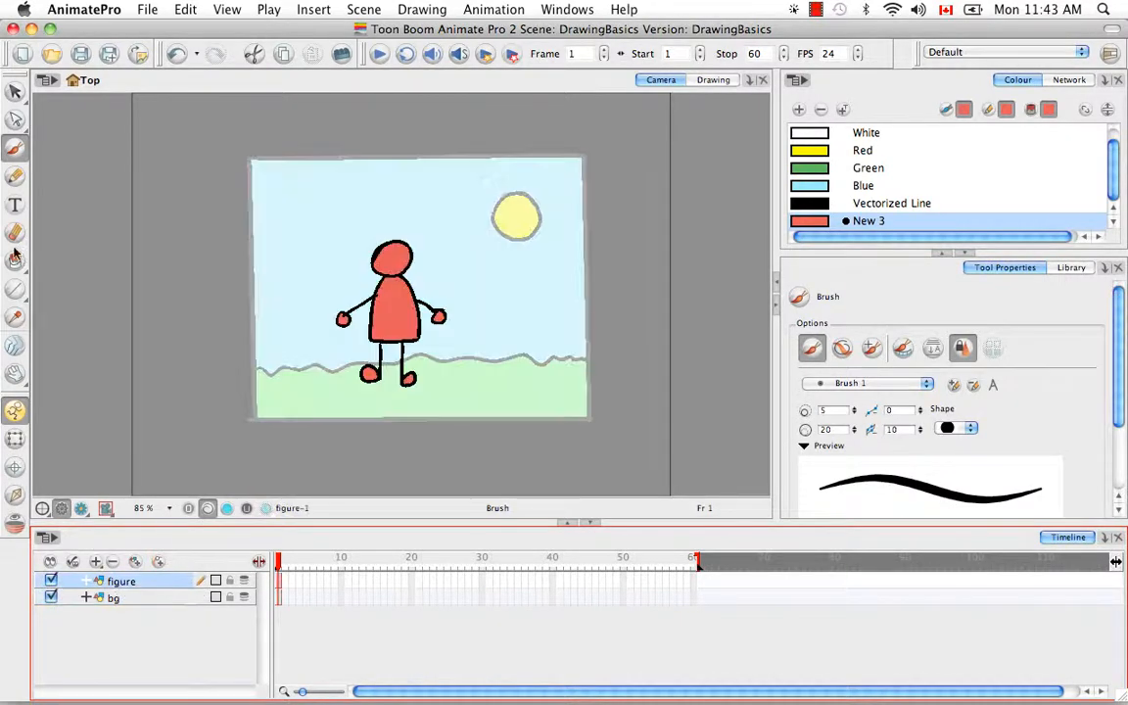
left_click(15, 91)
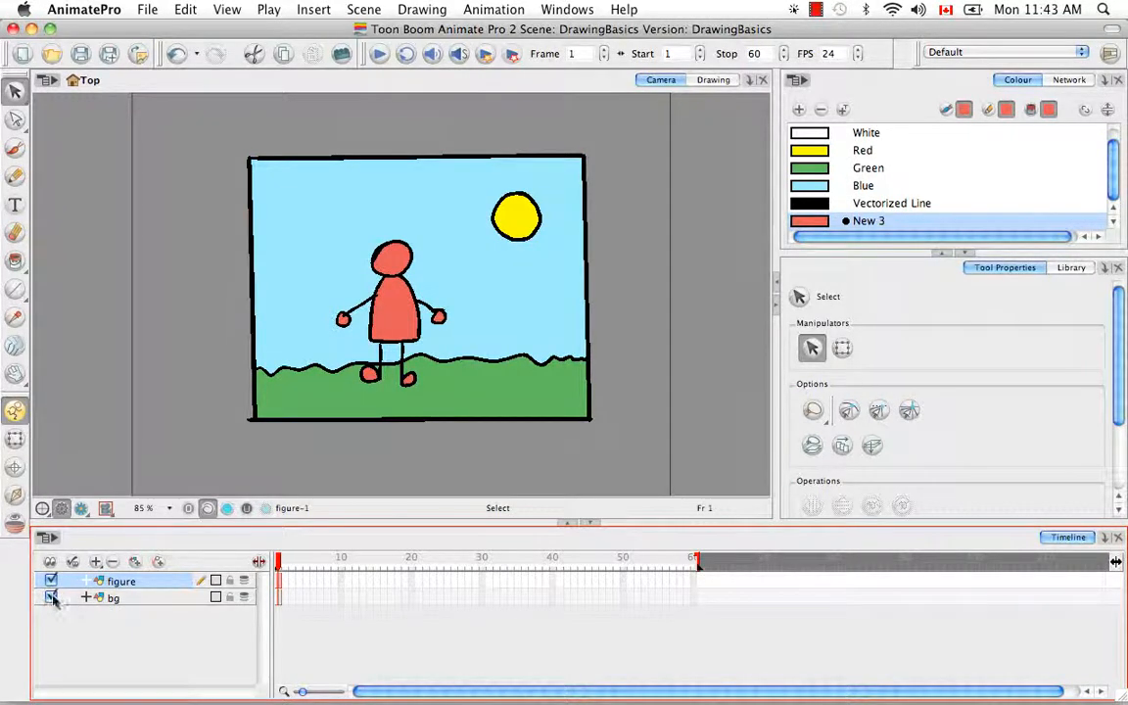
left_click(50, 597)
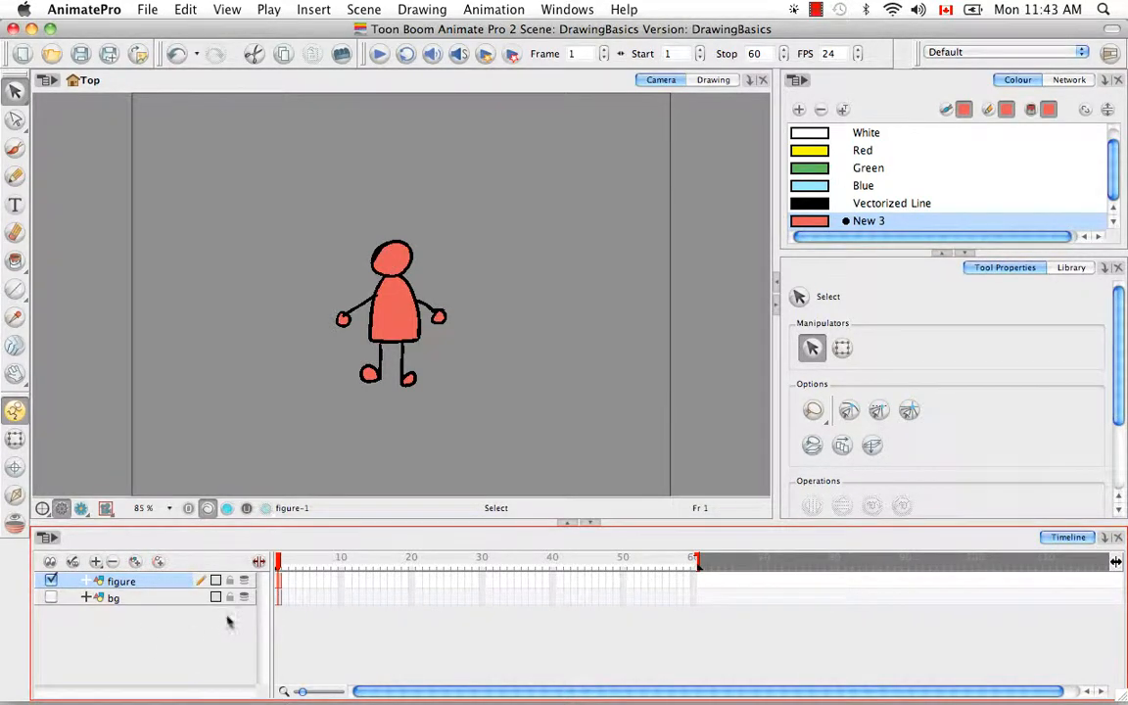
mouse_move(232, 610)
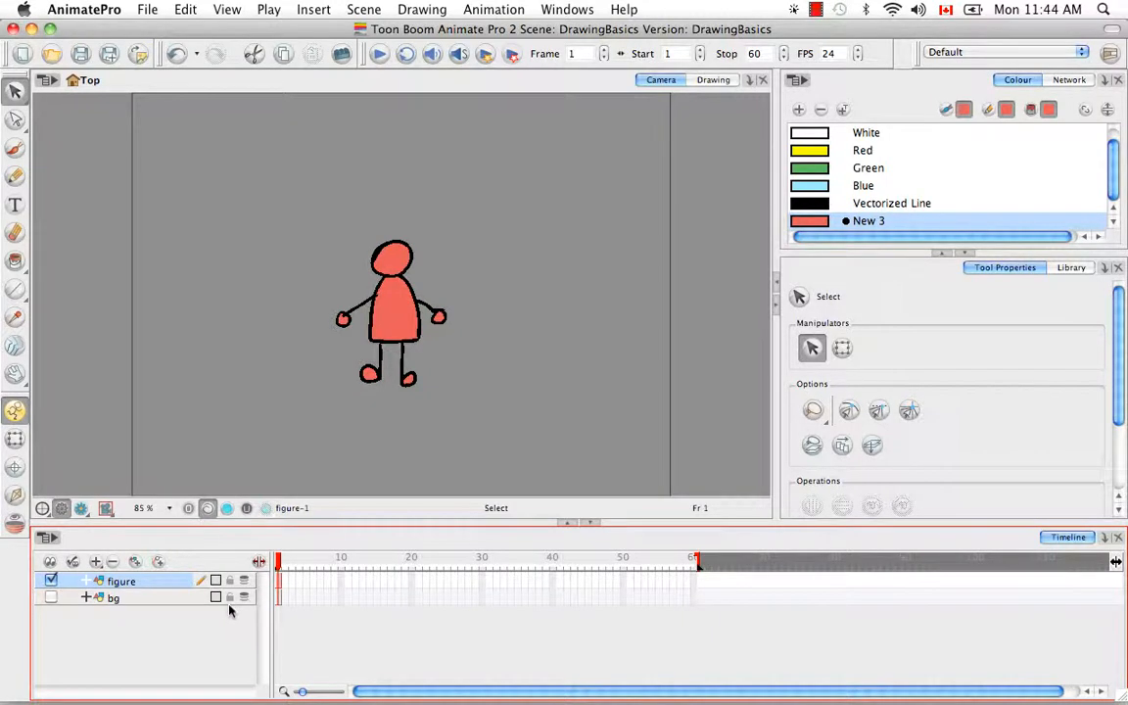
Lock the bg layer row in the Timeline
left_click(113, 597)
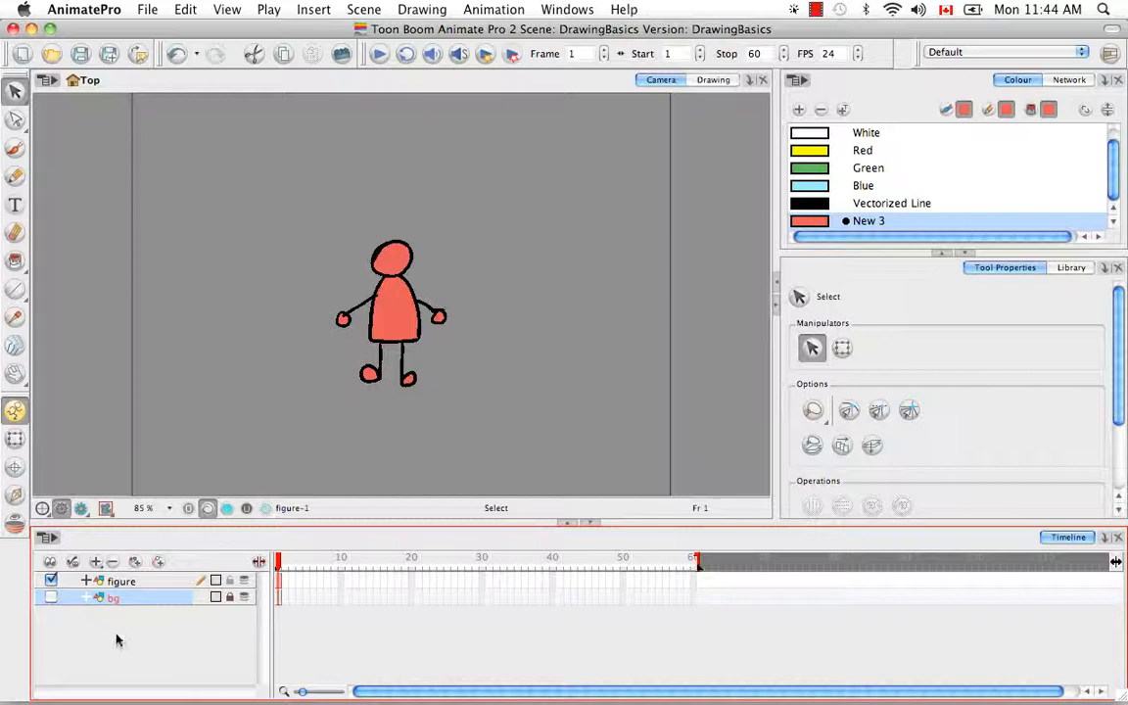
mouse_move(197, 617)
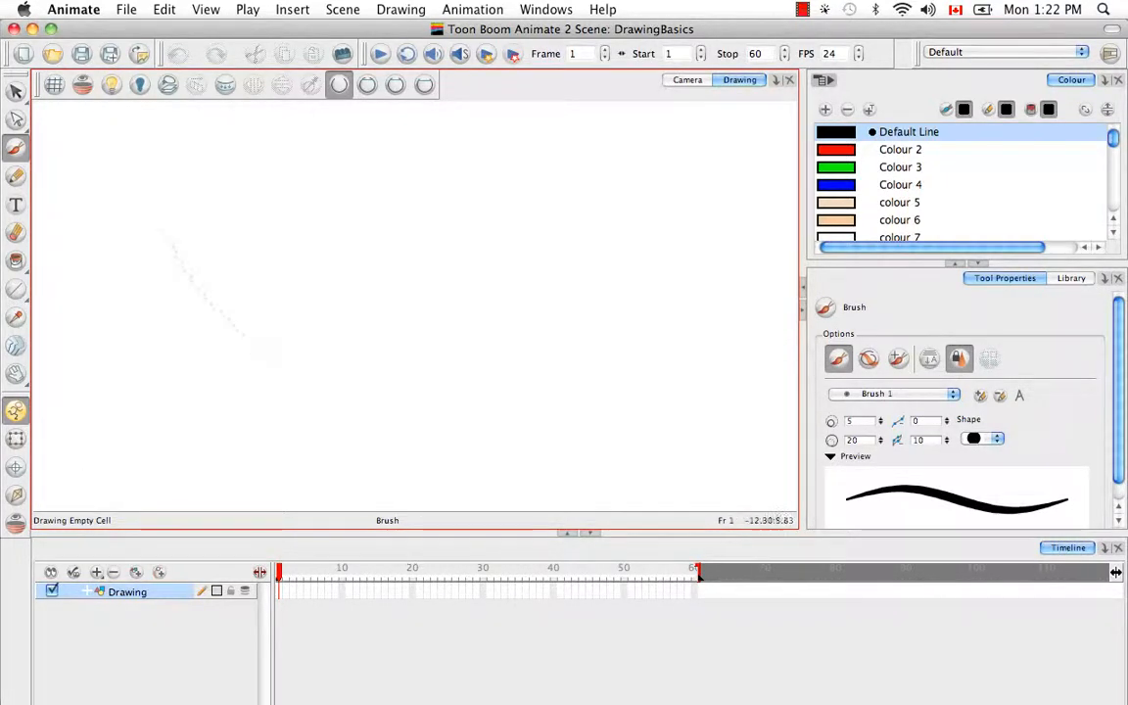
Check Use Advanced Art Mode in General preferences, then quit choosing Don't Save
left_click(74, 9)
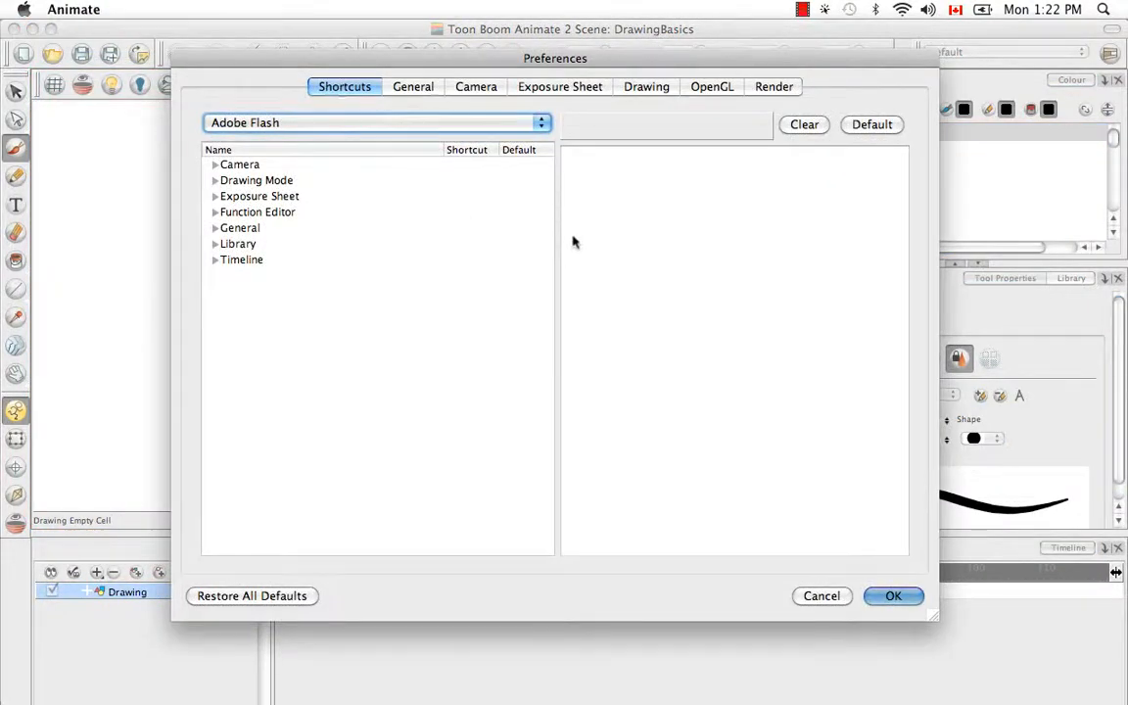
left_click(412, 87)
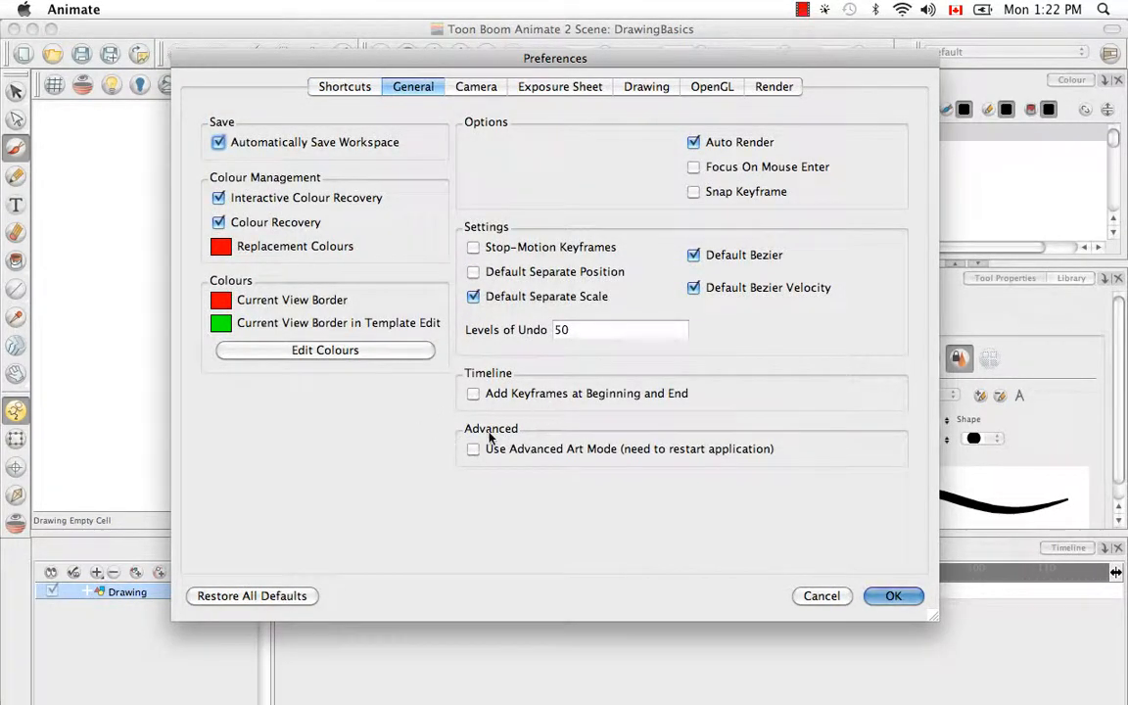
left_click(473, 448)
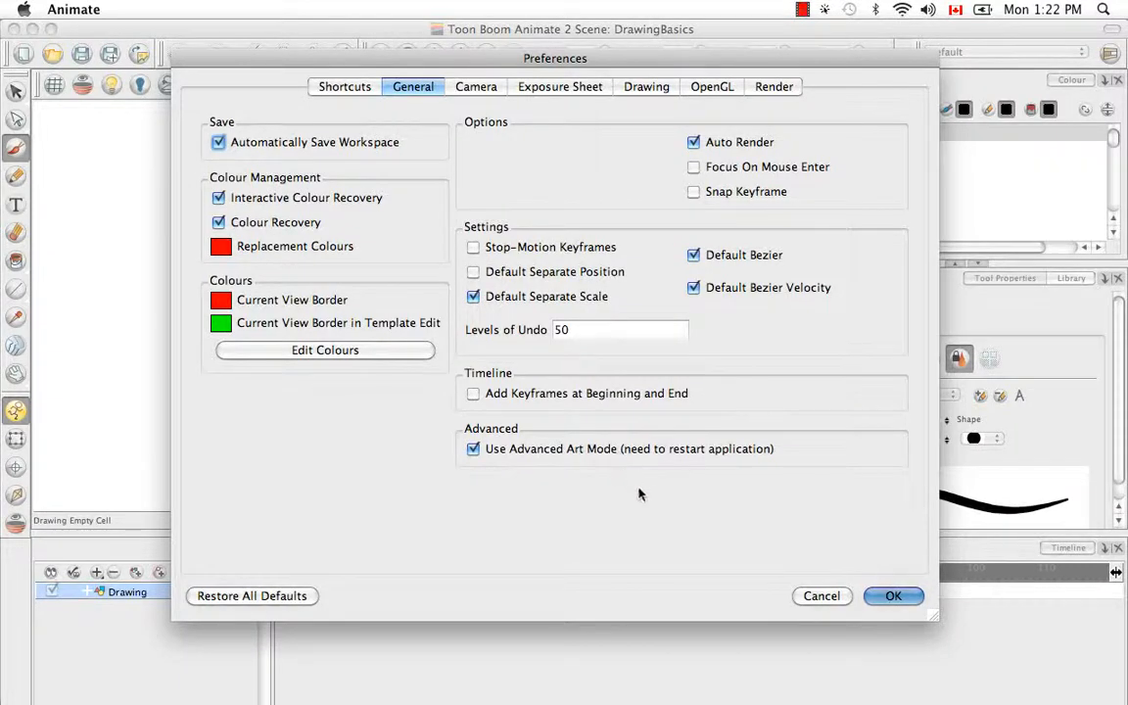
mouse_move(643, 477)
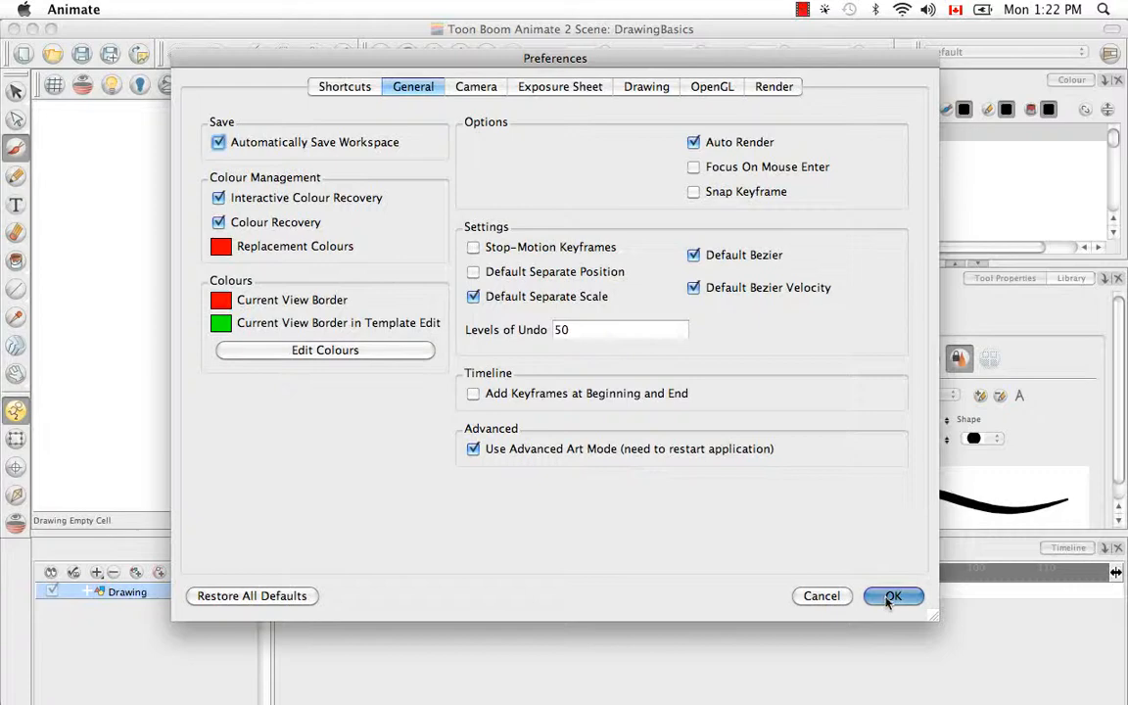
left_click(892, 595)
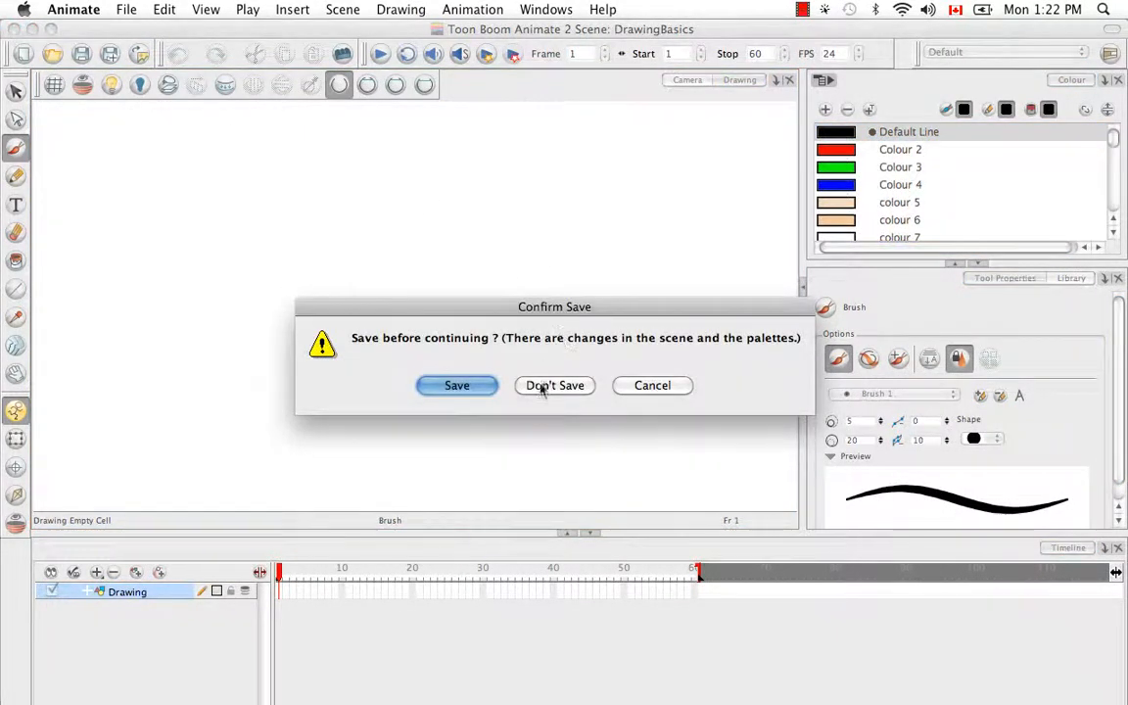
left_click(555, 385)
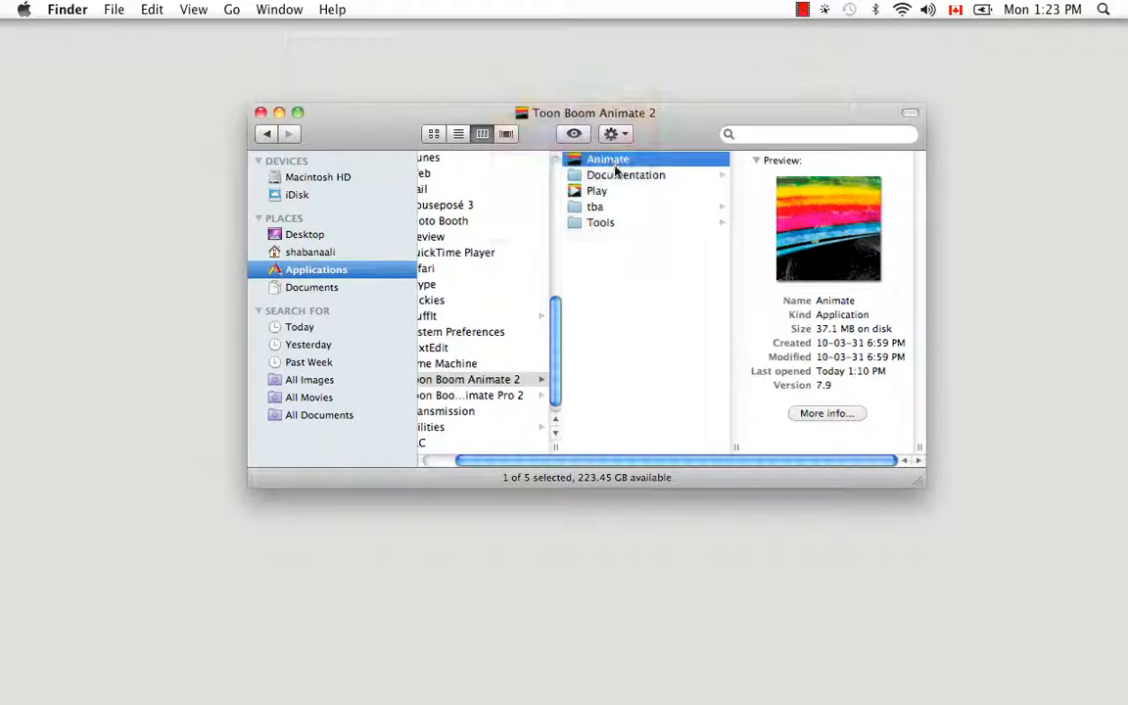
Relaunch Animate and create a new scene with project name DrawingBasics
double_click(607, 158)
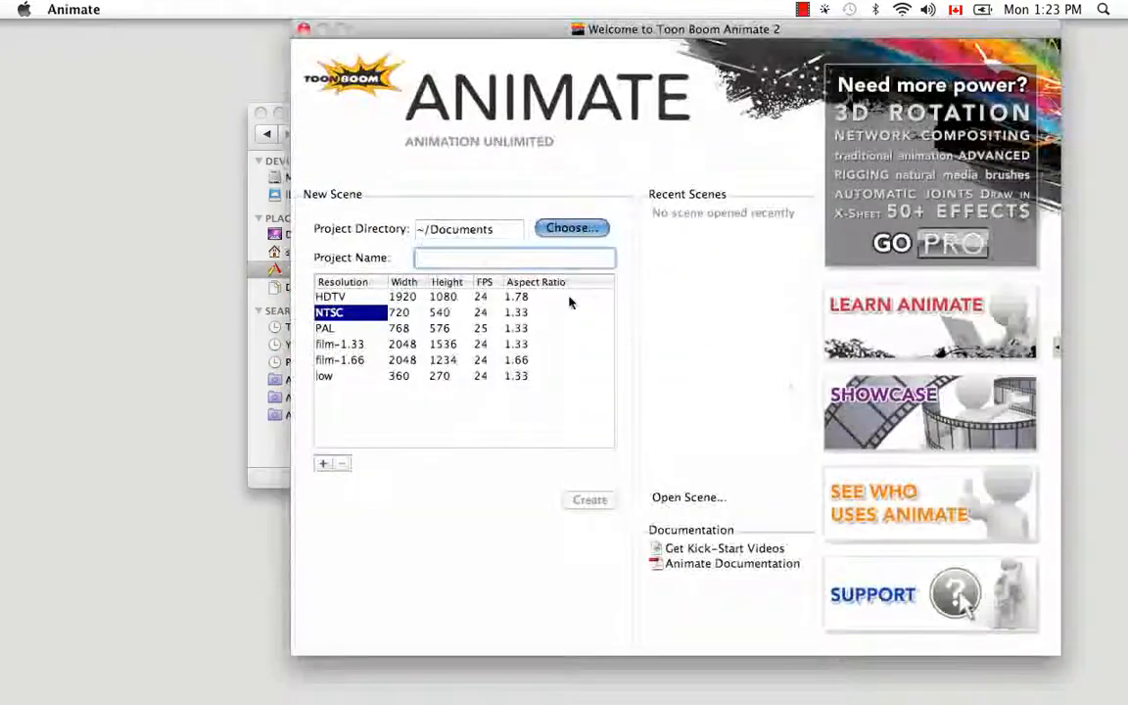
type("DrawingBasics")
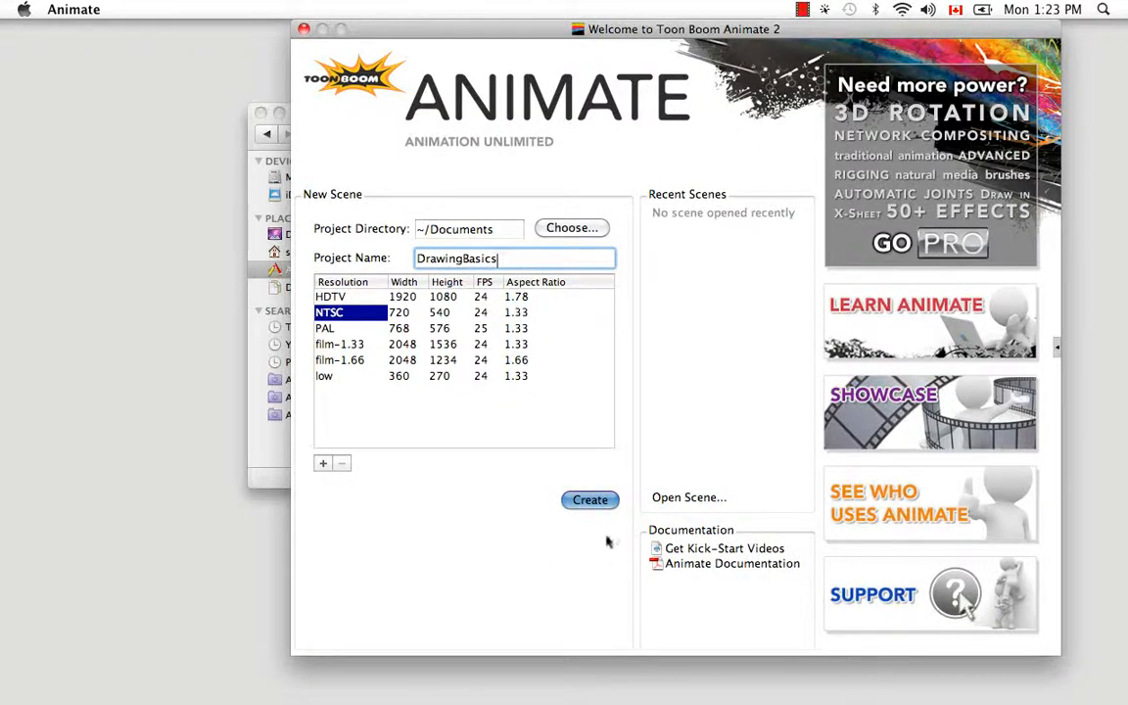
left_click(590, 500)
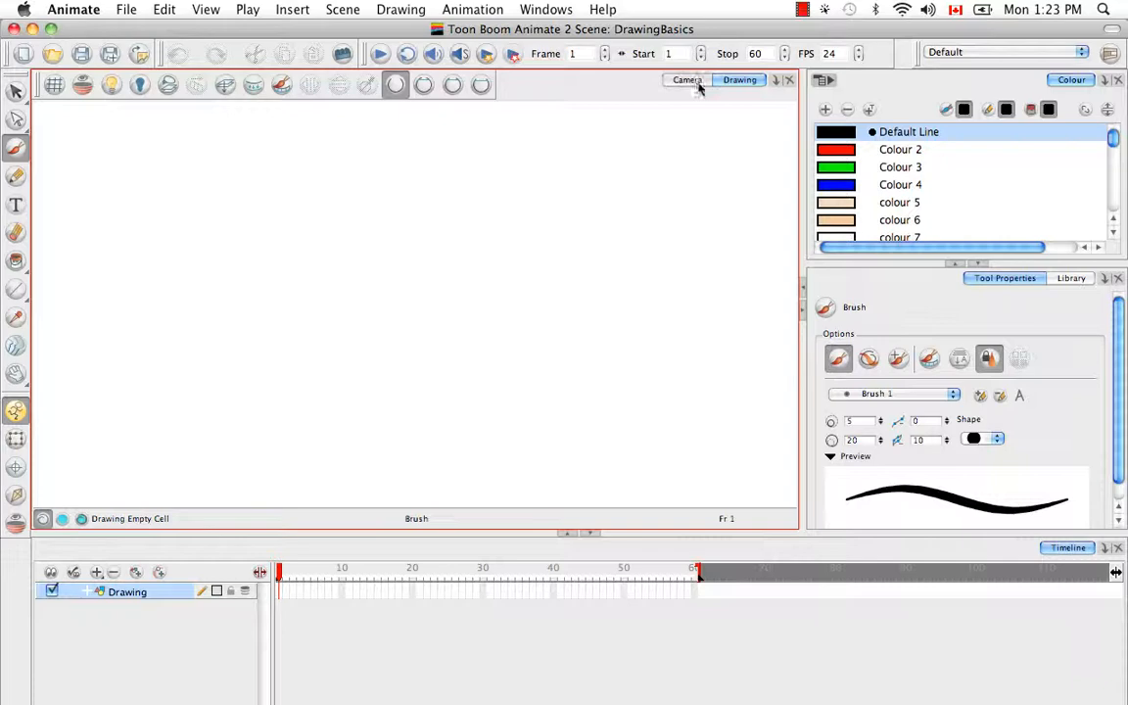
left_click(686, 79)
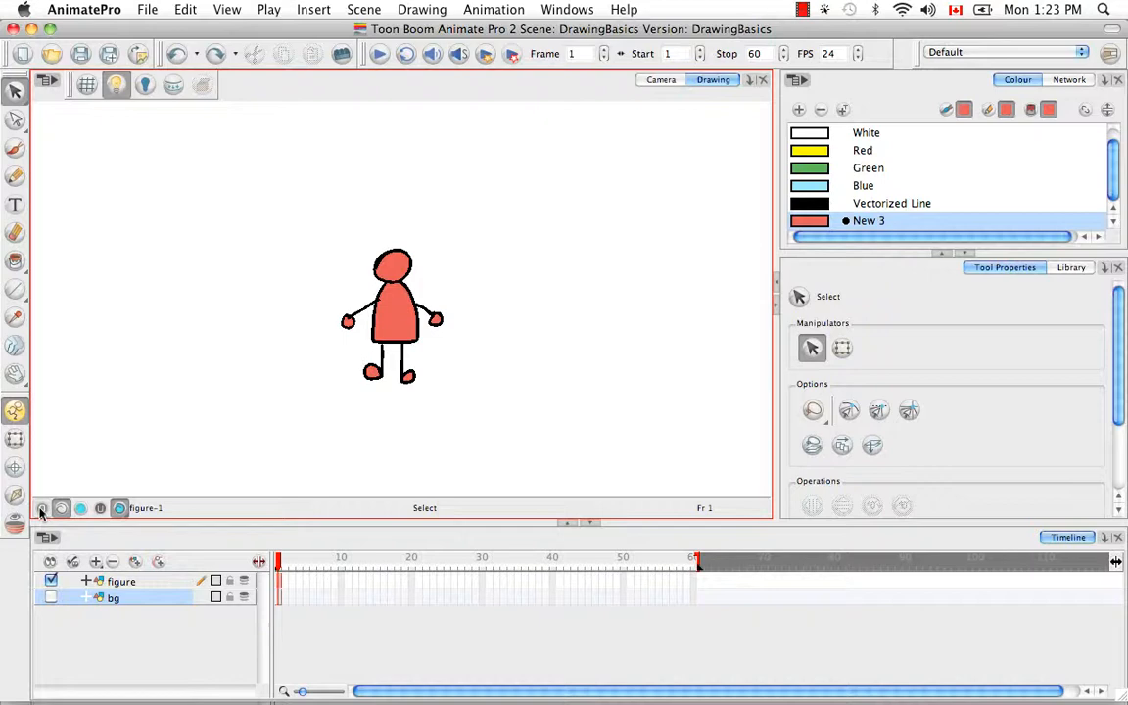
mouse_move(100, 508)
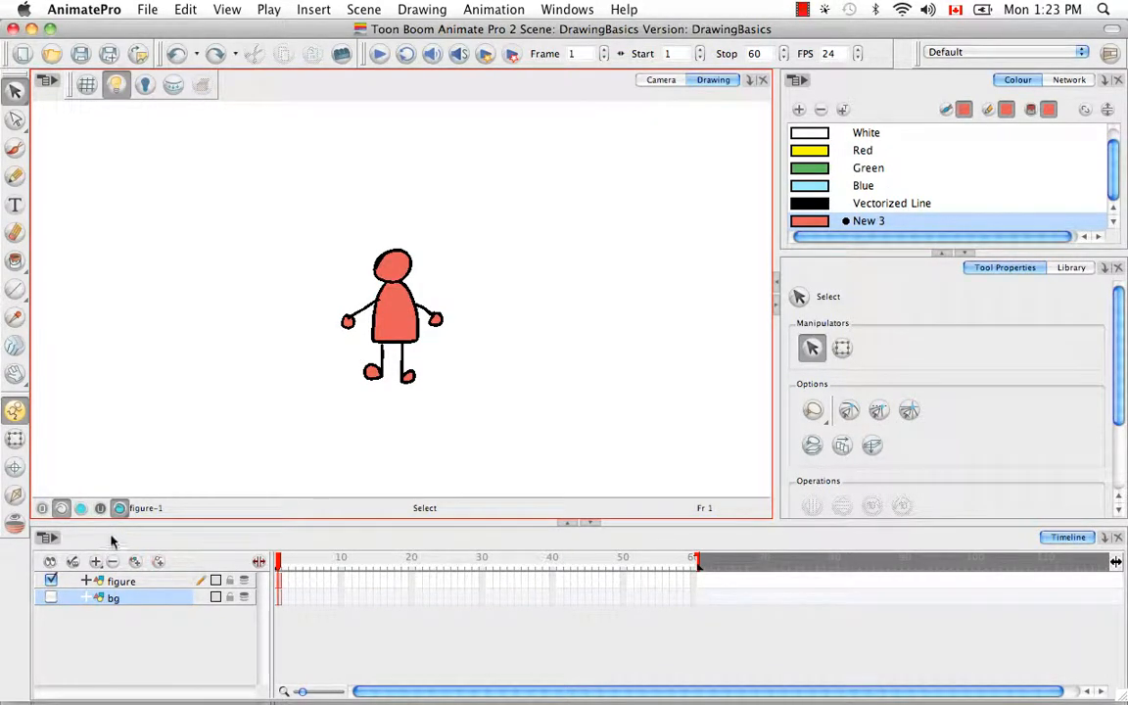
mouse_move(97, 539)
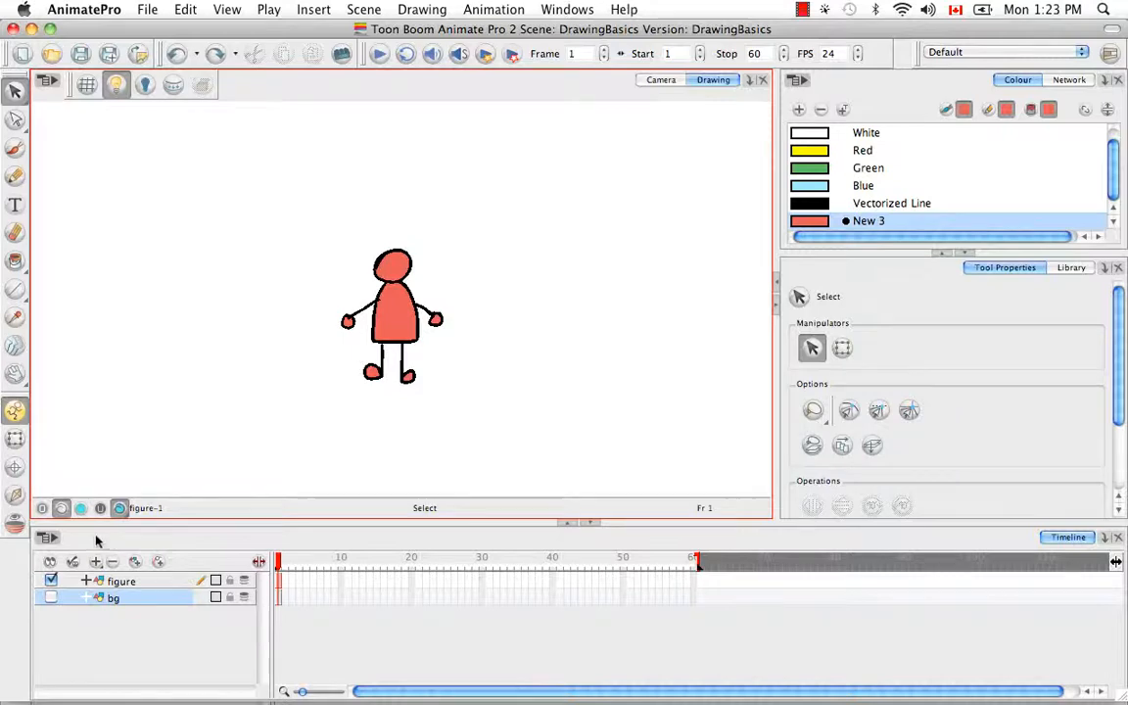
mouse_move(81, 509)
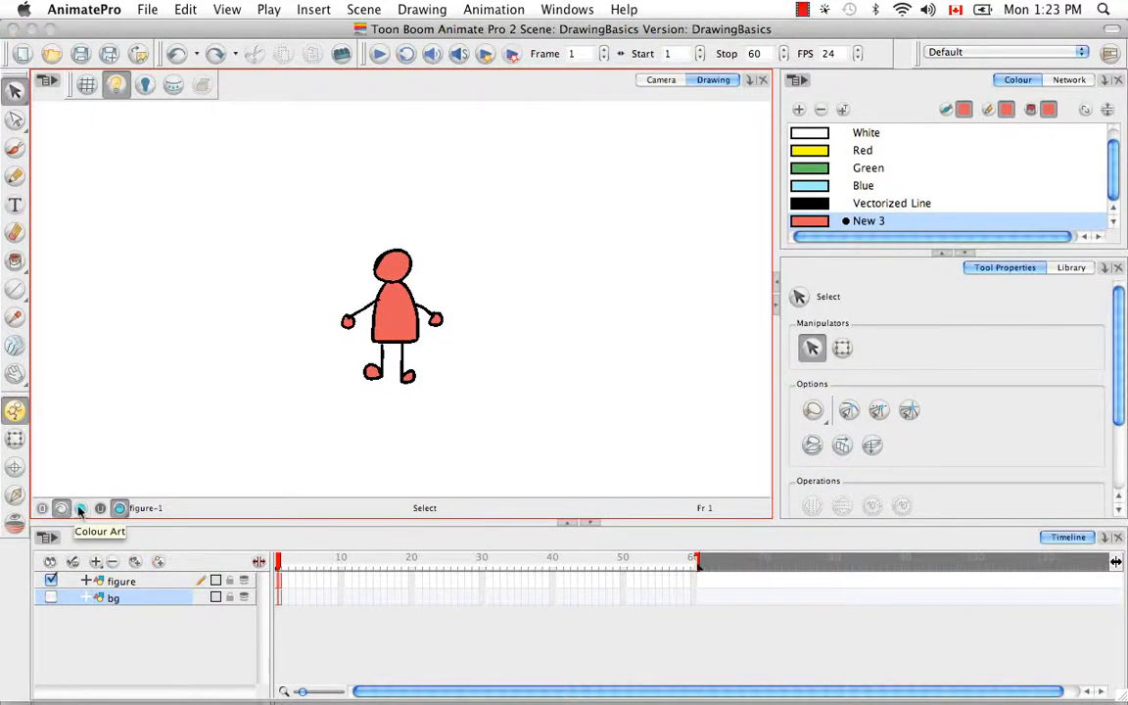
mouse_move(156, 509)
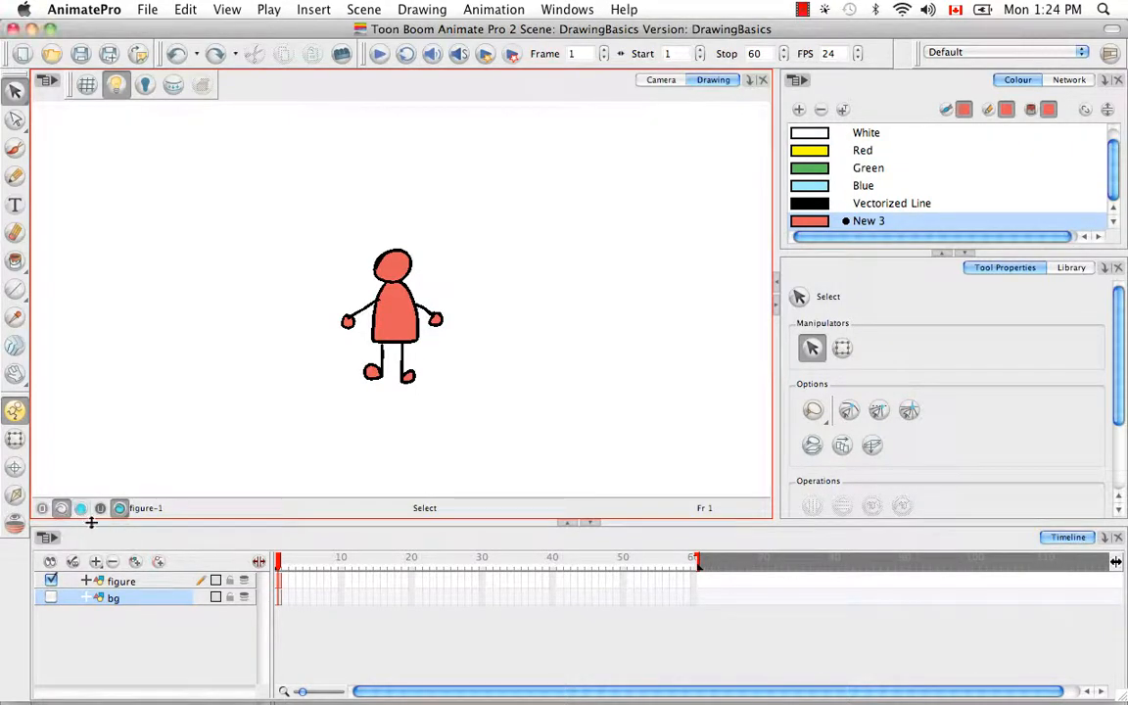
mouse_move(119, 507)
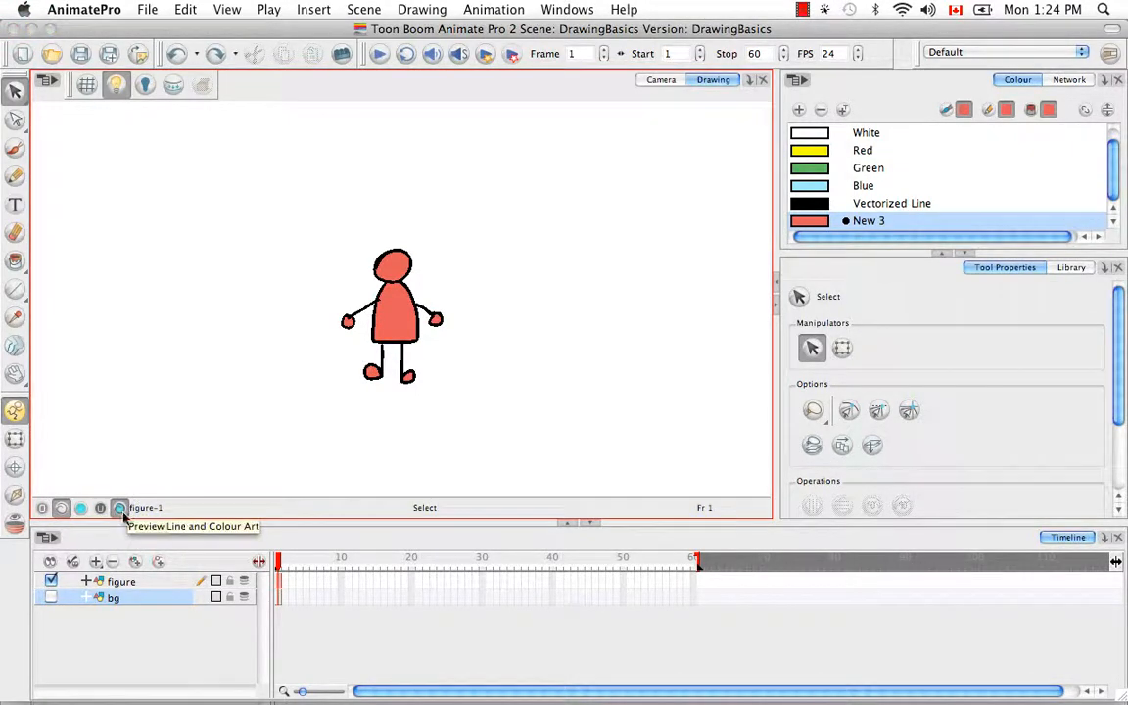
mouse_move(98, 537)
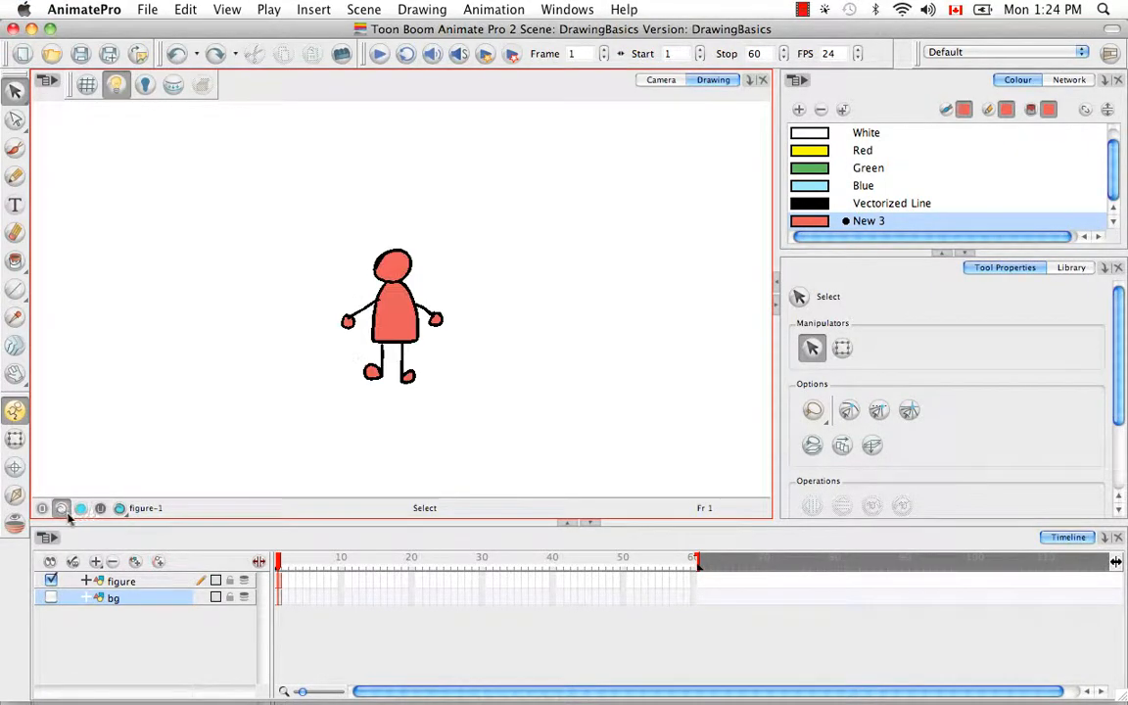
Choose Overlay from the Preview Line and Colour Art button's options
left_click(118, 508)
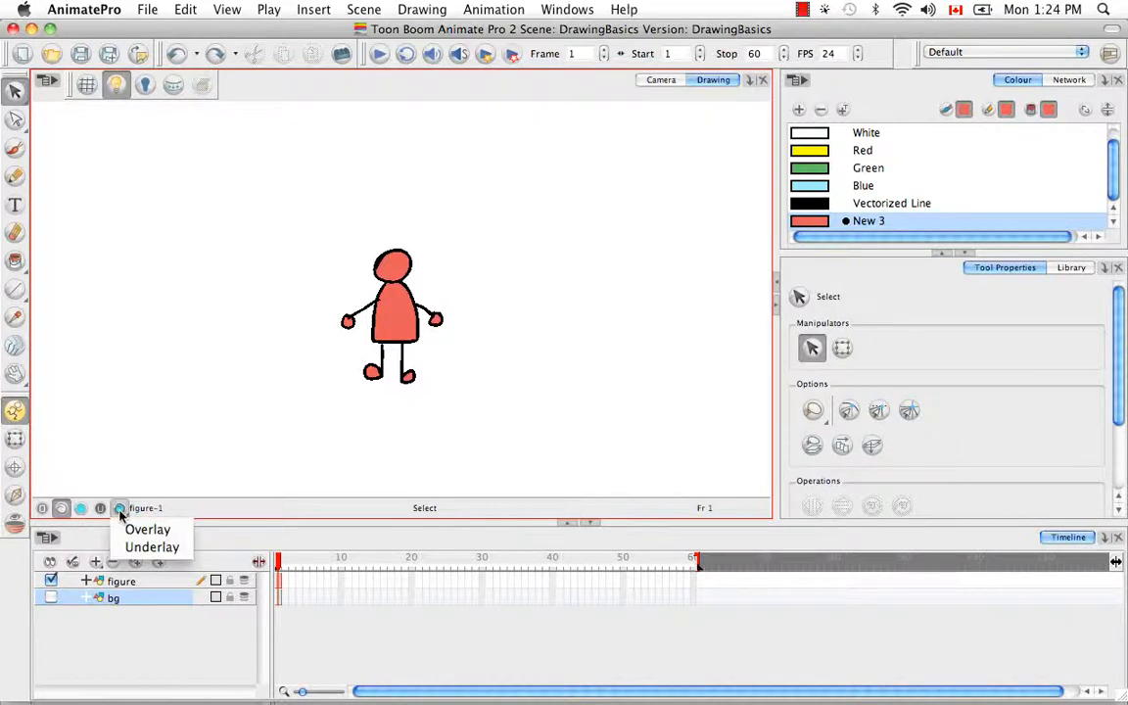
left_click(148, 529)
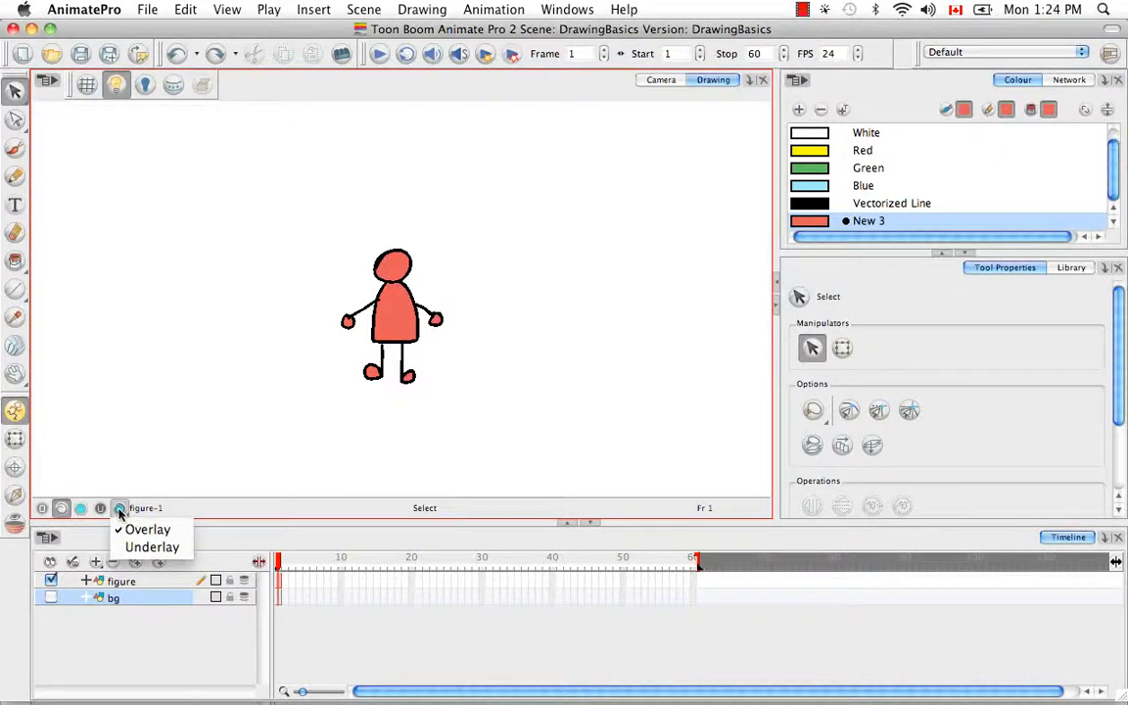
left_click(119, 509)
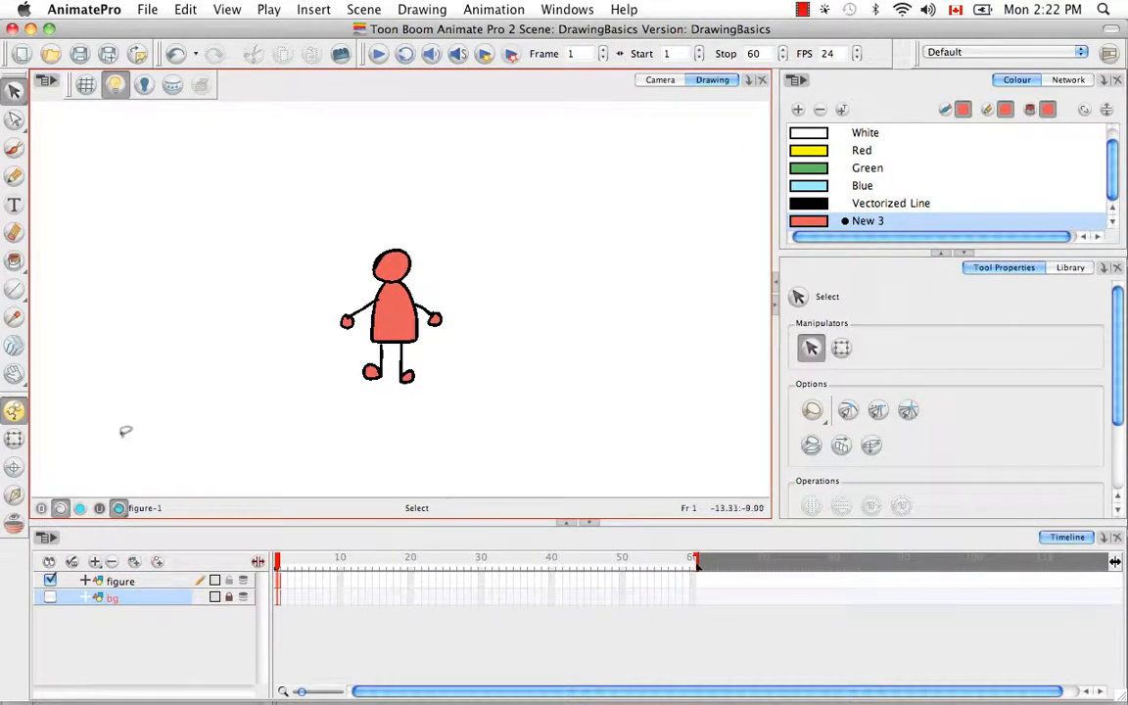
mouse_move(73, 462)
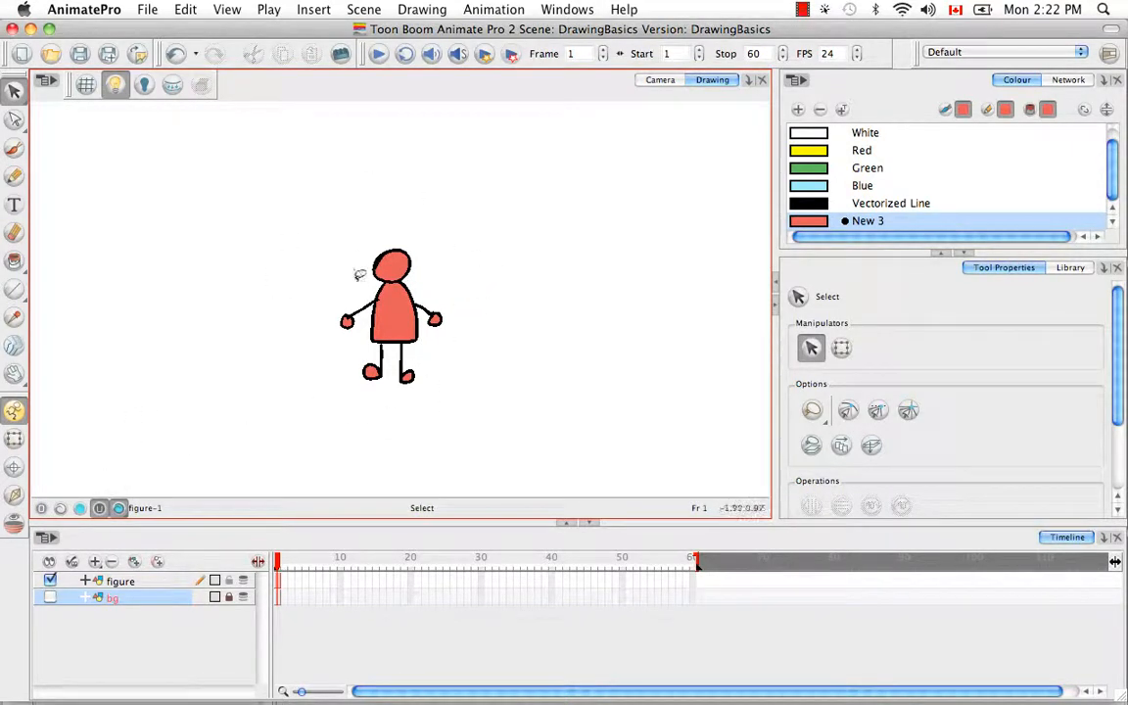
mouse_move(477, 352)
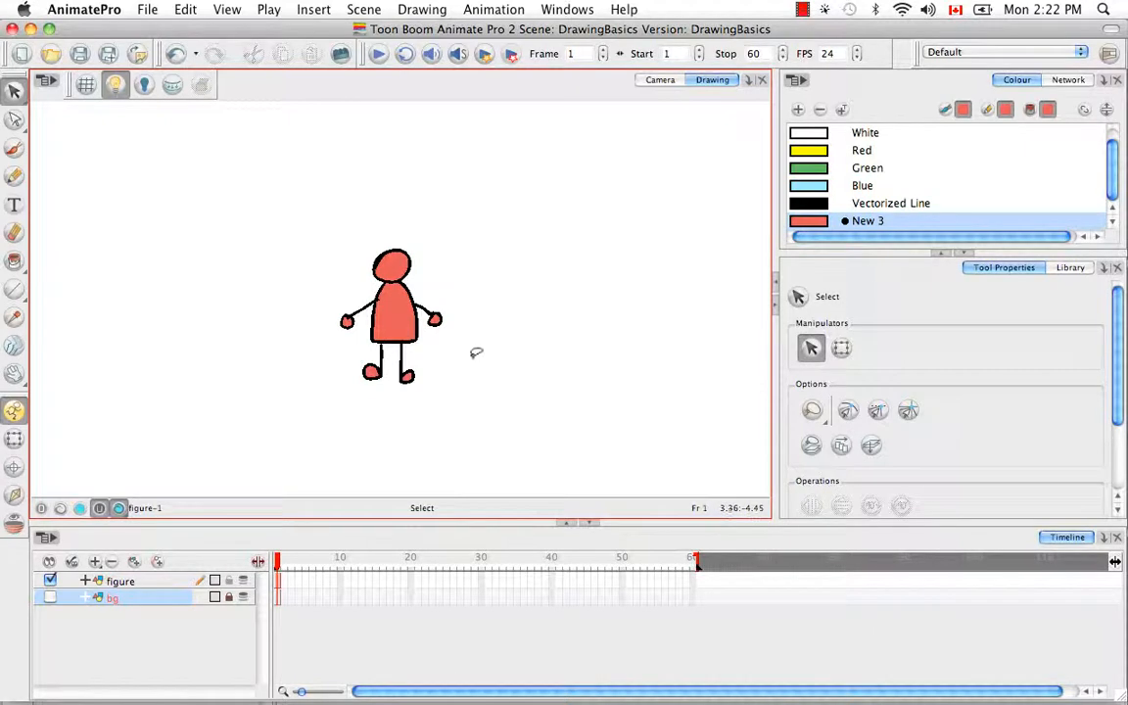
mouse_move(464, 253)
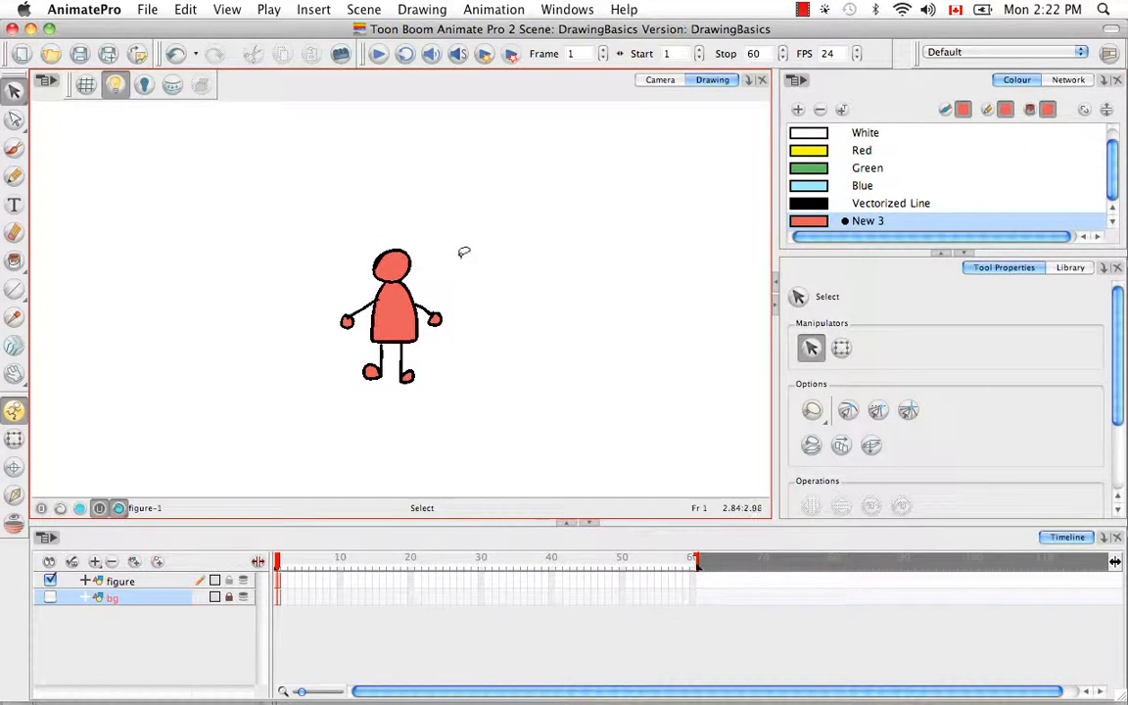
mouse_move(523, 327)
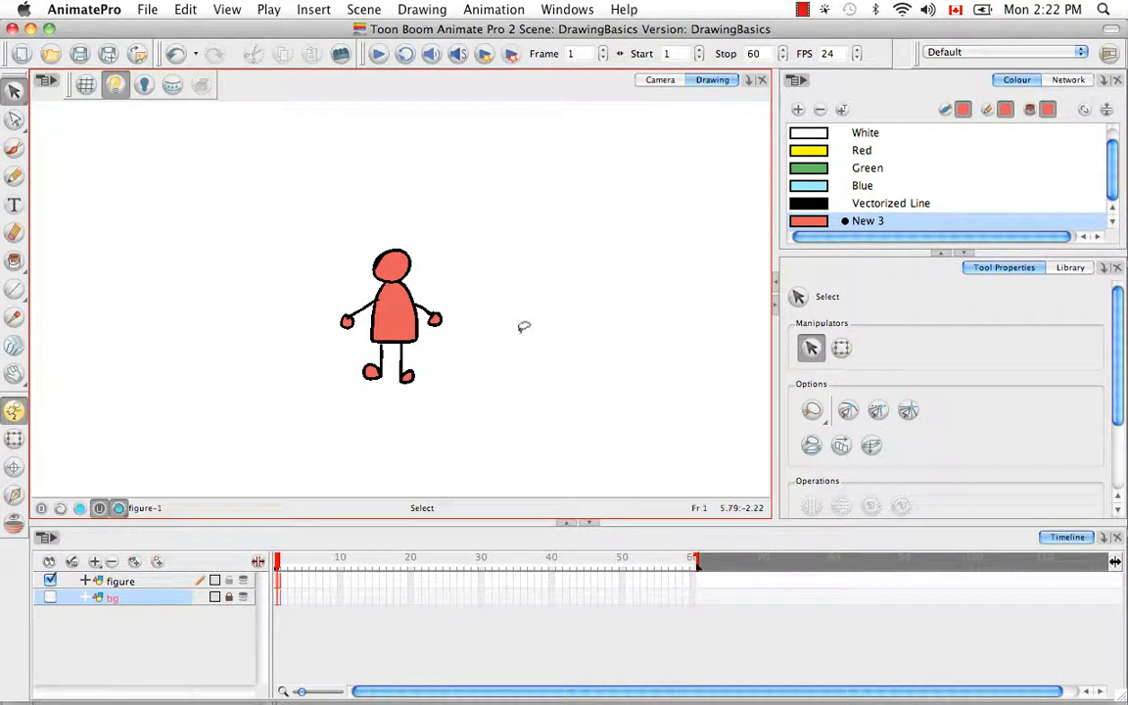
mouse_move(163, 426)
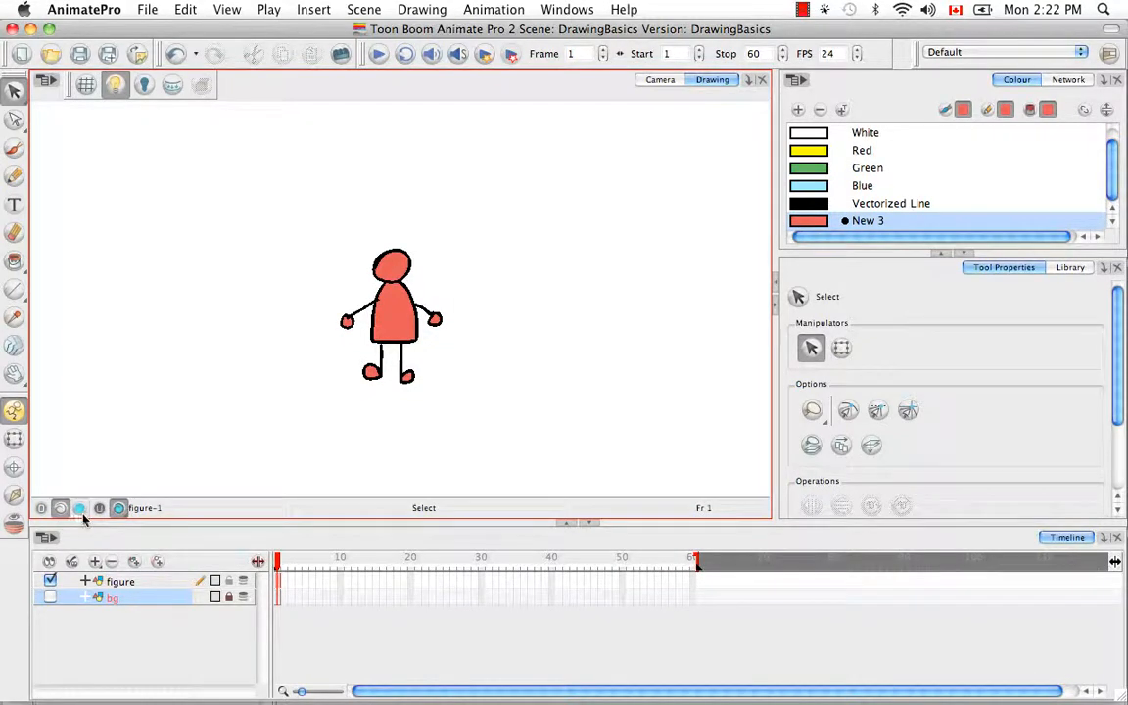
Bring the star outline onto the colour art layer and make Black current
left_click(283, 563)
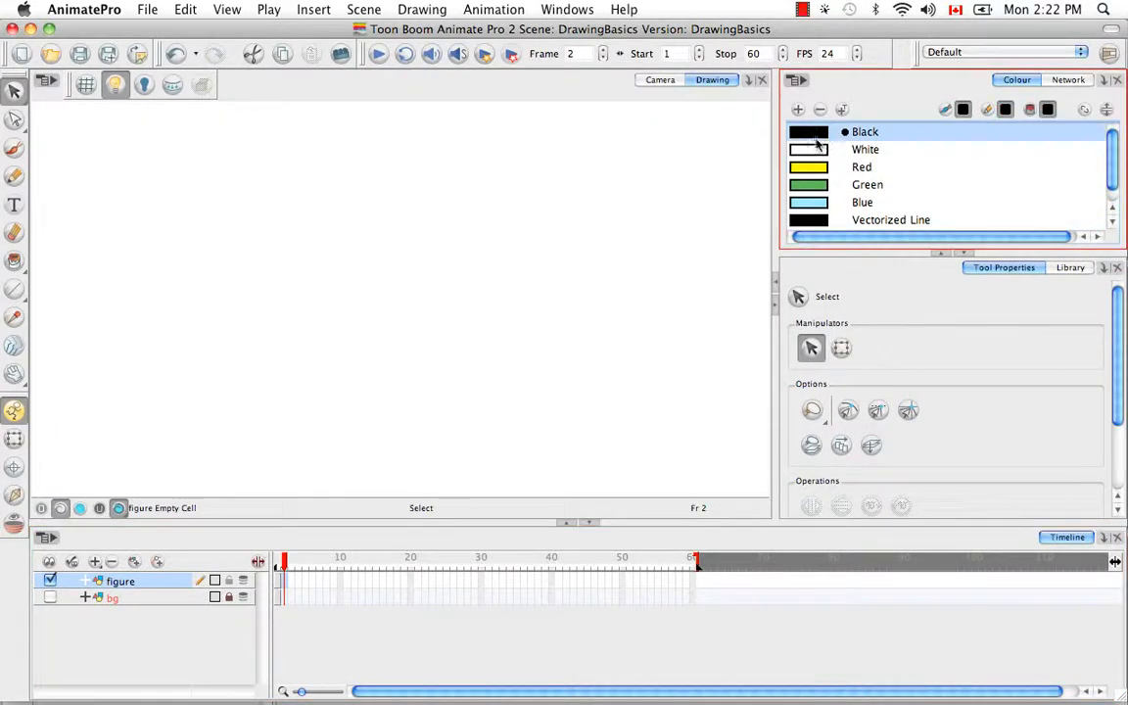
left_click(14, 148)
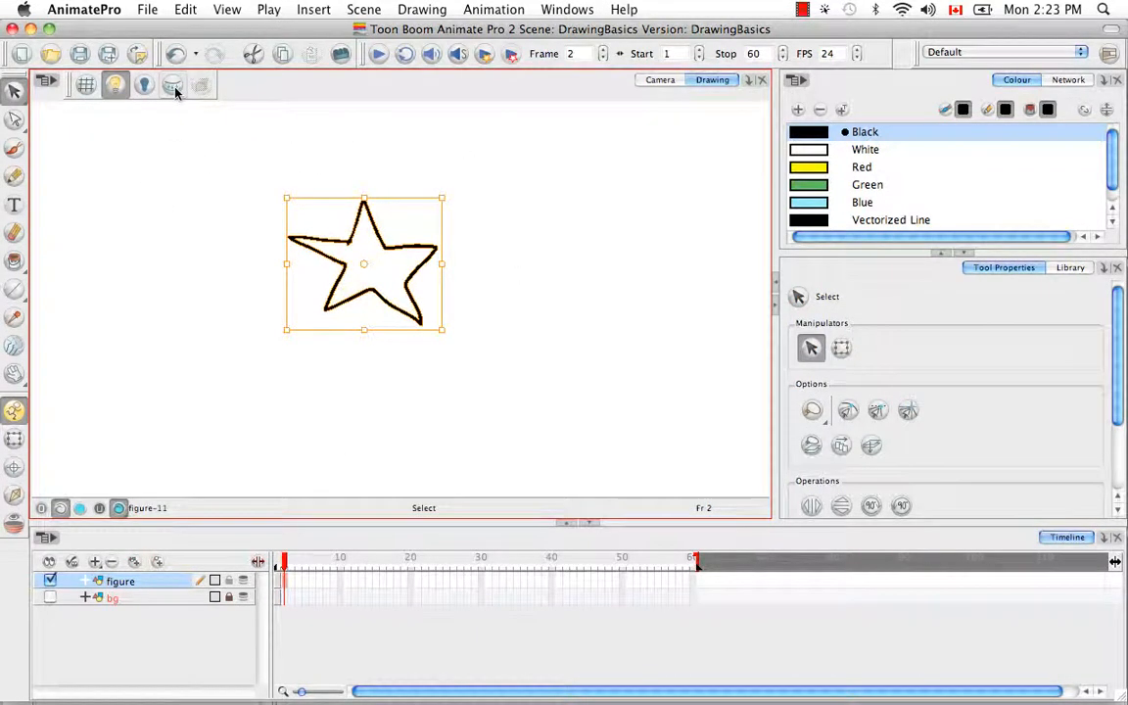
mouse_move(173, 85)
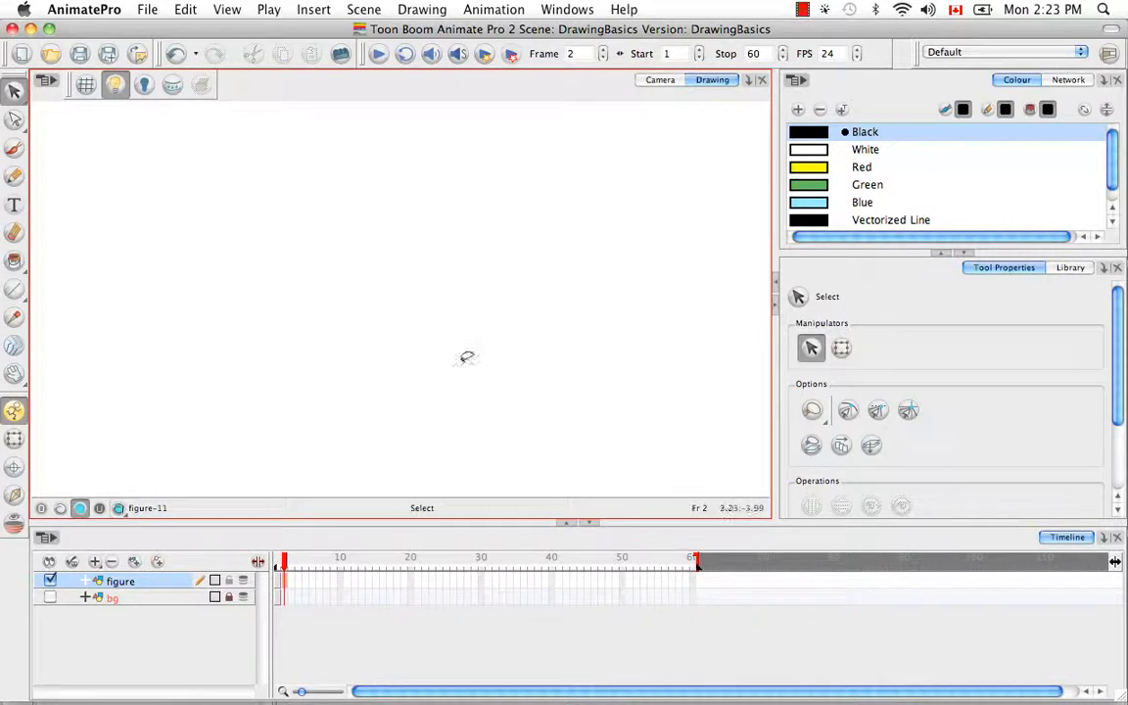
mouse_move(467, 449)
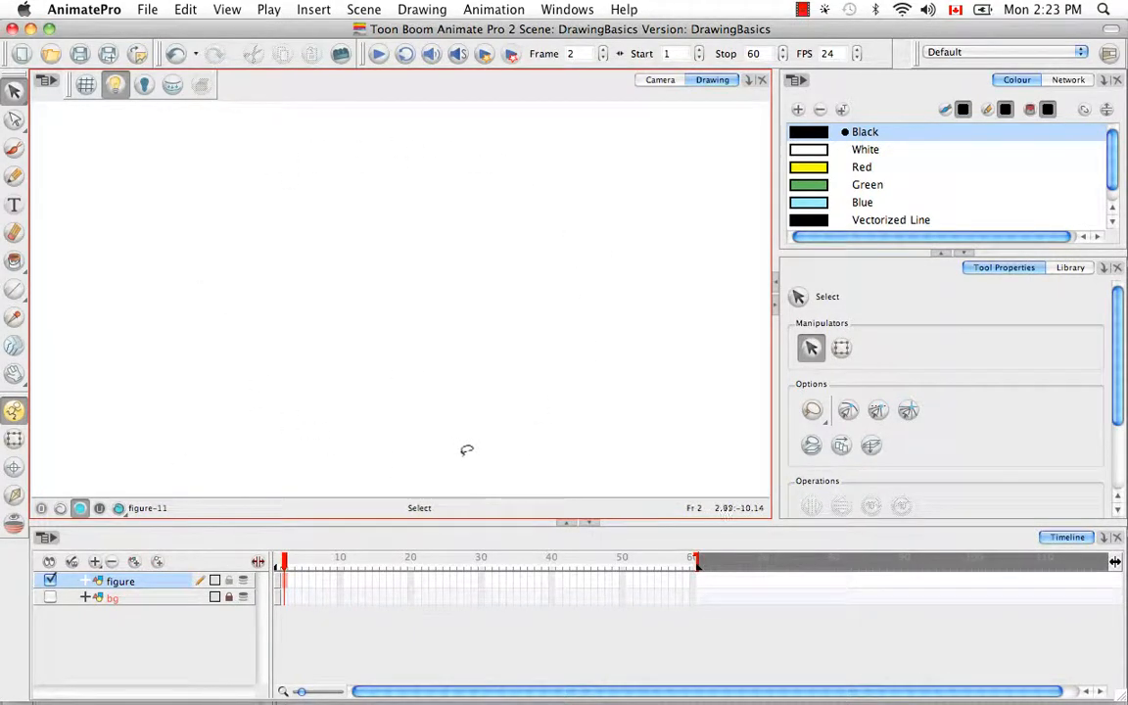
mouse_move(475, 443)
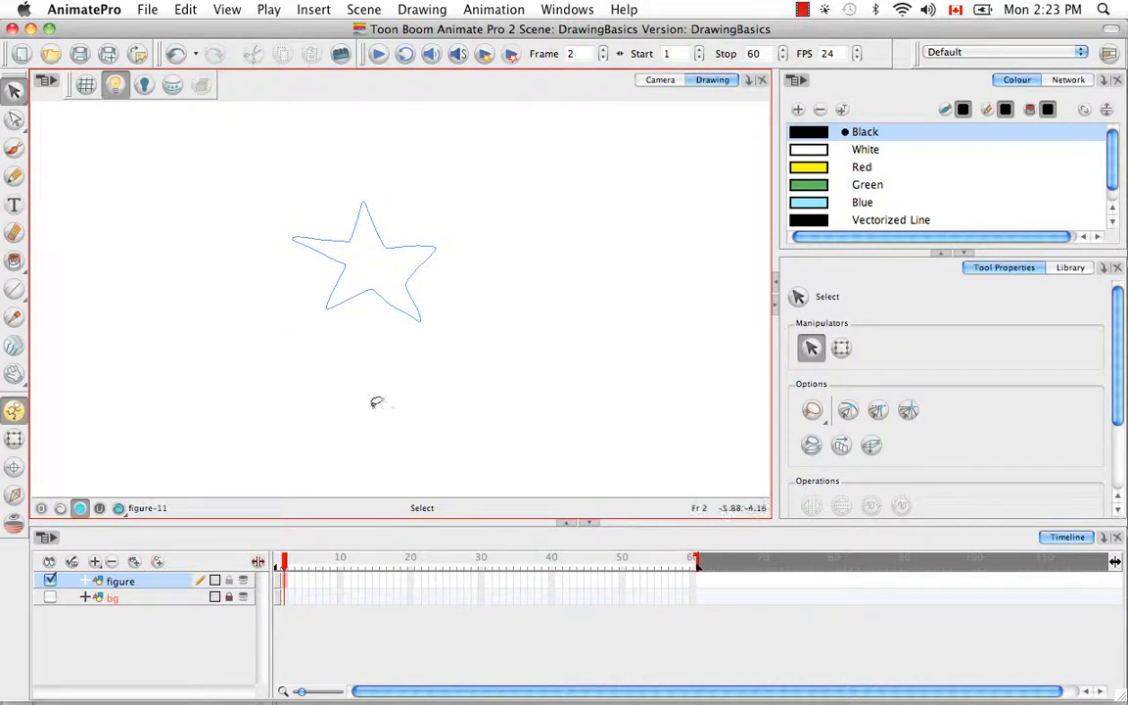
mouse_move(490, 264)
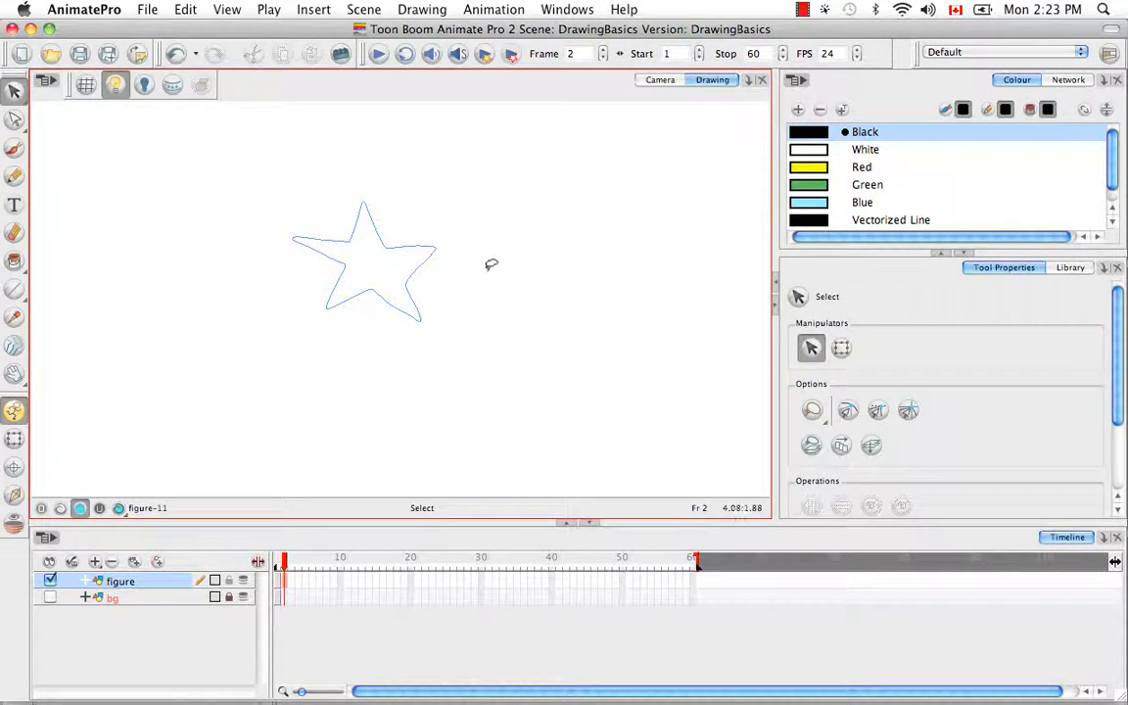
Paint the star's interior yellow, then view line and colour art together
left_click(15, 262)
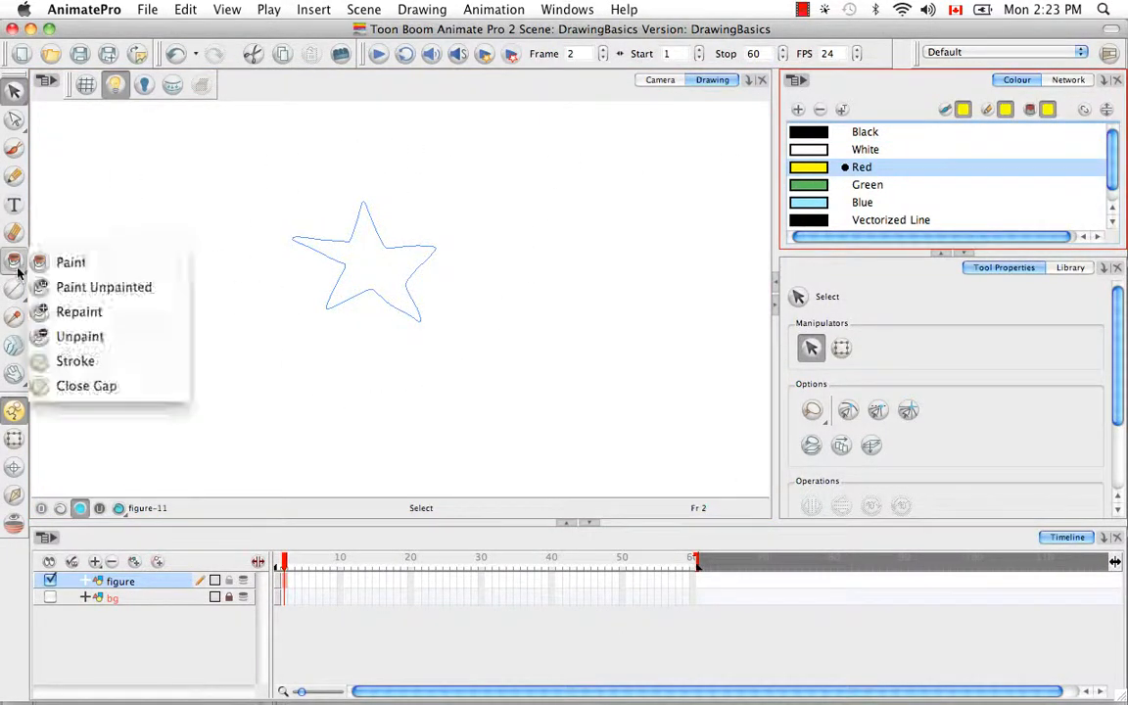
left_click(70, 261)
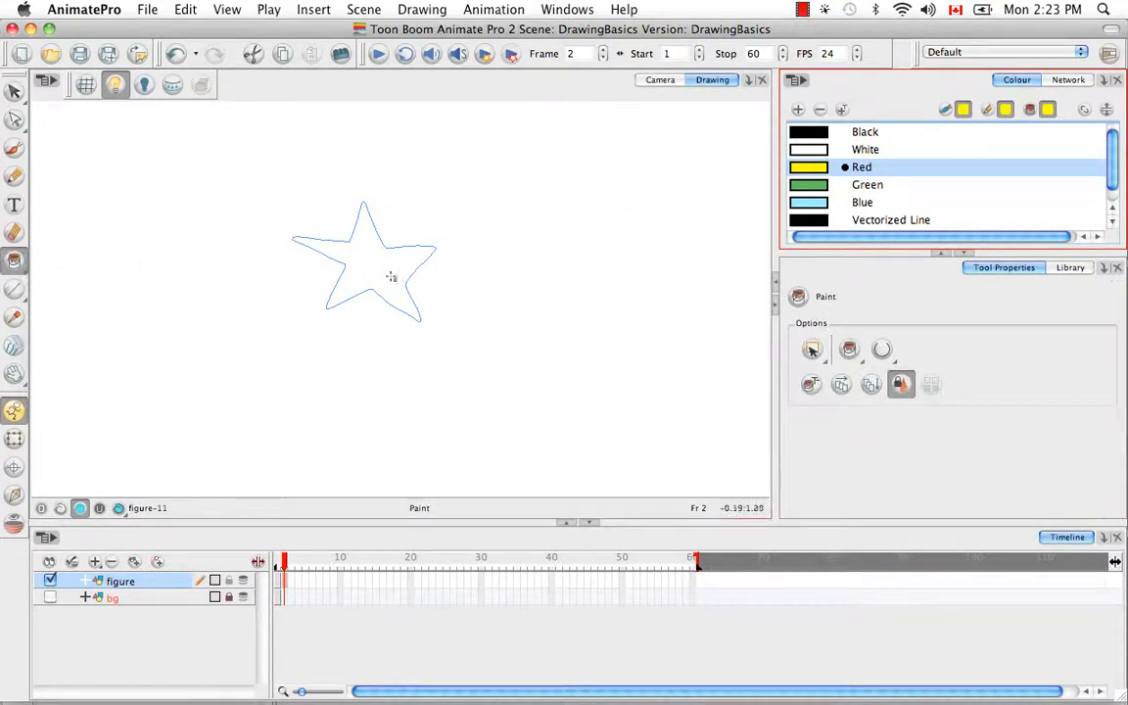
left_click(362, 265)
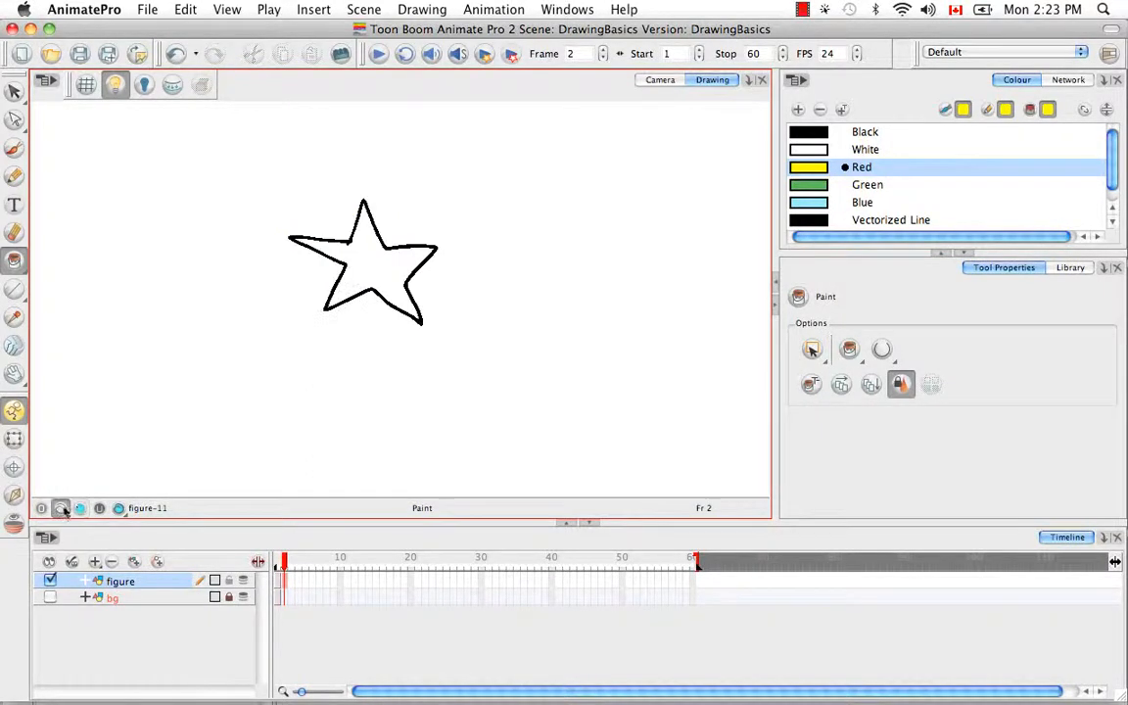
left_click(363, 264)
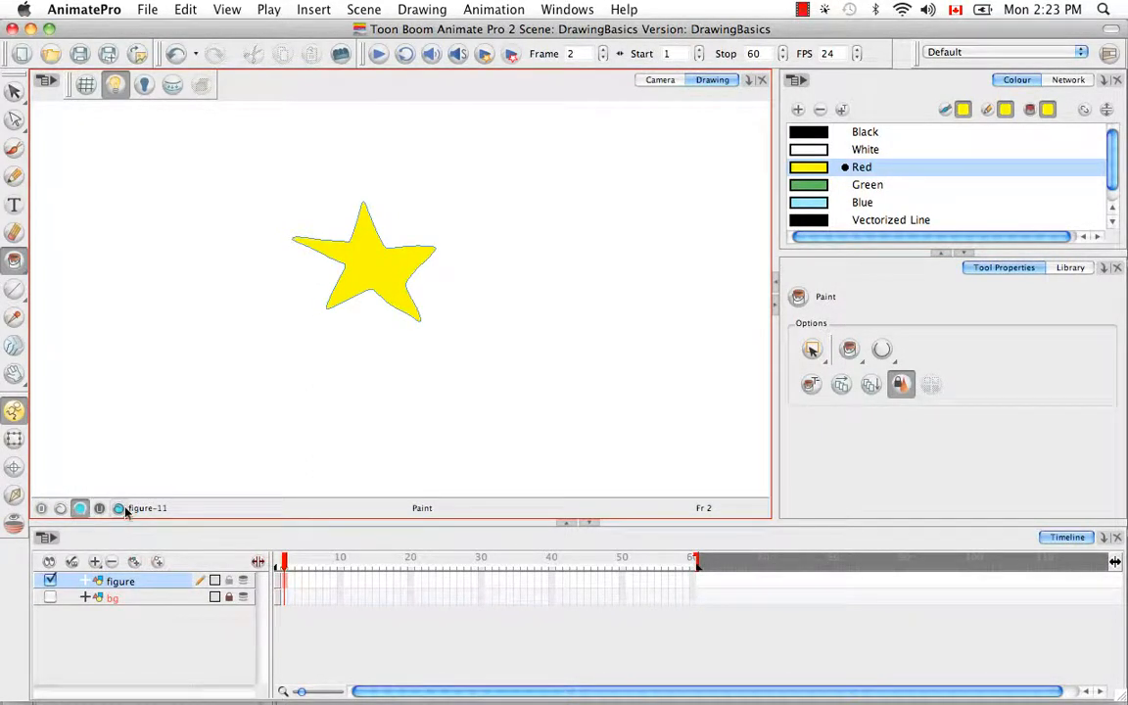
left_click(117, 508)
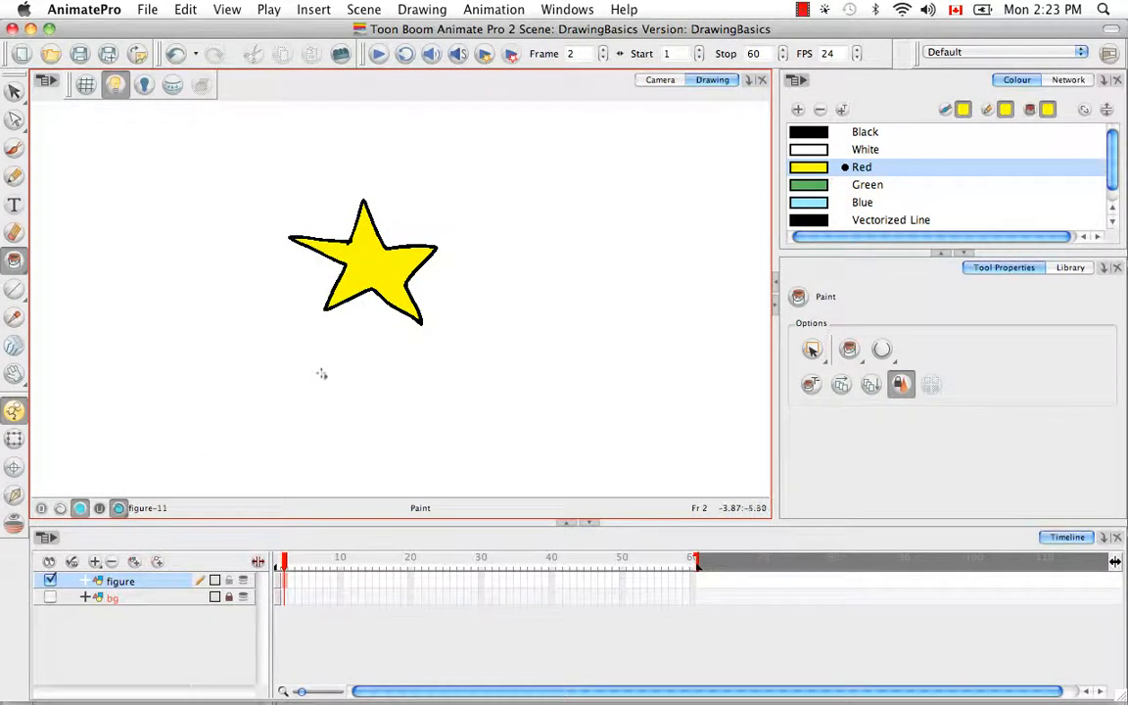
mouse_move(497, 328)
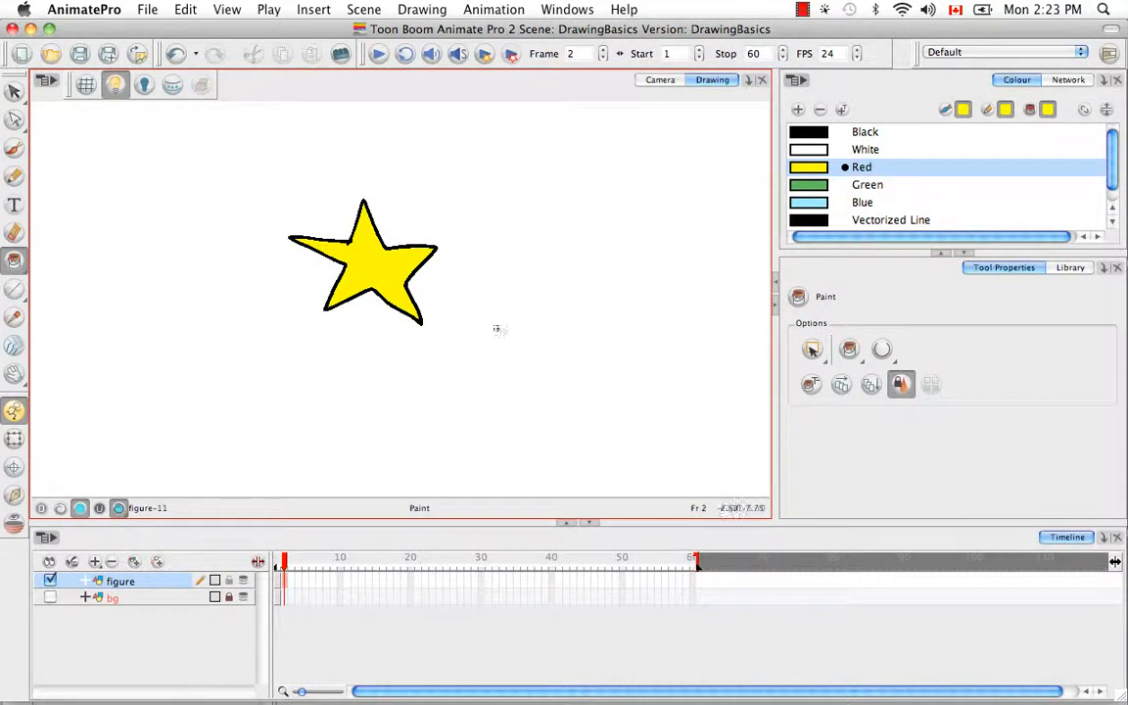
mouse_move(514, 380)
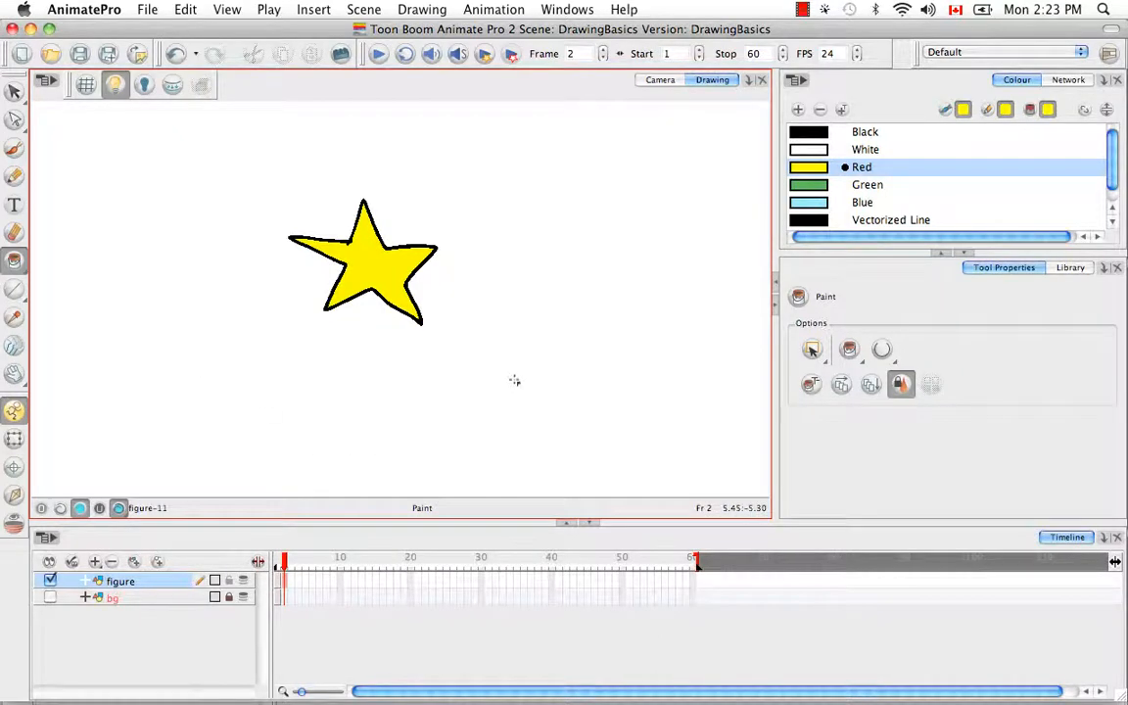
mouse_move(517, 383)
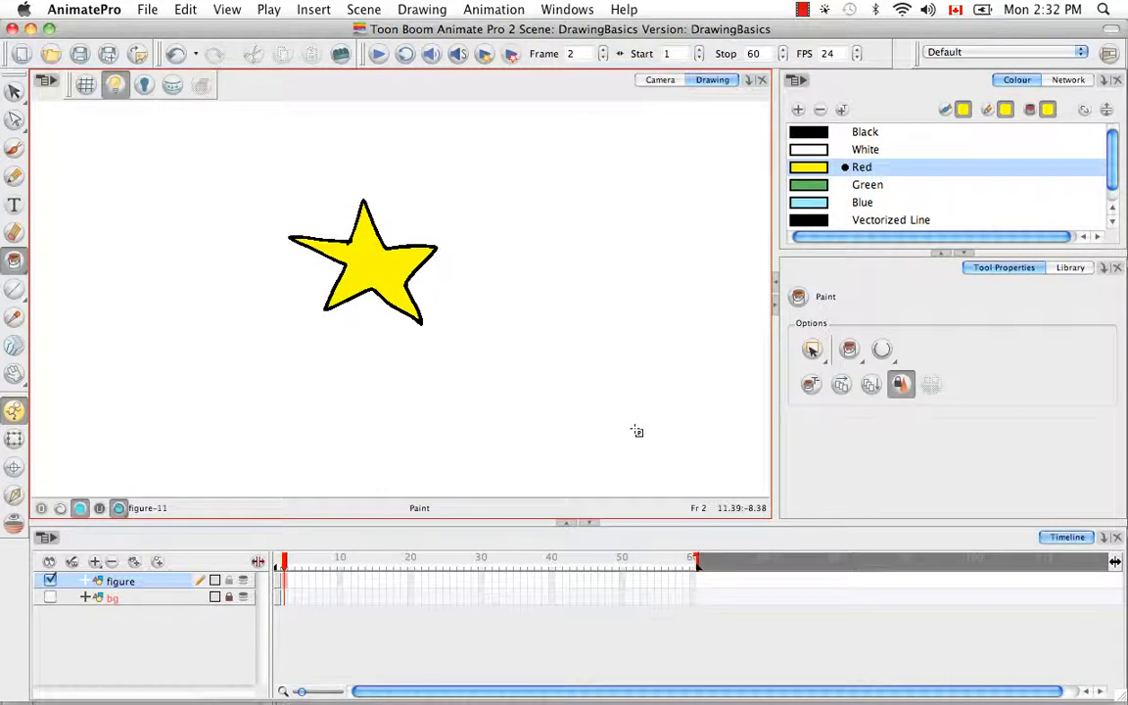
mouse_move(258, 327)
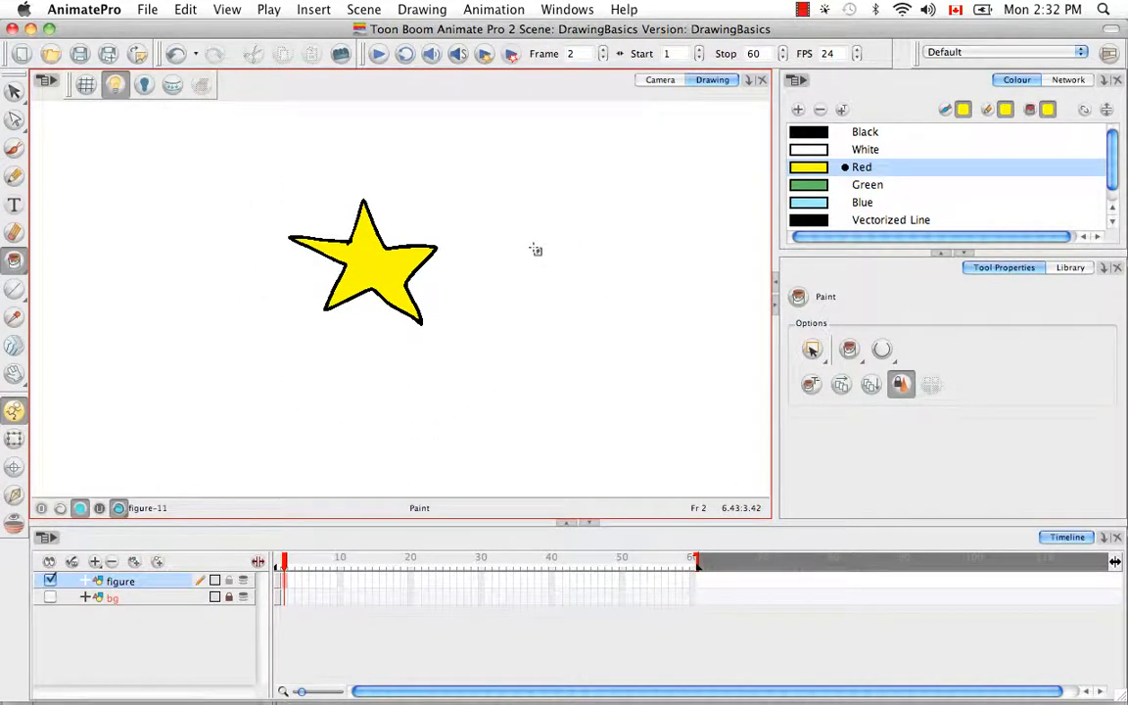
mouse_move(512, 254)
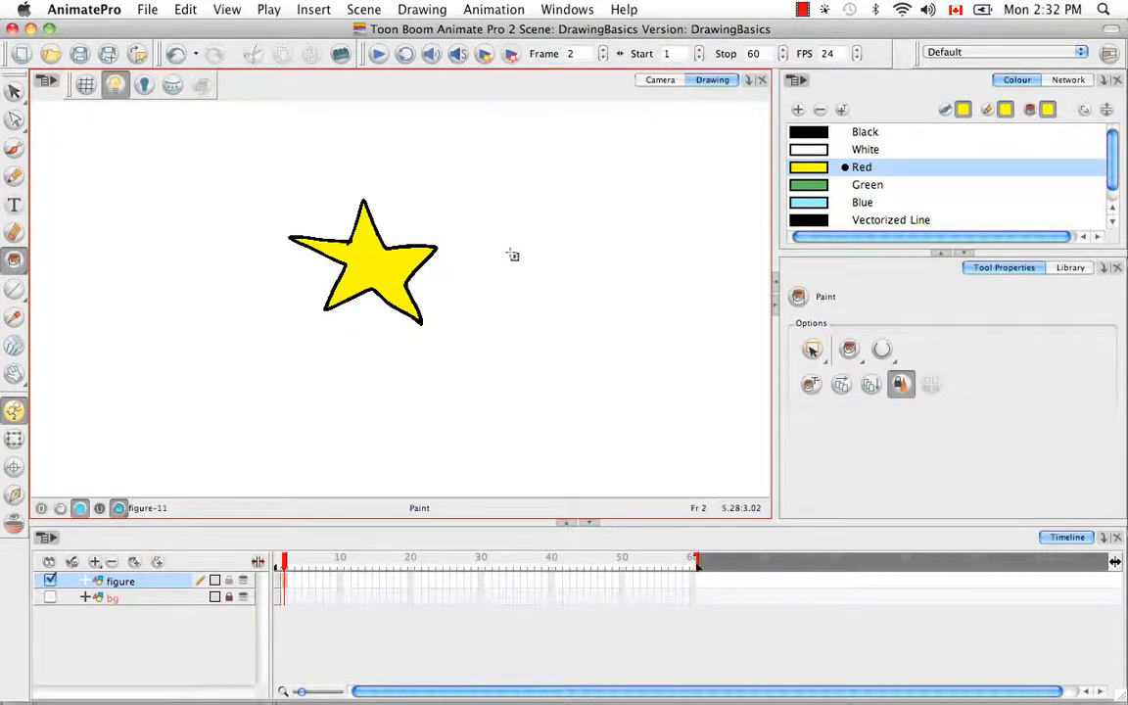
mouse_move(344, 350)
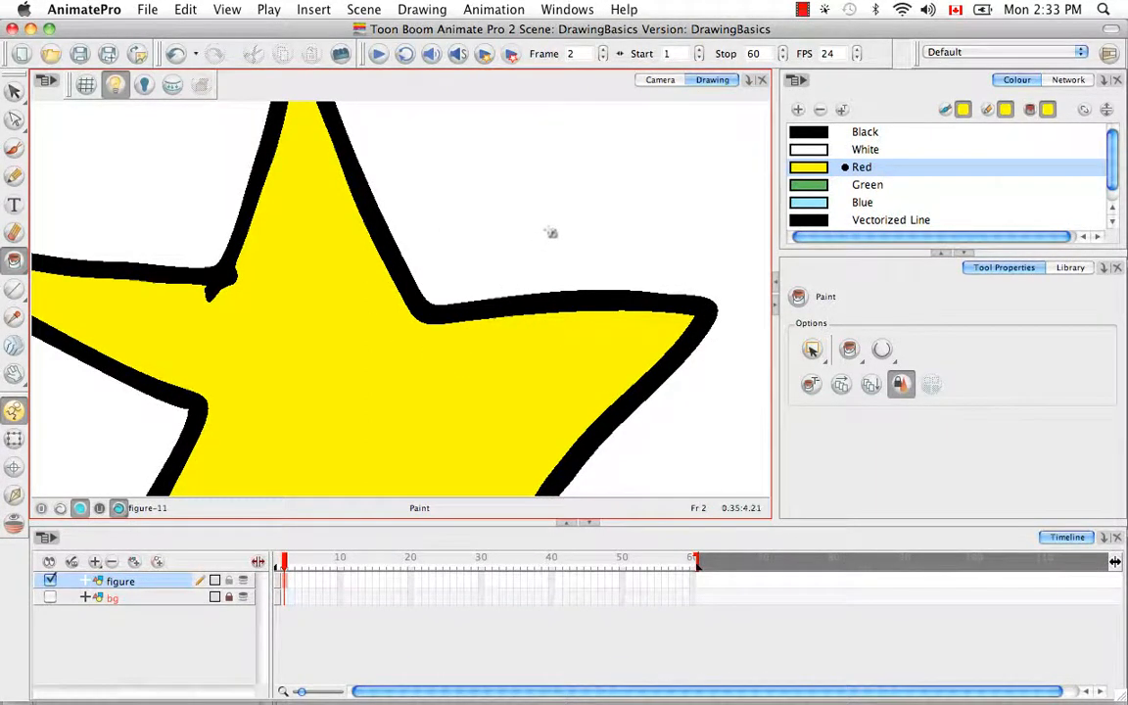
mouse_move(434, 190)
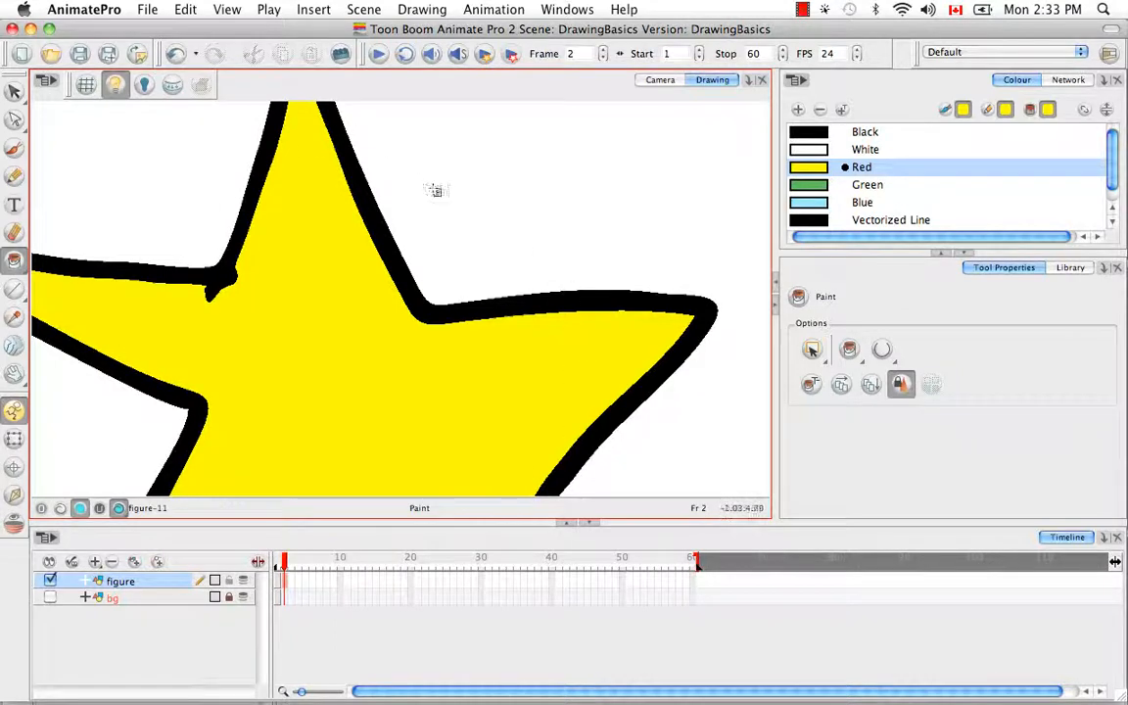
Show the star in the Camera view with the Select tool active
left_click(660, 79)
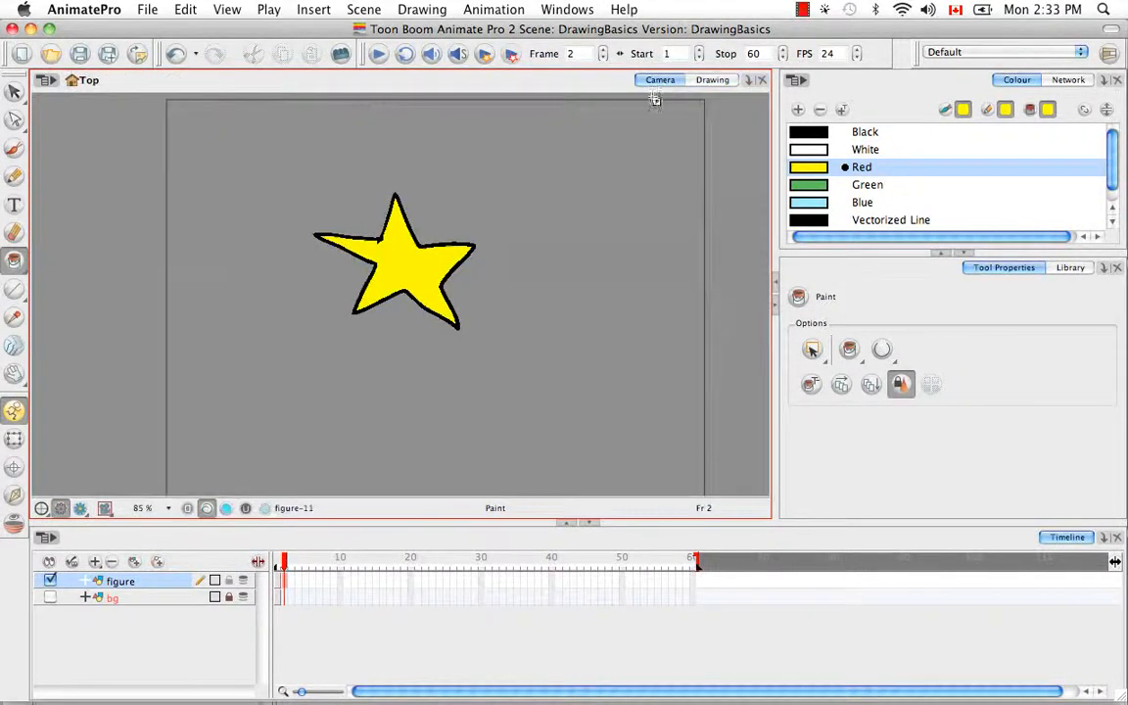
mouse_move(60, 508)
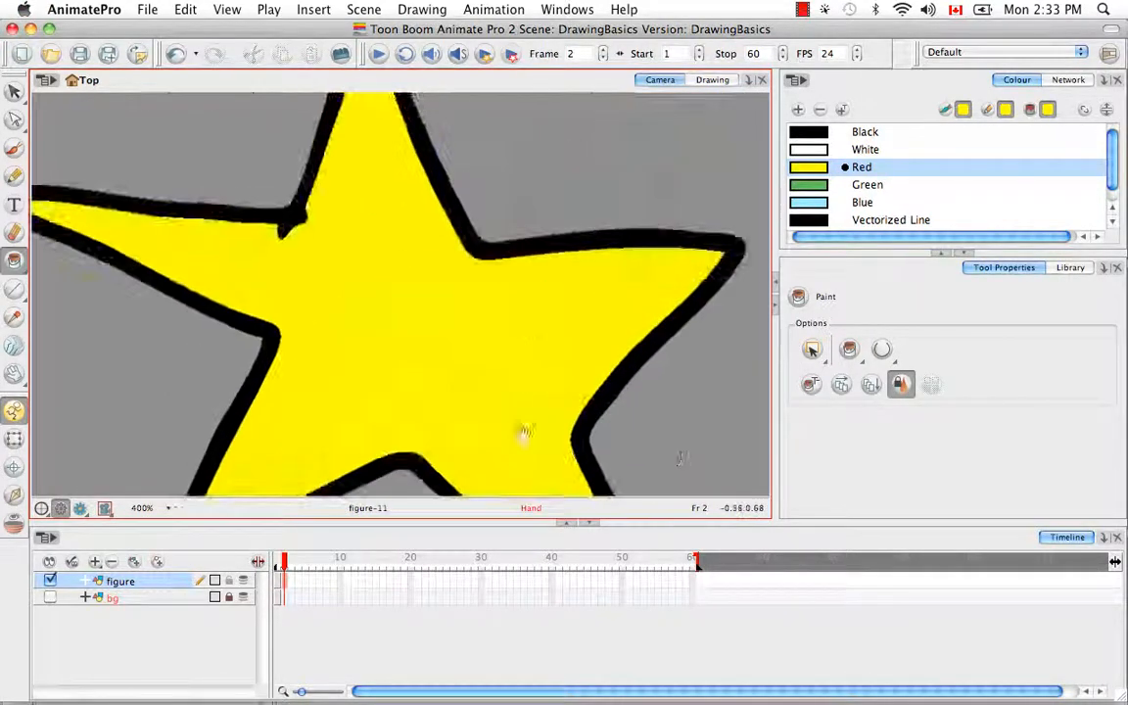
left_click(15, 92)
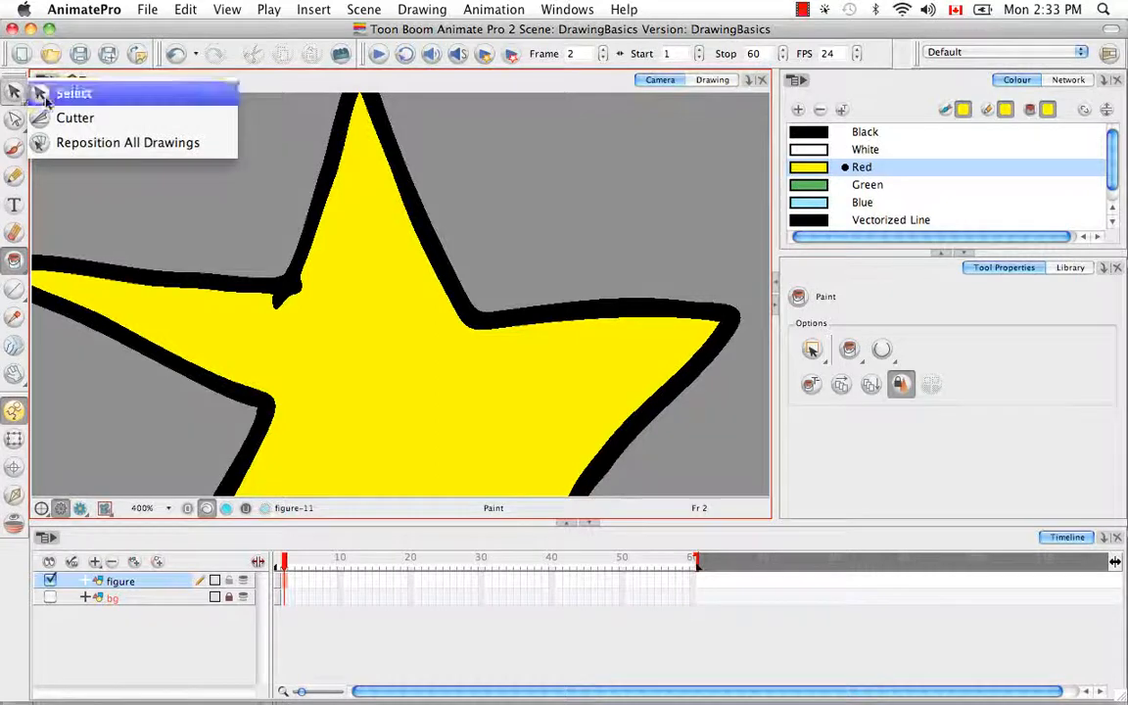
left_click(73, 93)
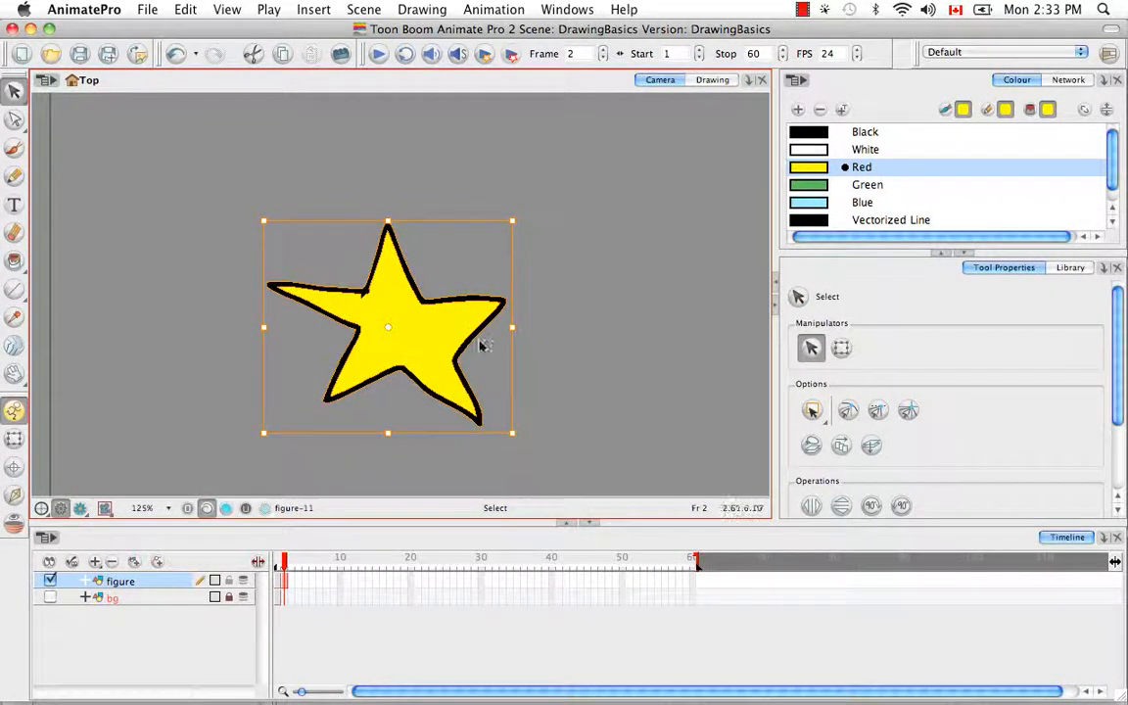
mouse_move(498, 388)
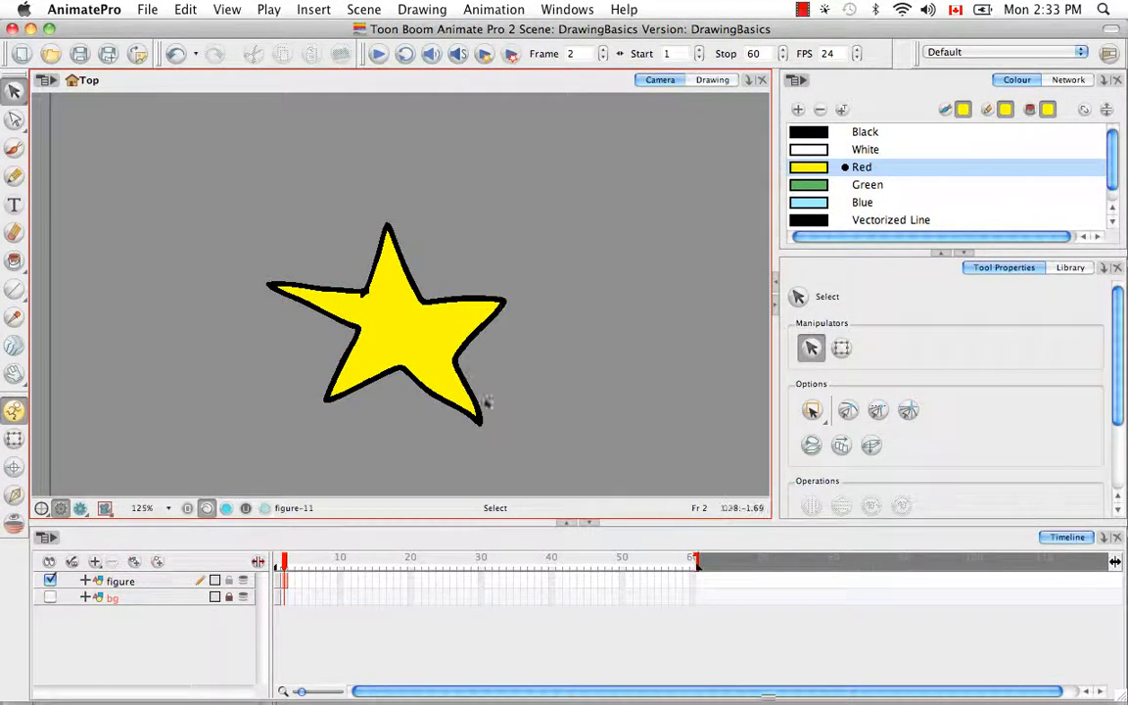
mouse_move(439, 297)
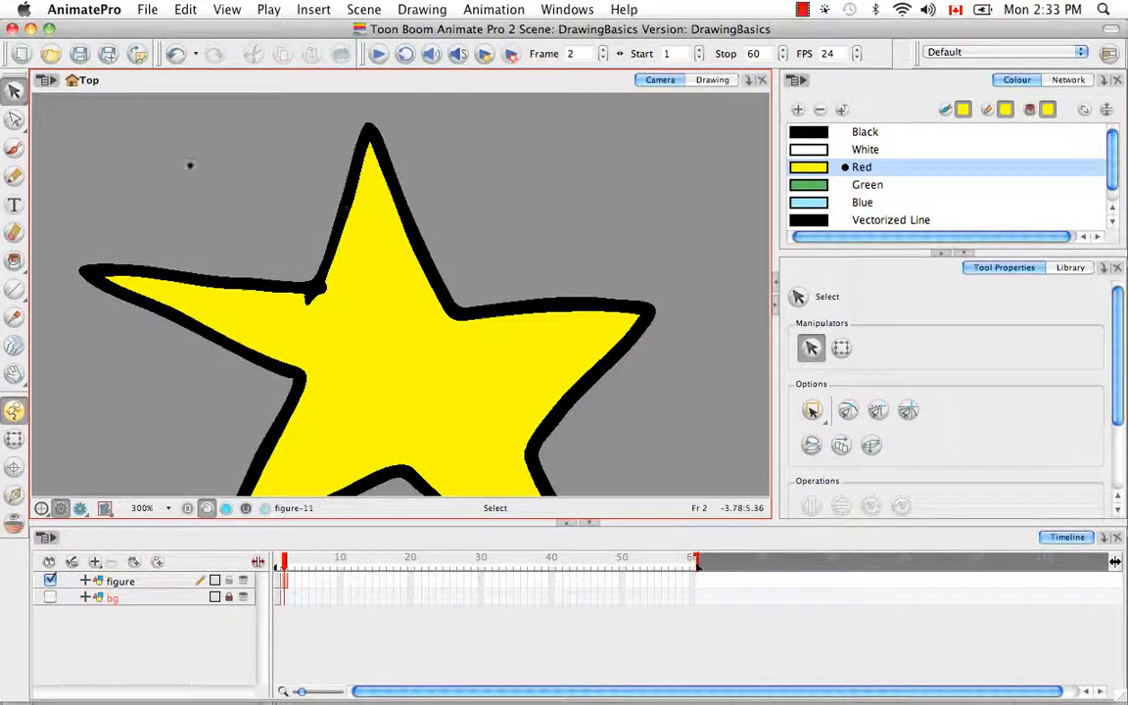
Enable Real-Time Antialiasing on the OpenGL page of Animate Pro preferences
left_click(83, 9)
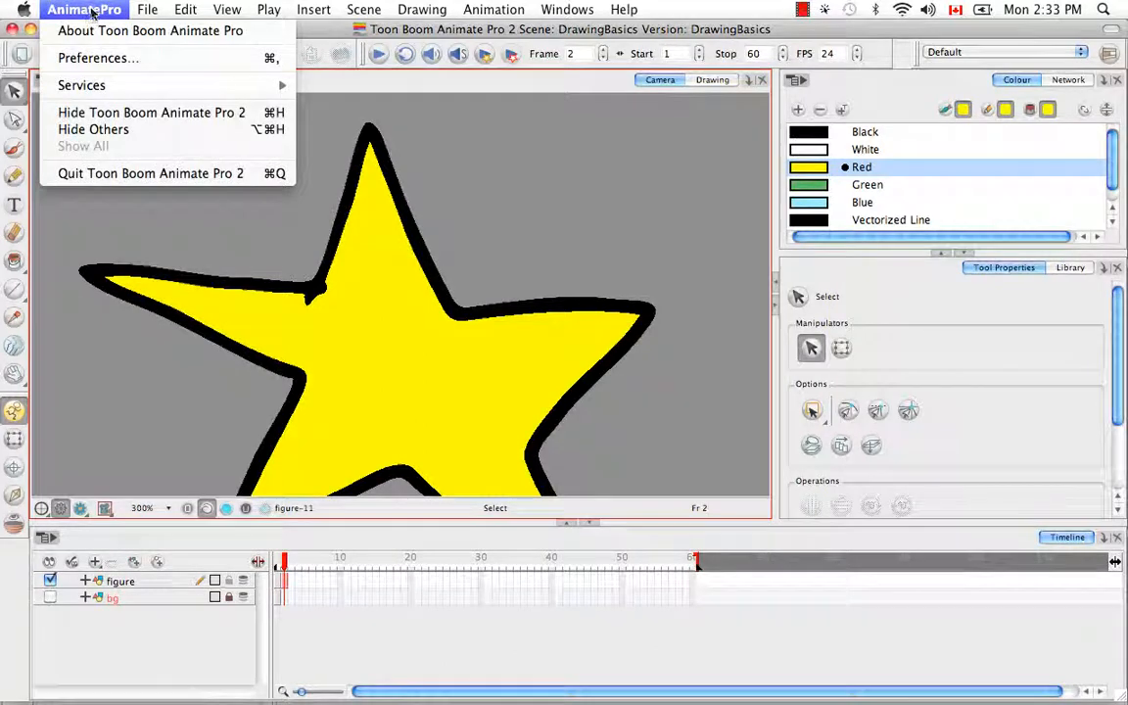
mouse_move(93, 58)
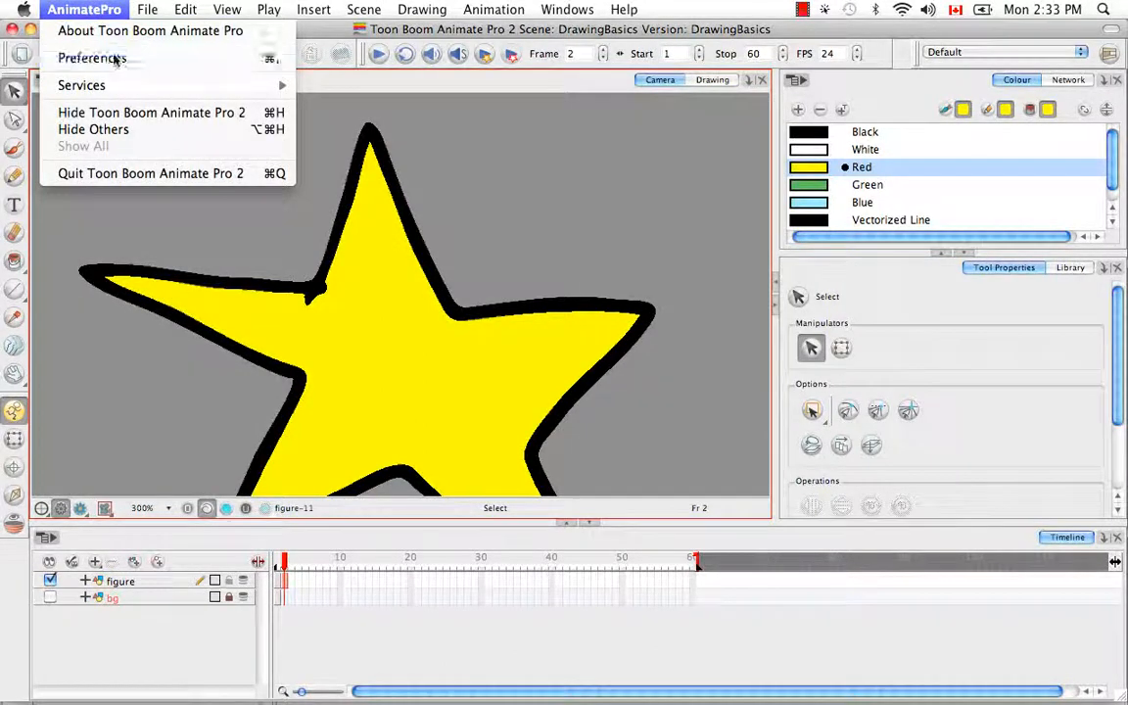
left_click(92, 58)
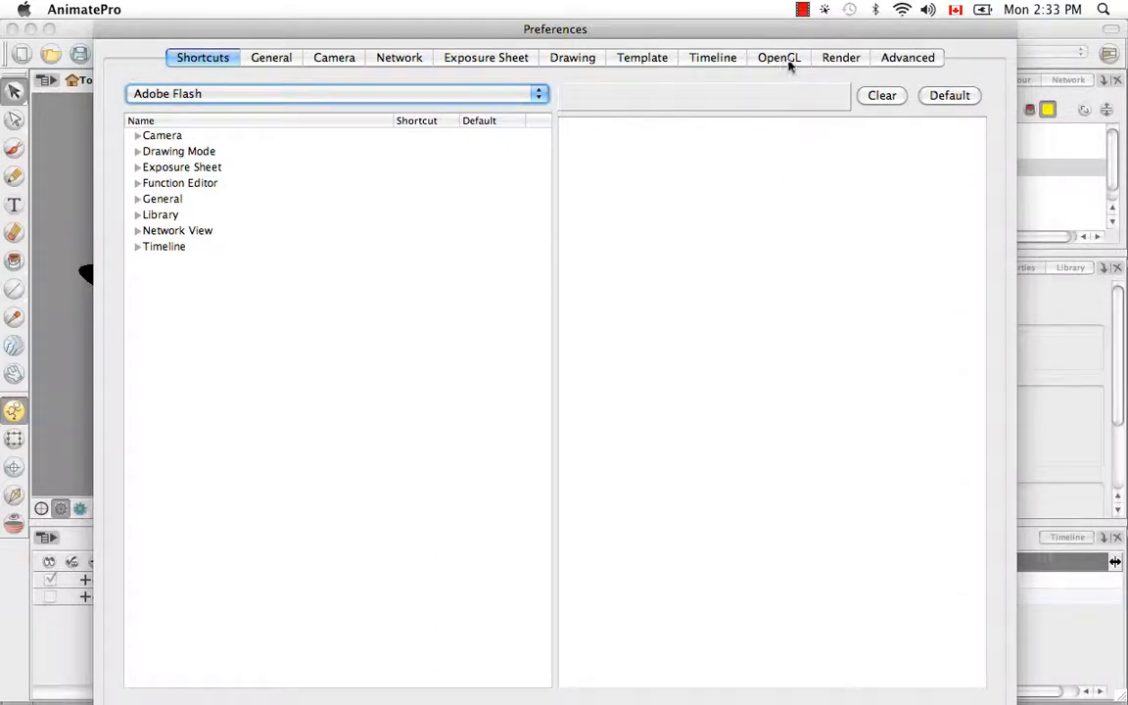
left_click(778, 57)
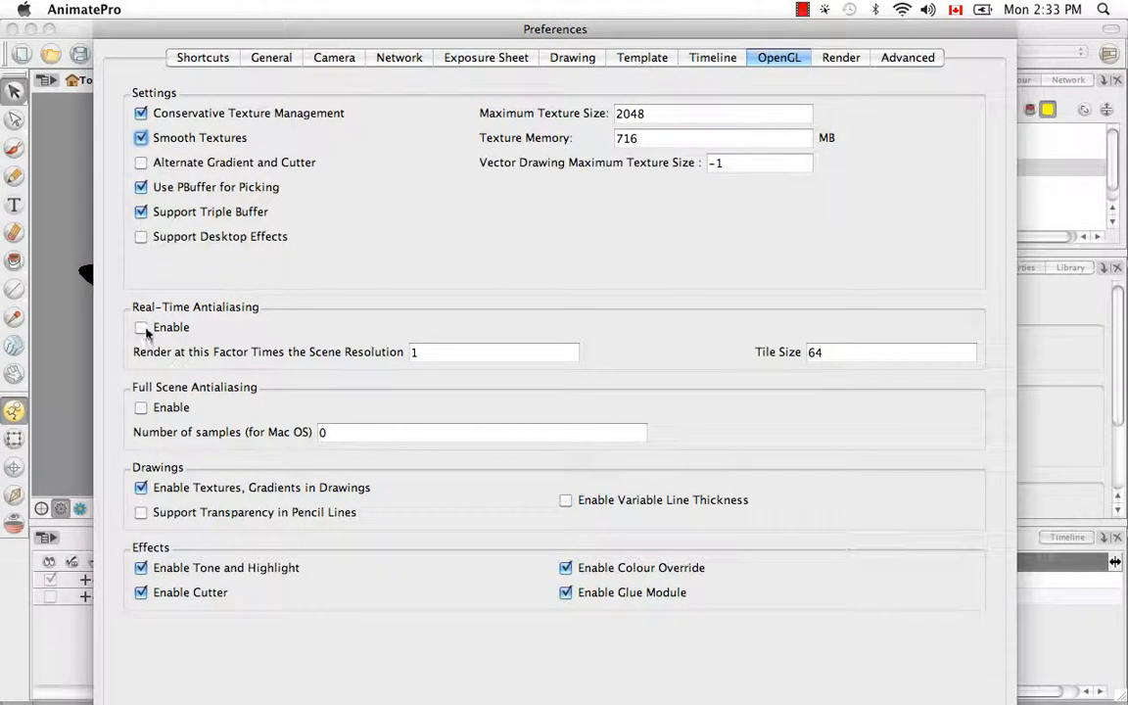
left_click(141, 327)
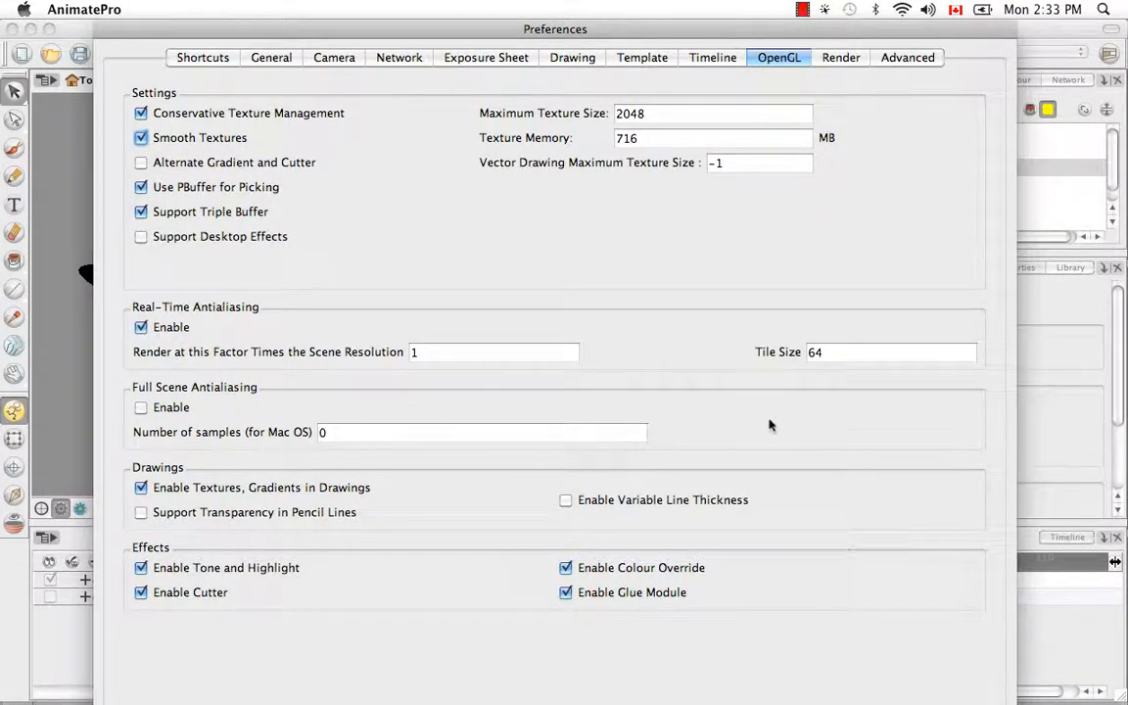
mouse_move(750, 389)
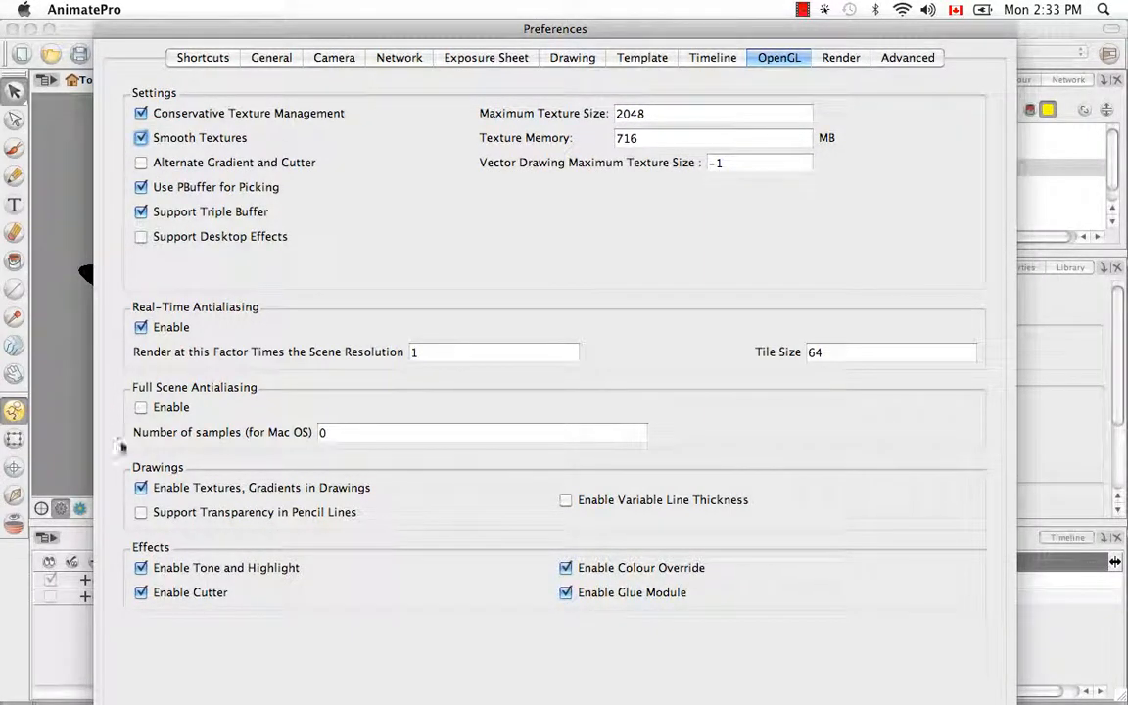
mouse_move(757, 442)
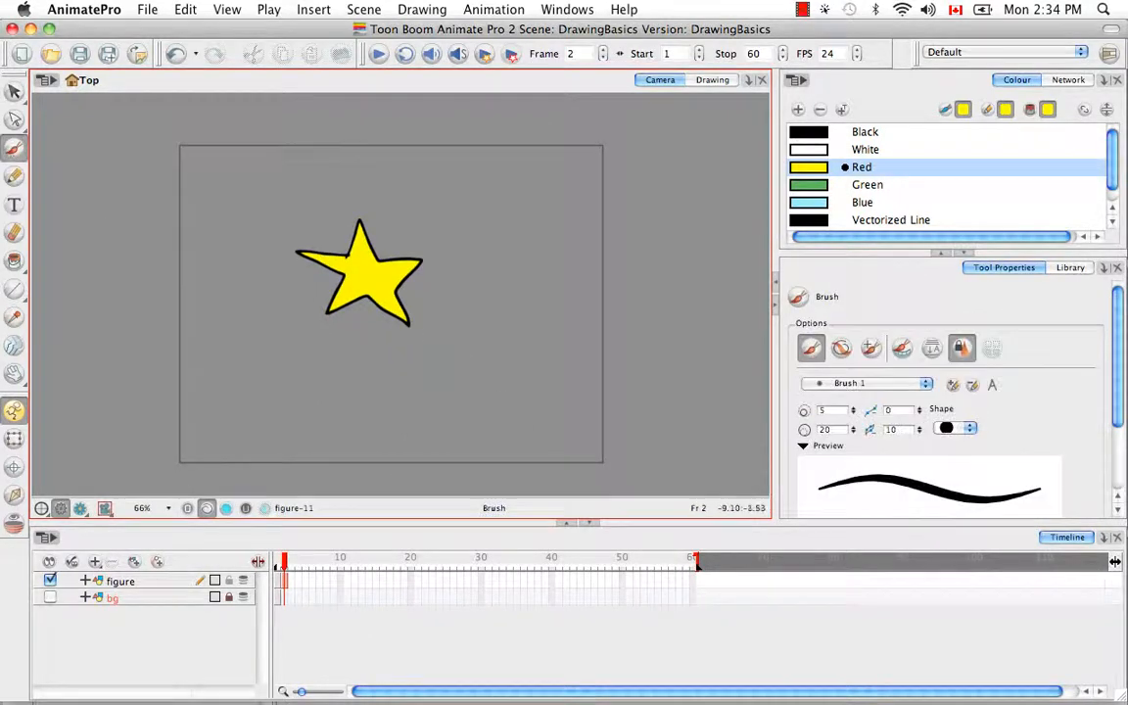
Paint a thin curved yellow brush stroke beneath the star in the Camera view
left_click_drag(330, 416, 502, 340)
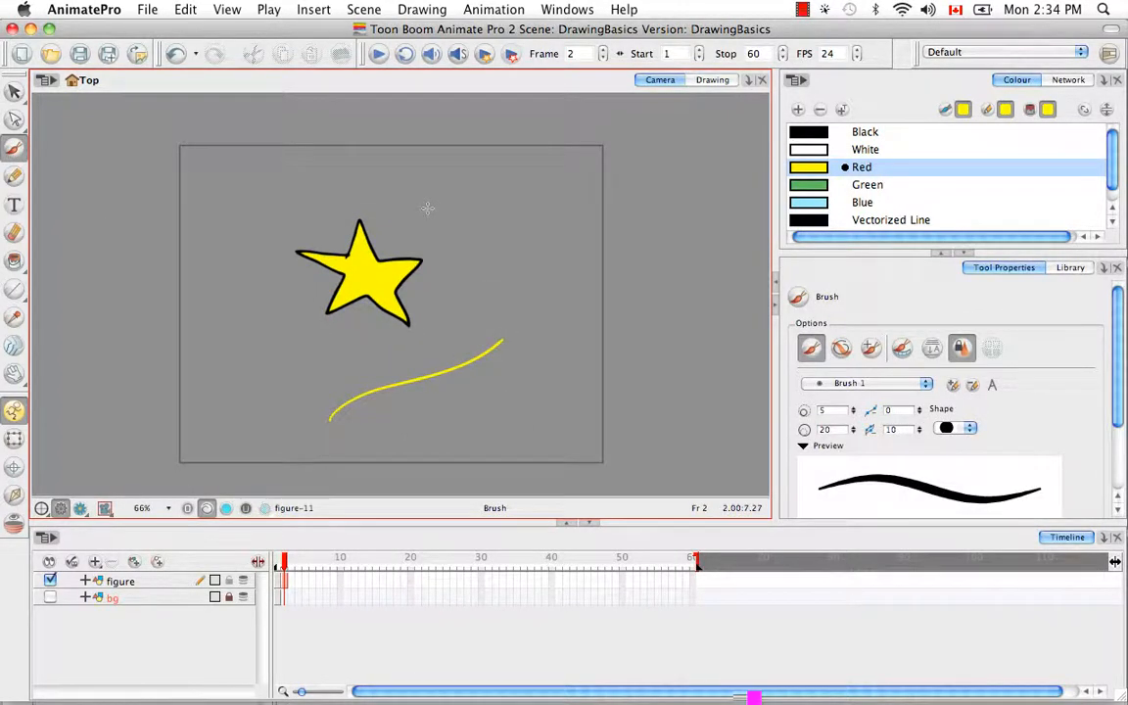